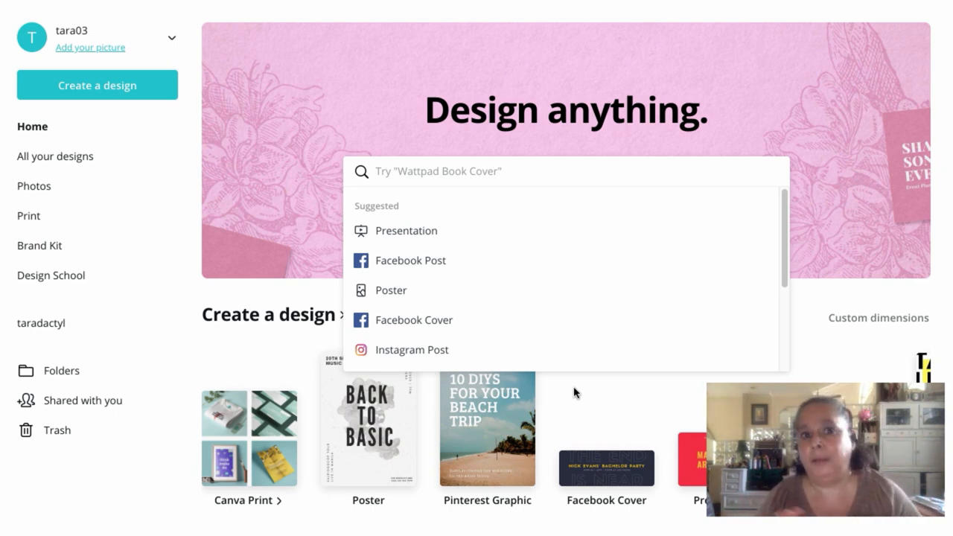
{"action": "mouse_move", "coordinate": [625, 249]}
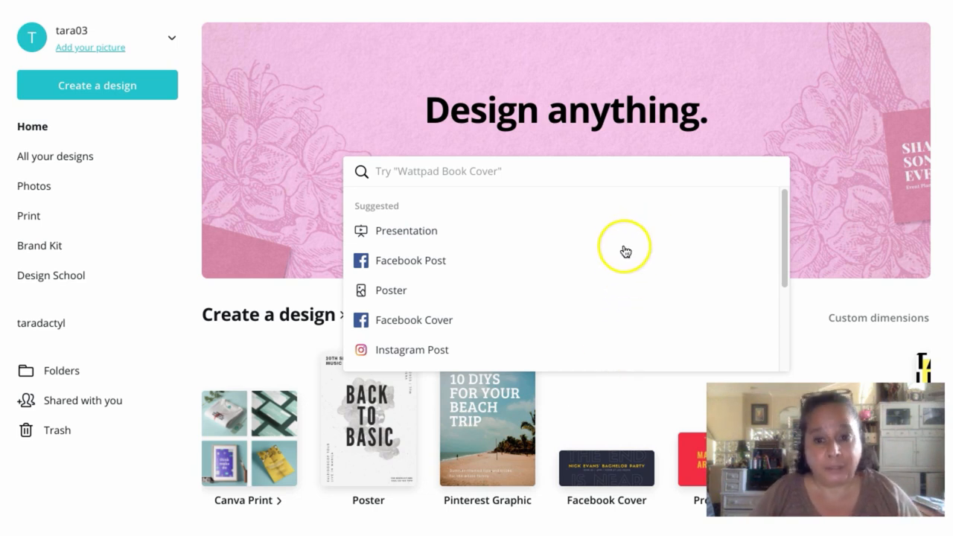
{"action": "mouse_move", "coordinate": [526, 229]}
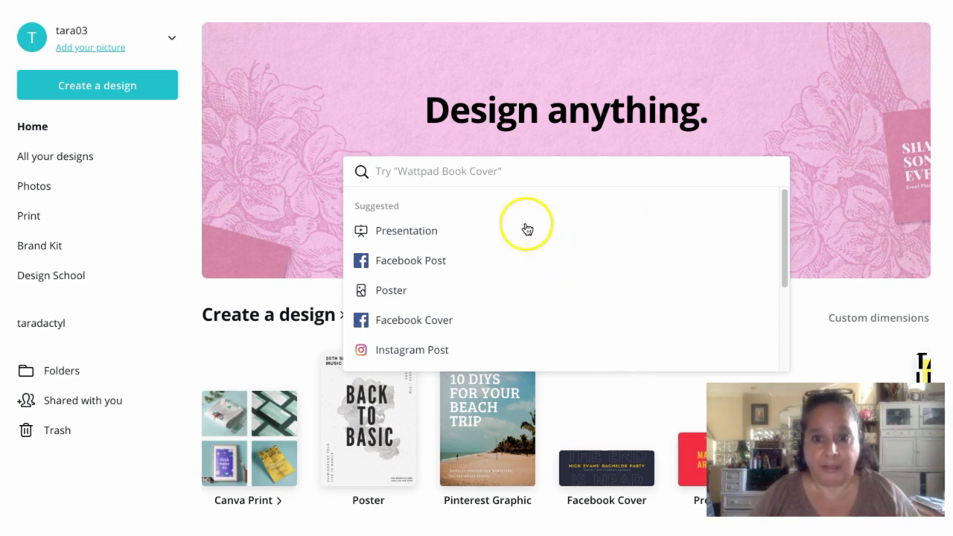
{"action": "mouse_move", "coordinate": [524, 222]}
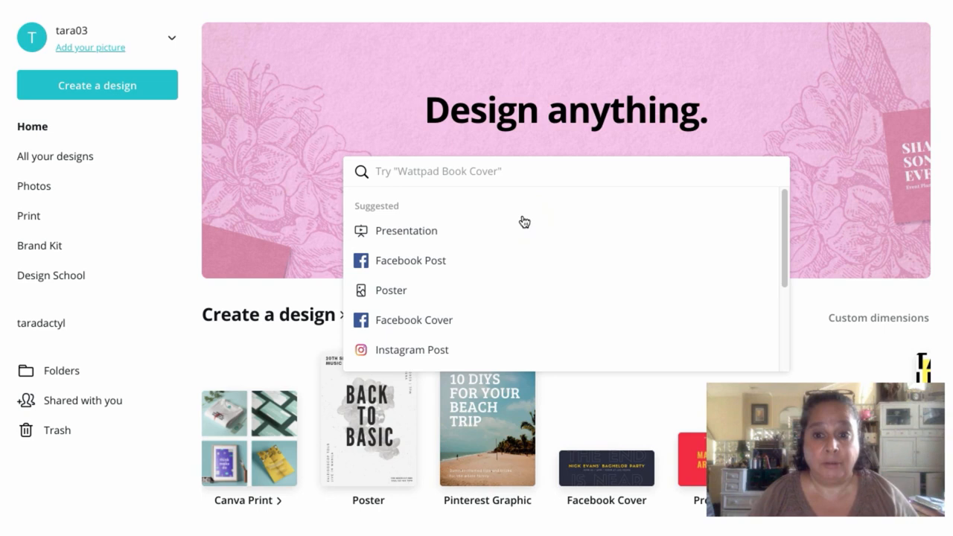
{"action": "mouse_move", "coordinate": [535, 225]}
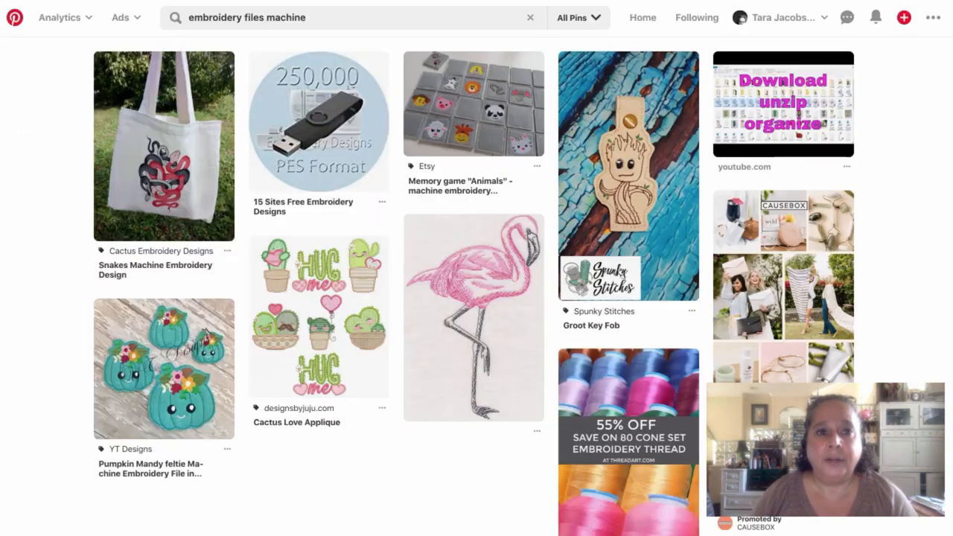
- Search 'pin' on Canva and create a new Pinterest Graphic design
{"action": "scroll", "scroll_direction": "down", "scroll_amount": 3}
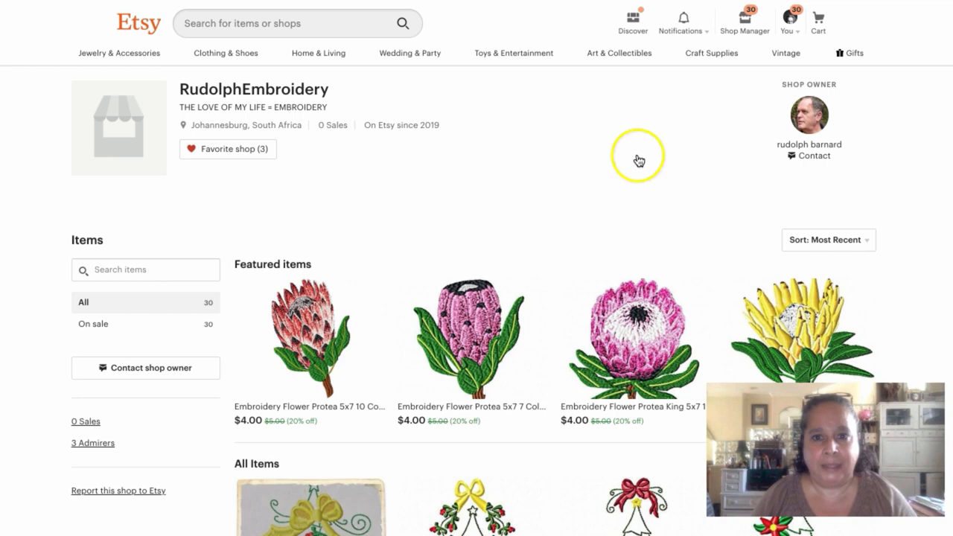
{"action": "mouse_move", "coordinate": [524, 289]}
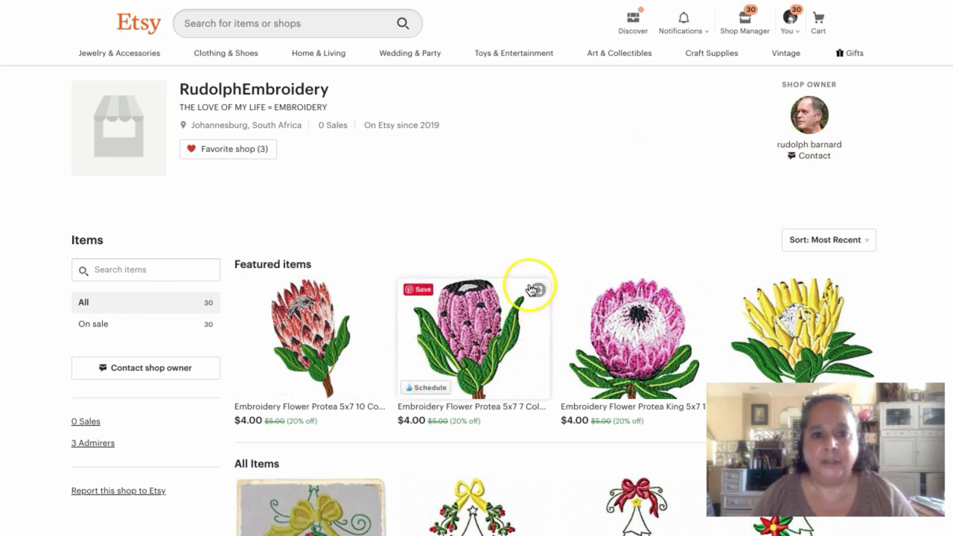
{"action": "mouse_move", "coordinate": [467, 424]}
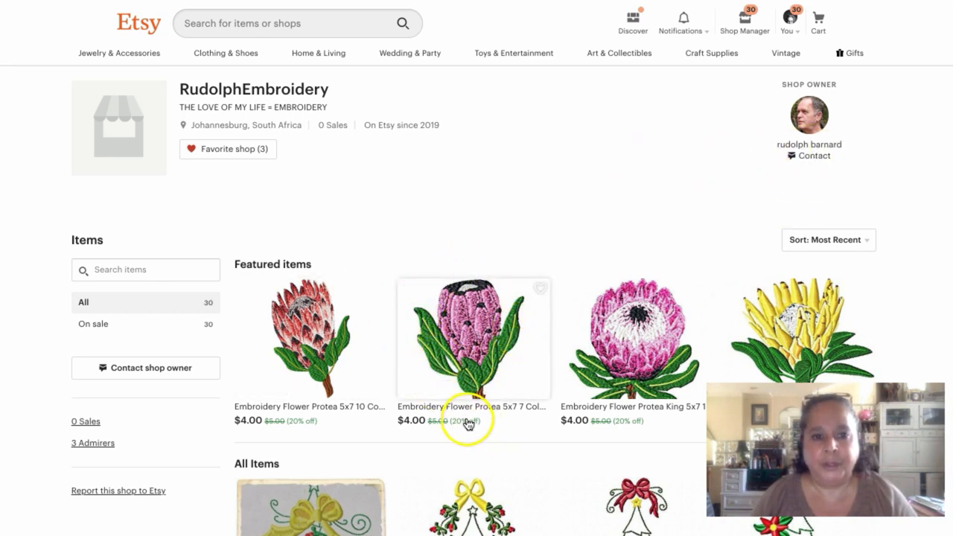
{"action": "mouse_move", "coordinate": [477, 130]}
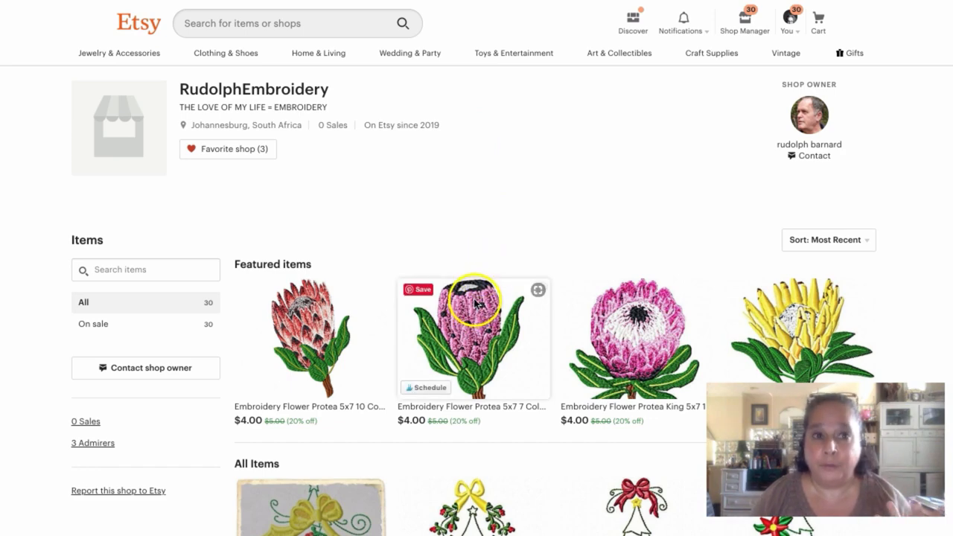
{"action": "mouse_move", "coordinate": [472, 305]}
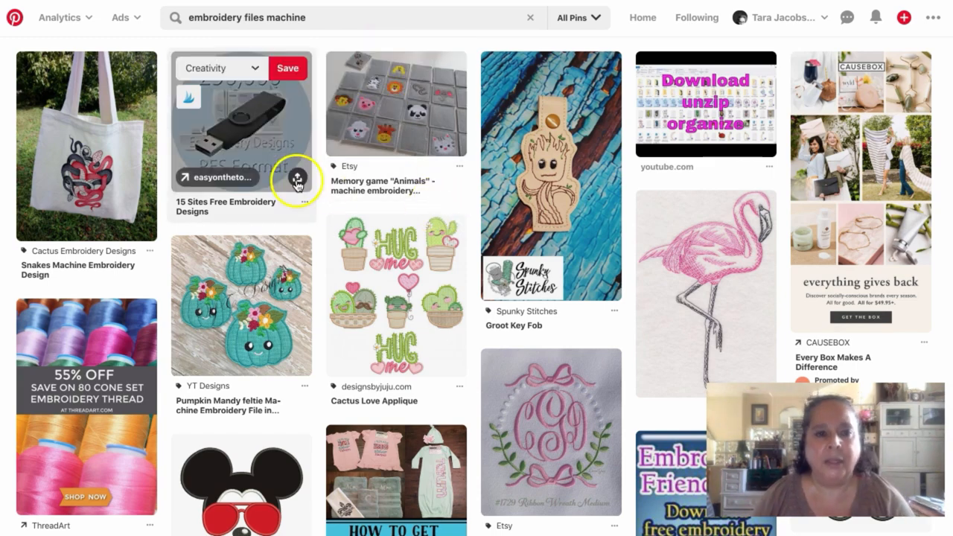
{"action": "mouse_move", "coordinate": [384, 271]}
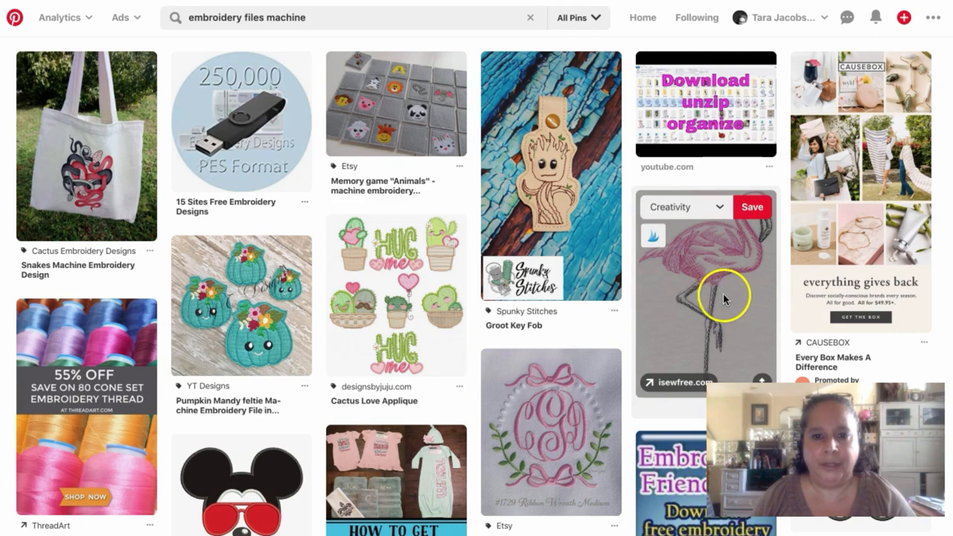
{"action": "scroll", "scroll_direction": "down", "scroll_amount": 3}
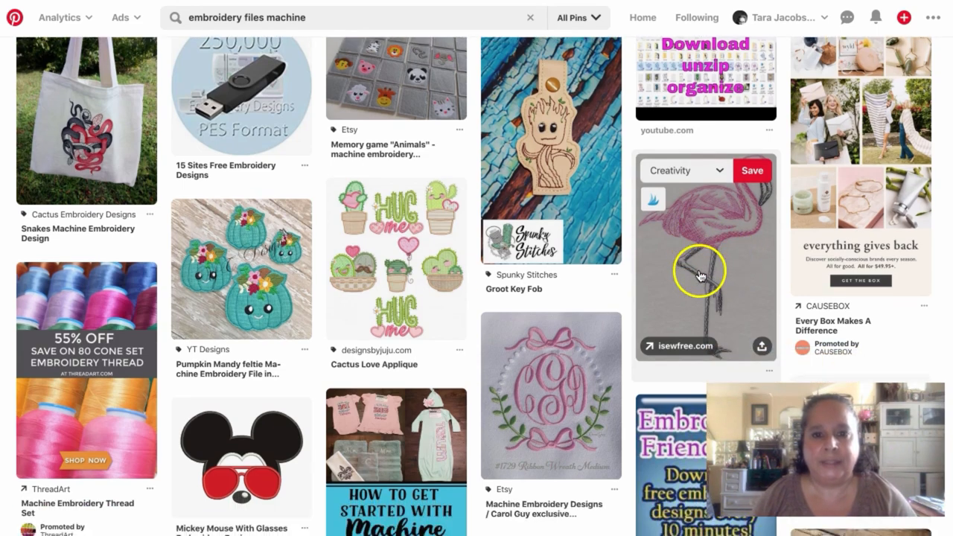
{"action": "mouse_move", "coordinate": [696, 273]}
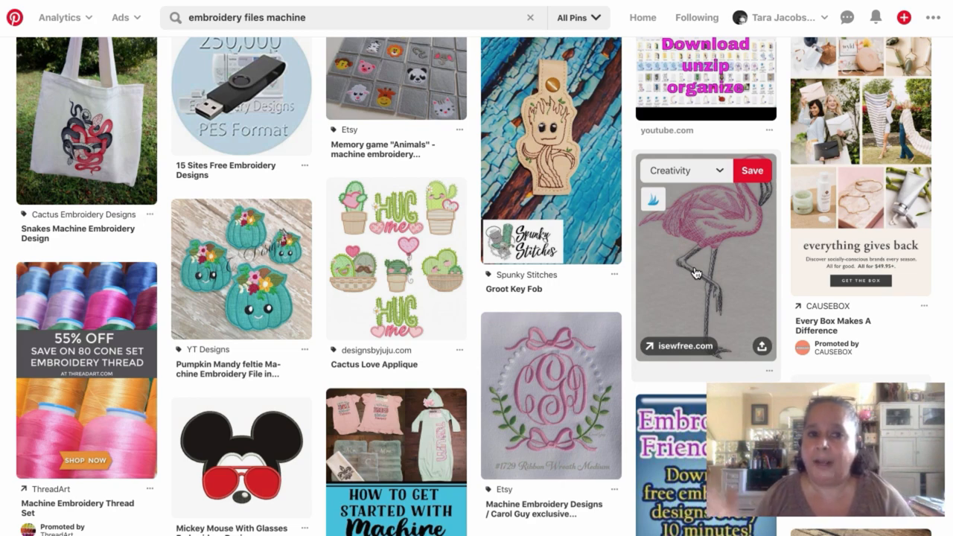
{"action": "mouse_move", "coordinate": [675, 234]}
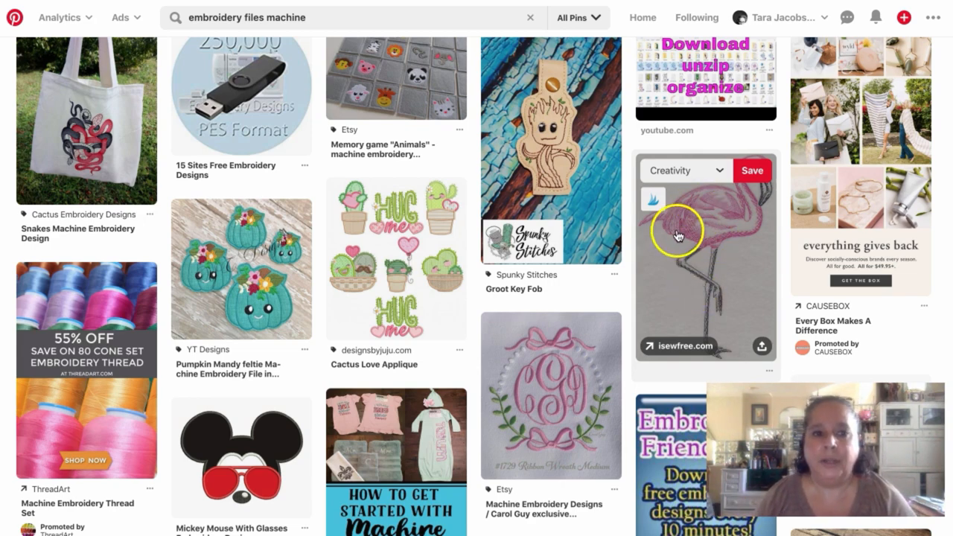
{"action": "mouse_move", "coordinate": [683, 262]}
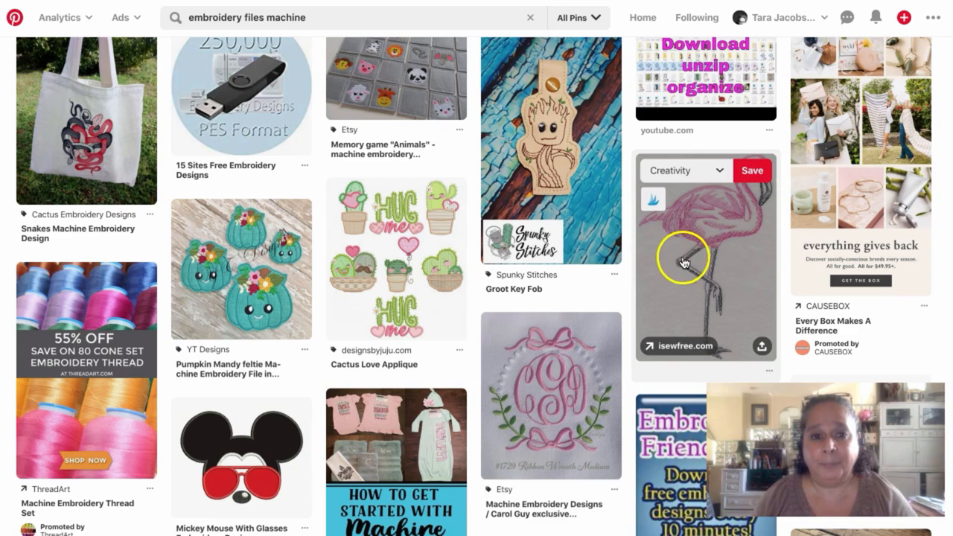
{"action": "mouse_move", "coordinate": [628, 238]}
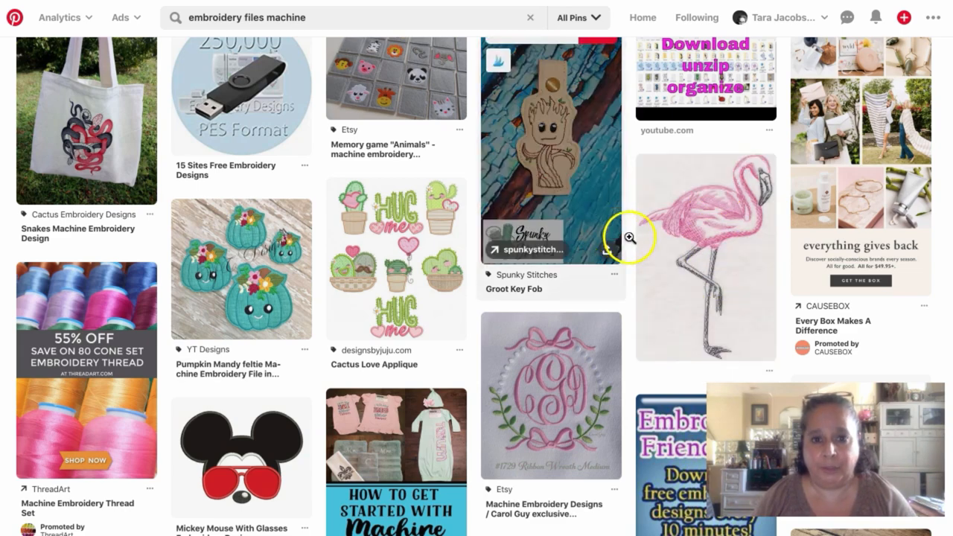
{"action": "mouse_move", "coordinate": [628, 236]}
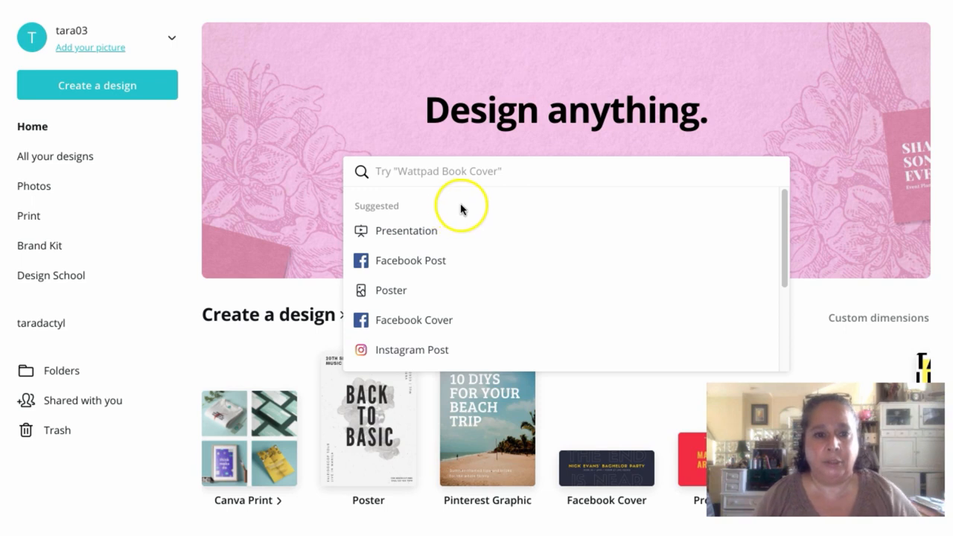
{"action": "type", "text": "pin"}
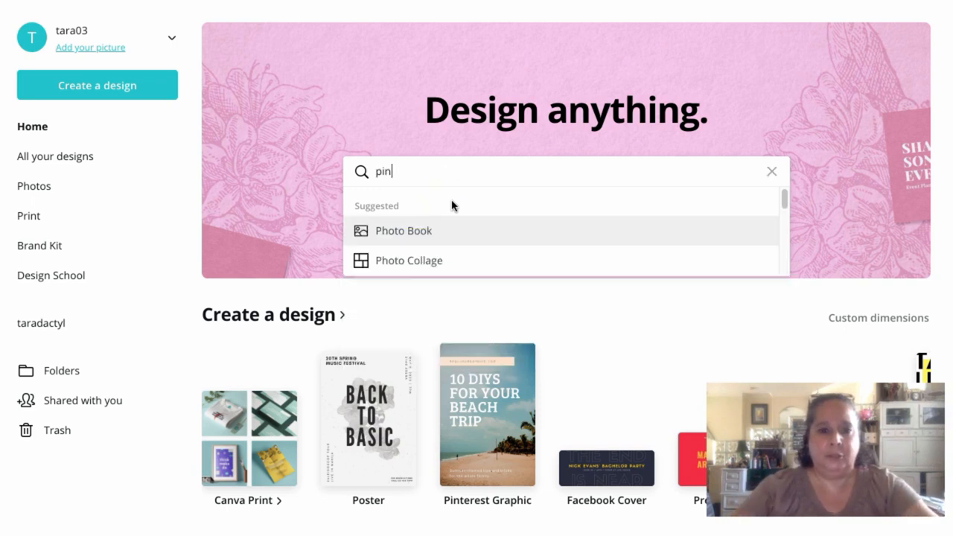
{"action": "left_click", "coordinate": [486, 413]}
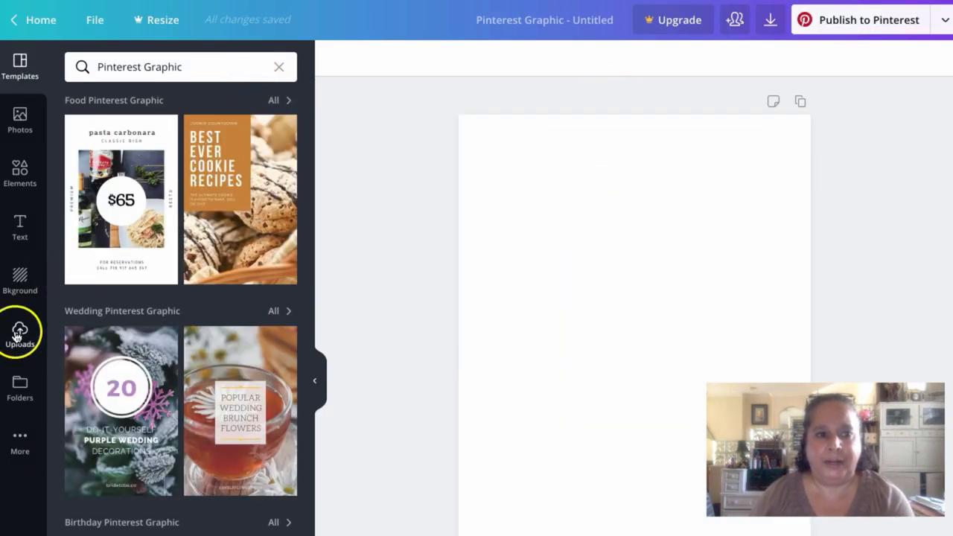
- Upload the pink protea embroidery image and place it on the page
{"action": "left_click", "coordinate": [20, 331]}
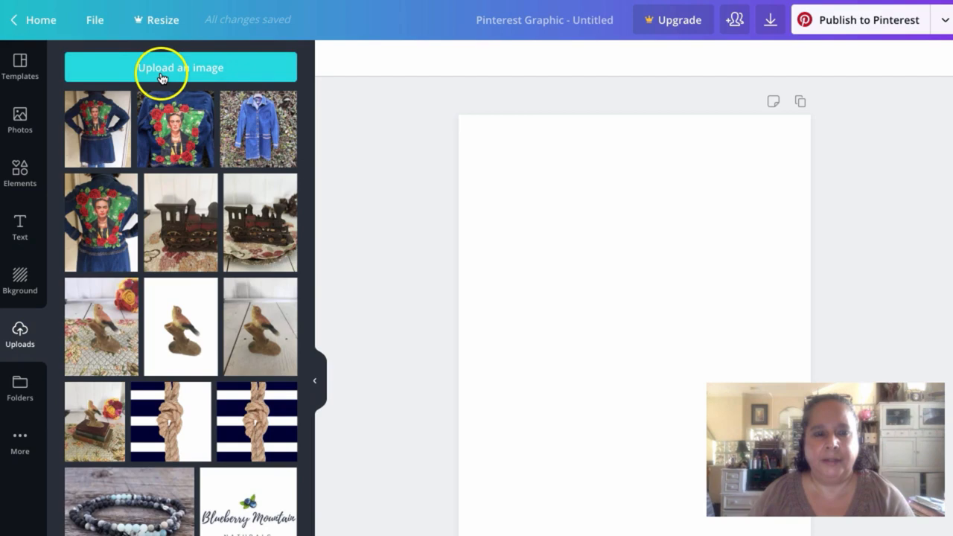
{"action": "left_click", "coordinate": [180, 67]}
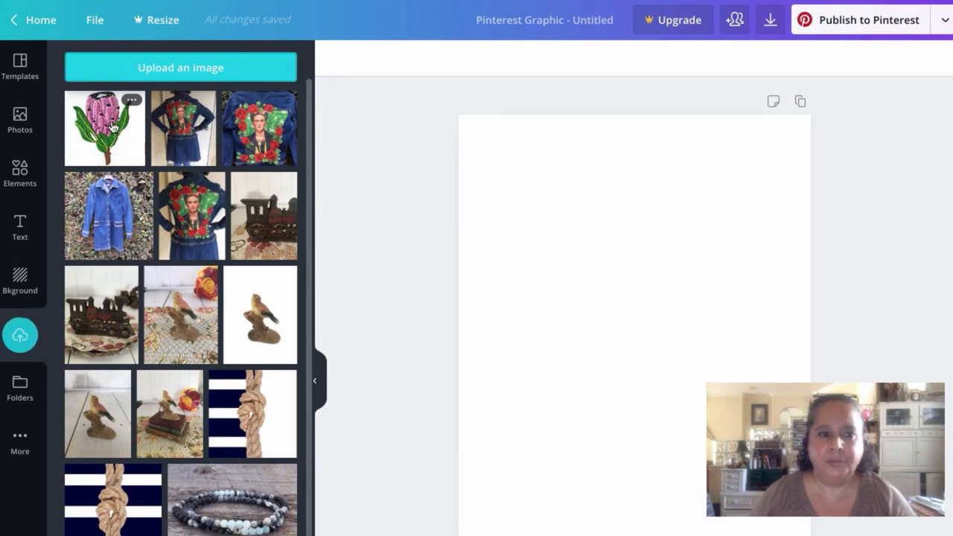
{"action": "left_click", "coordinate": [104, 127]}
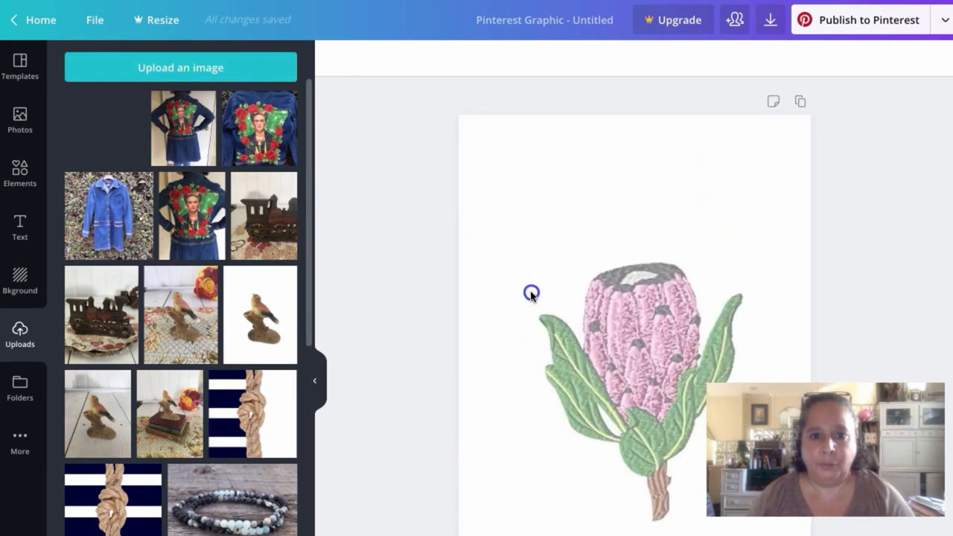
{"action": "left_click", "coordinate": [647, 373]}
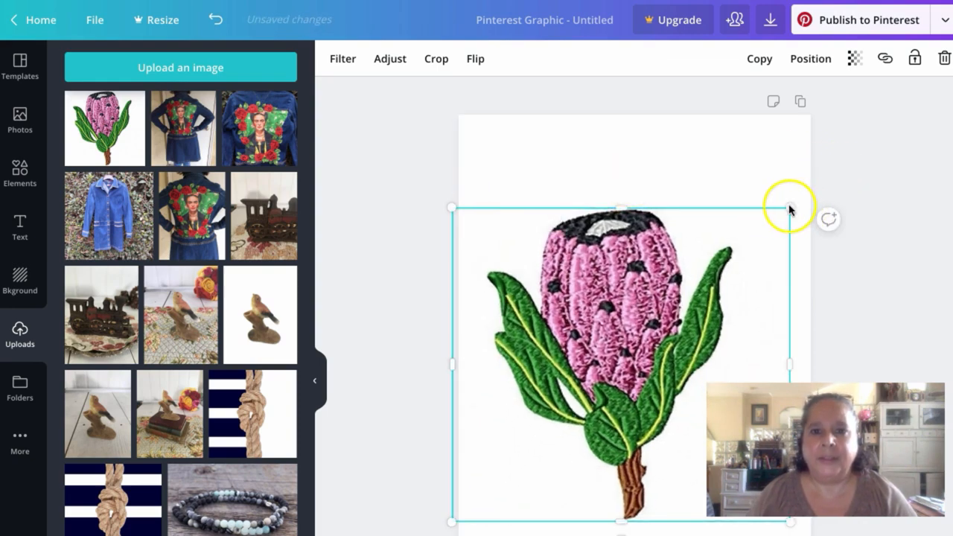
- Drag the protea image's corner outward, then move the image up on the page
{"action": "left_click_drag", "start_coordinate": [788, 207], "coordinate": [876, 138]}
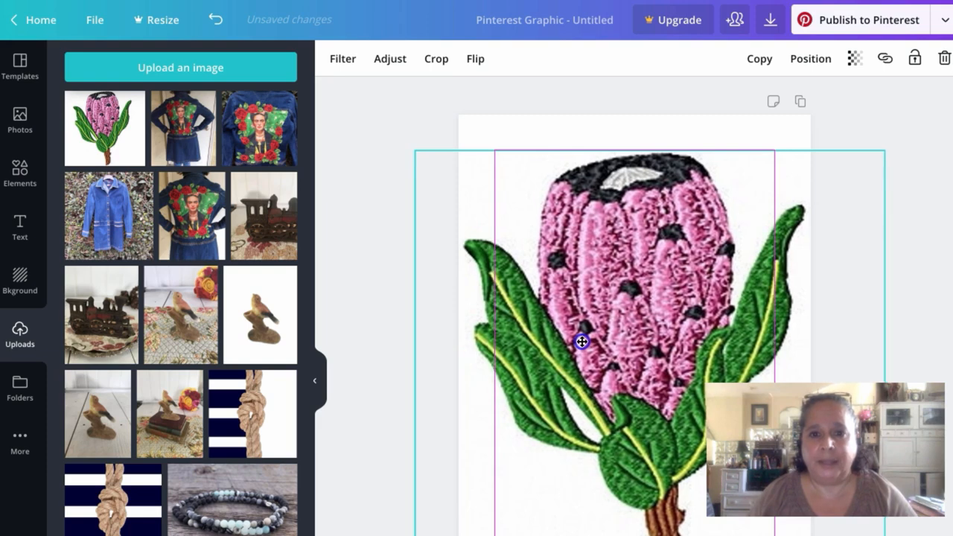
{"action": "left_click_drag", "start_coordinate": [582, 341], "coordinate": [430, 123]}
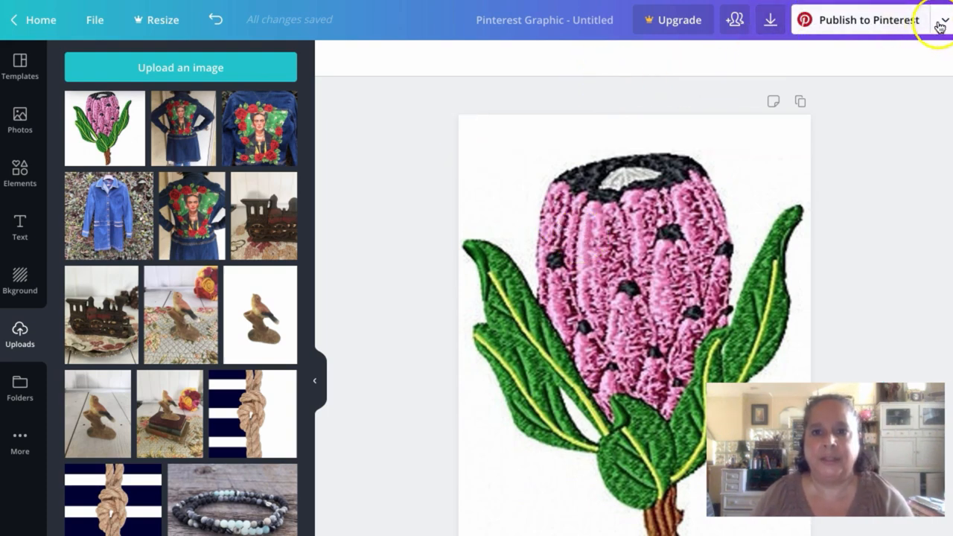
- Download the design as PNG using the menu beside Publish to Pinterest
{"action": "left_click", "coordinate": [943, 19]}
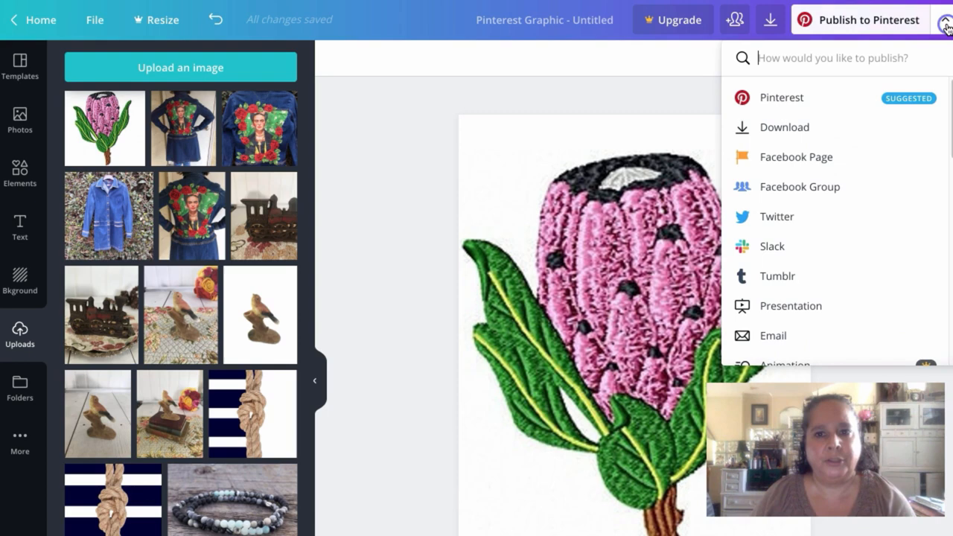
{"action": "left_click", "coordinate": [783, 127]}
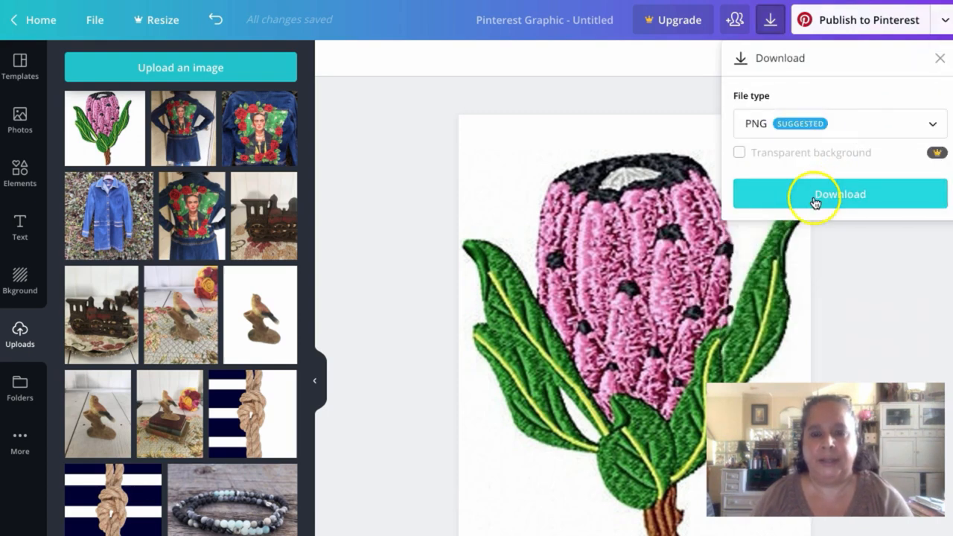
{"action": "left_click", "coordinate": [839, 193]}
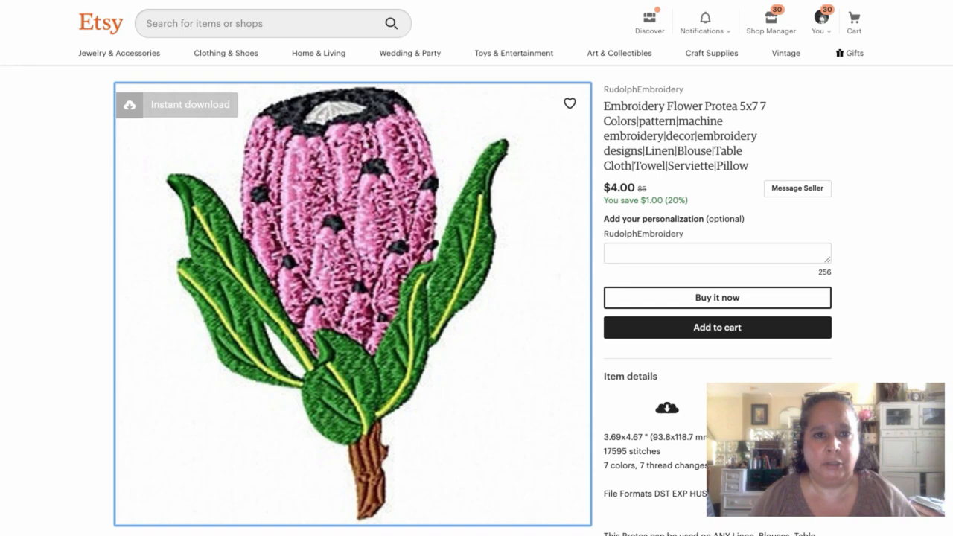
- Open the red protea listing from the shop and save its photo to the Desktop
{"action": "left_click", "coordinate": [643, 89]}
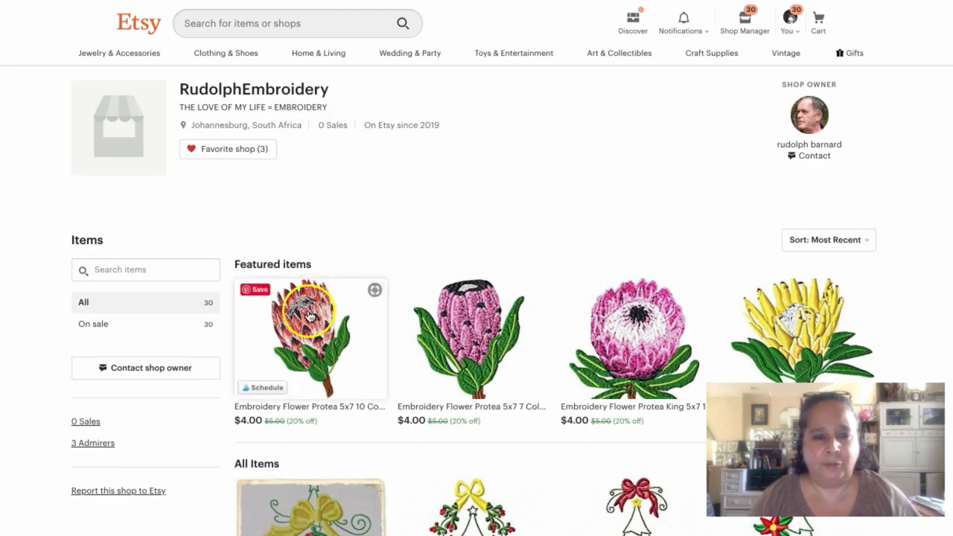
{"action": "left_click", "coordinate": [309, 337]}
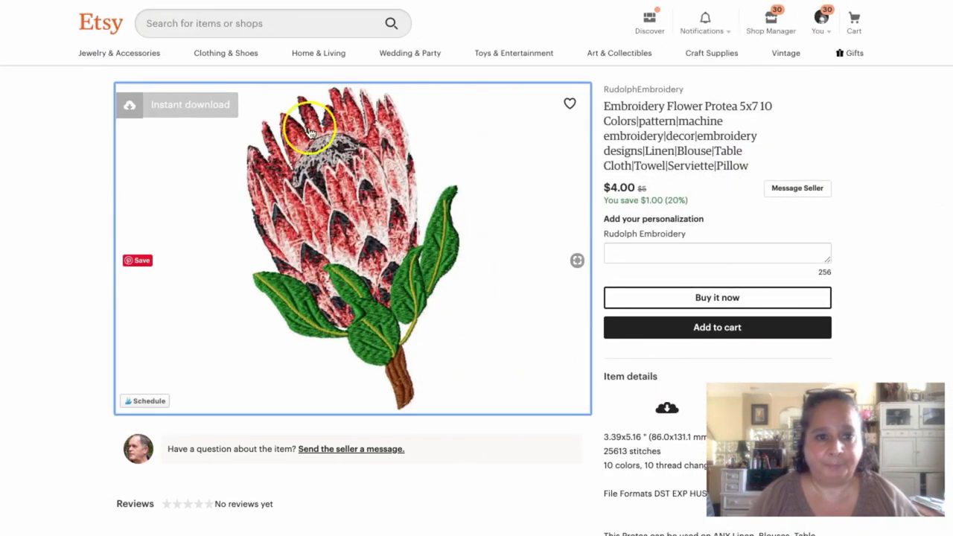
{"action": "right_click", "coordinate": [311, 132]}
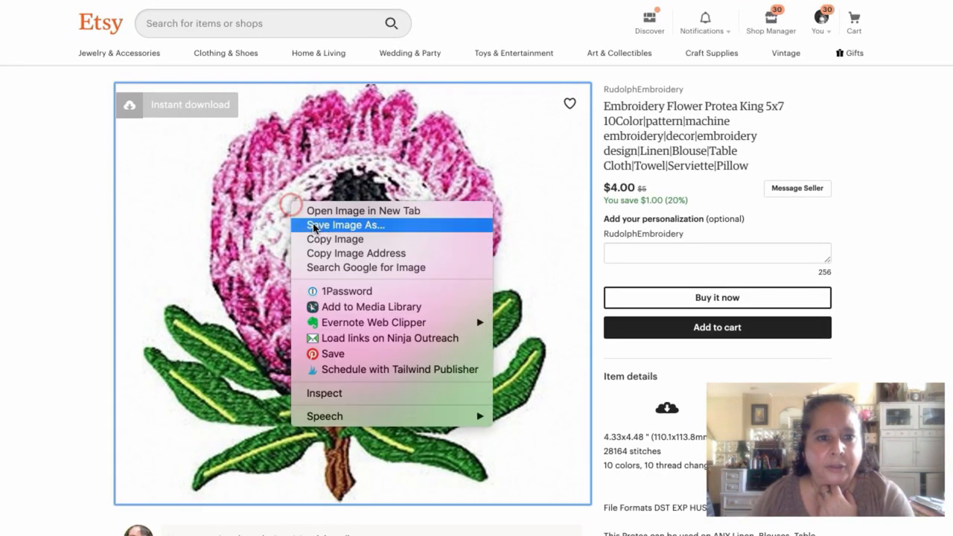
{"action": "left_click", "coordinate": [344, 225]}
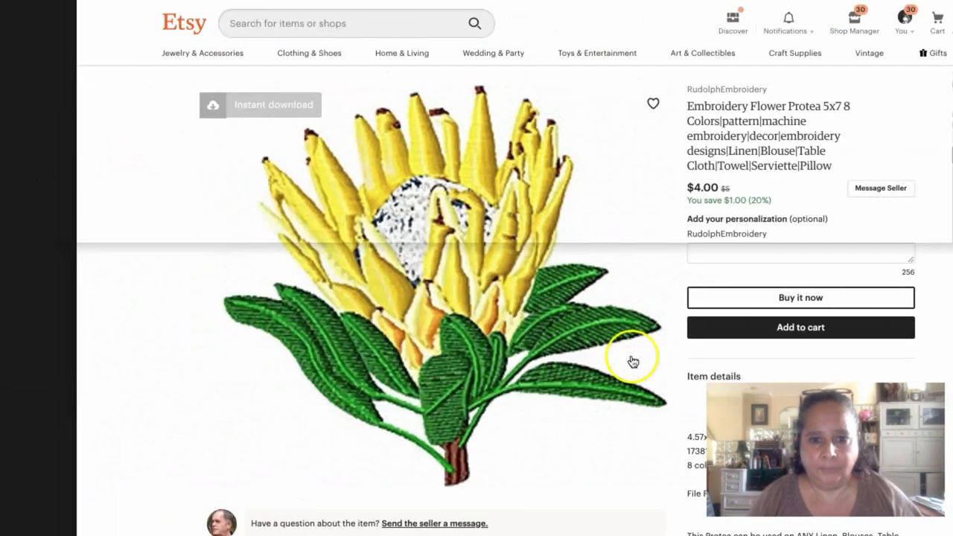
- Return to the seller's shop and save the multi-flower protea listing image
{"action": "left_click", "coordinate": [724, 88]}
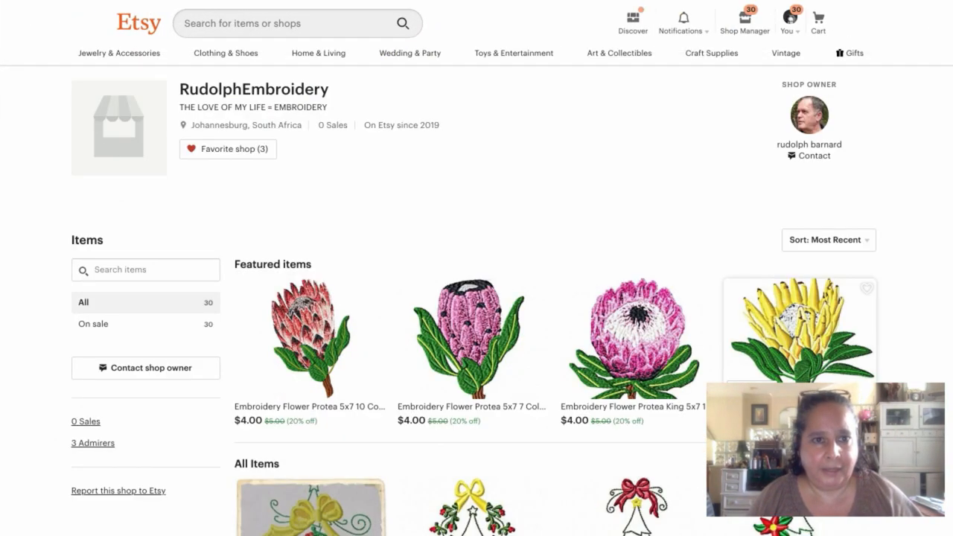
{"action": "scroll", "scroll_direction": "down", "scroll_amount": 3}
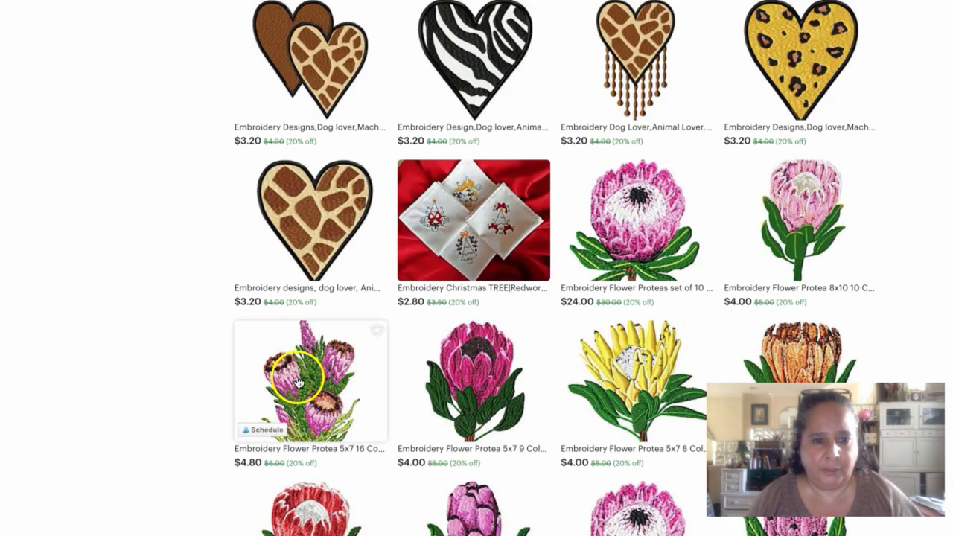
{"action": "left_click", "coordinate": [308, 381]}
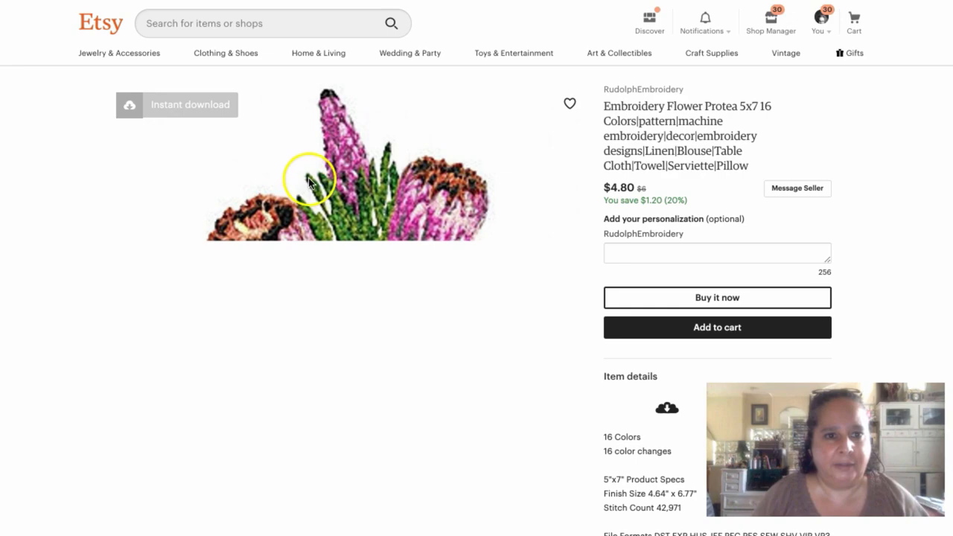
{"action": "left_click", "coordinate": [309, 179]}
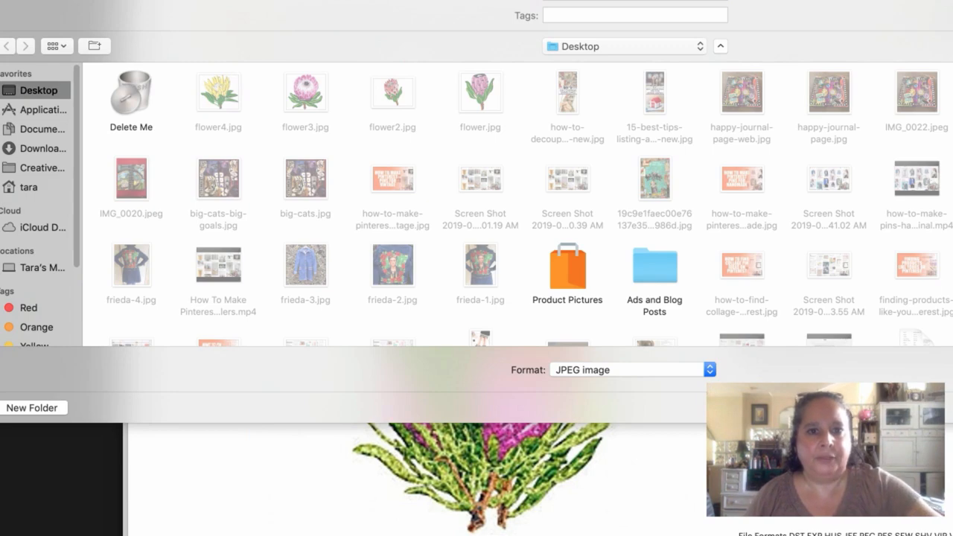
{"action": "mouse_move", "coordinate": [919, 204]}
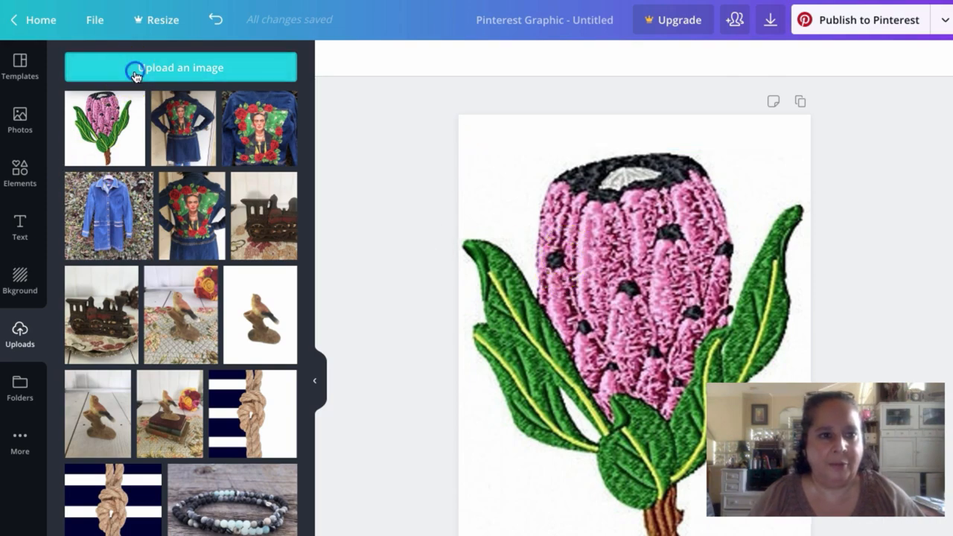
- Upload the saved protea flower files through Upload an image
{"action": "left_click", "coordinate": [180, 67]}
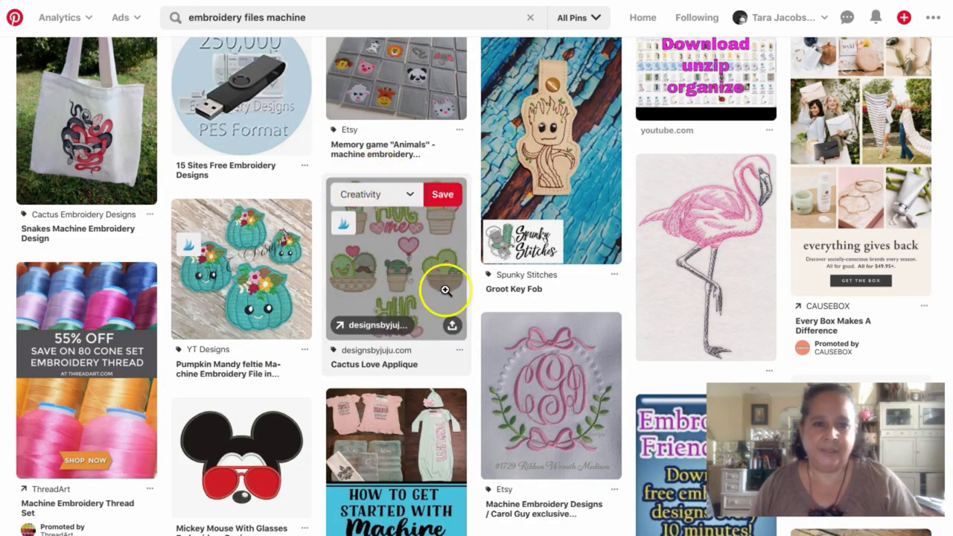
{"action": "mouse_move", "coordinate": [425, 245]}
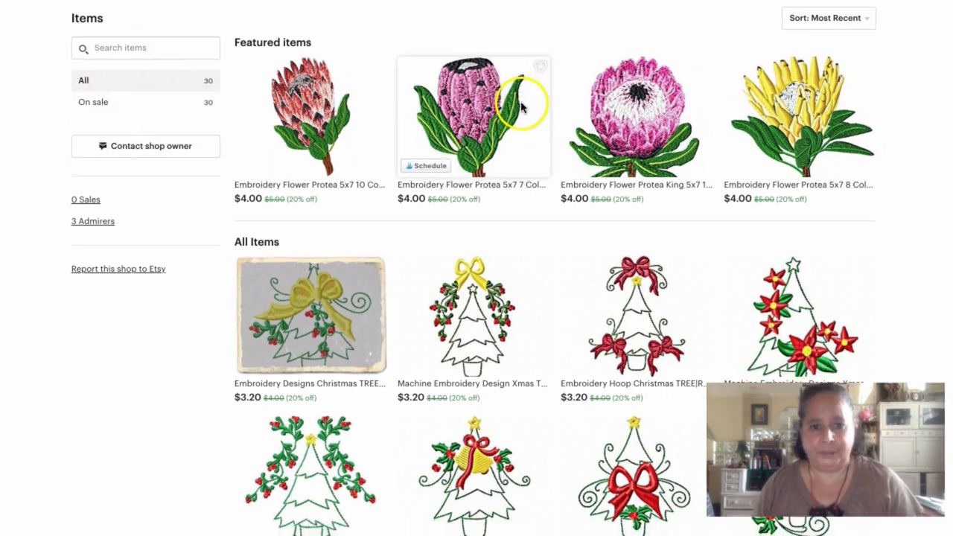
{"action": "scroll", "scroll_direction": "down", "scroll_amount": 3}
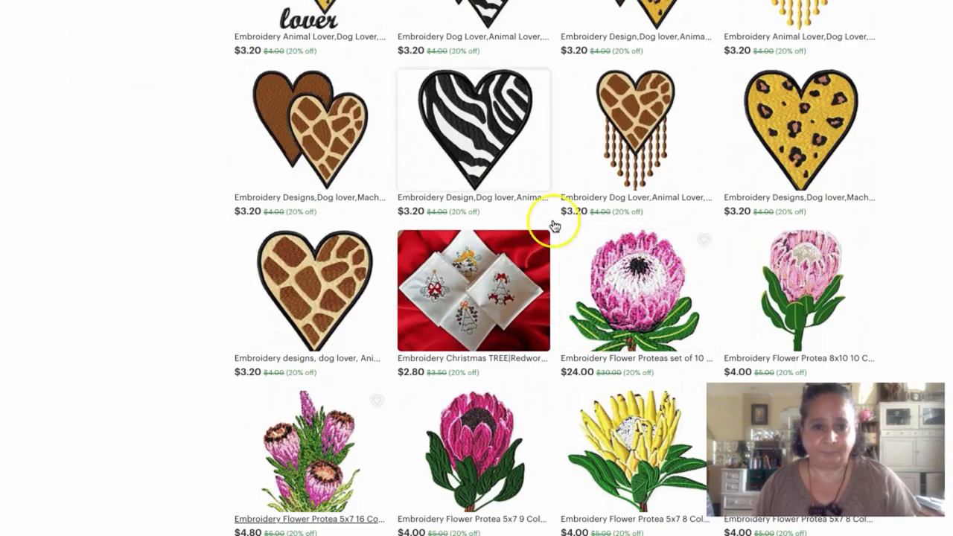
{"action": "mouse_move", "coordinate": [718, 155]}
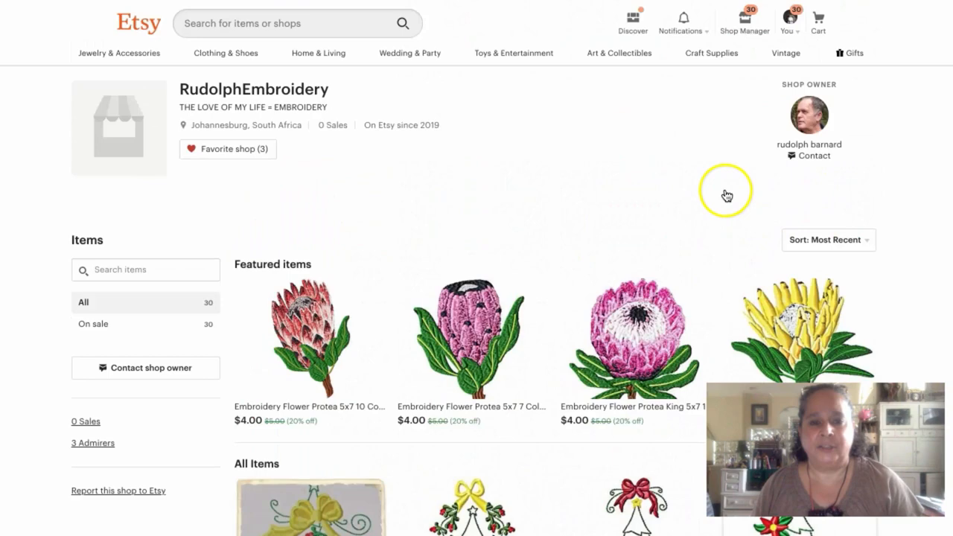
{"action": "mouse_move", "coordinate": [360, 58]}
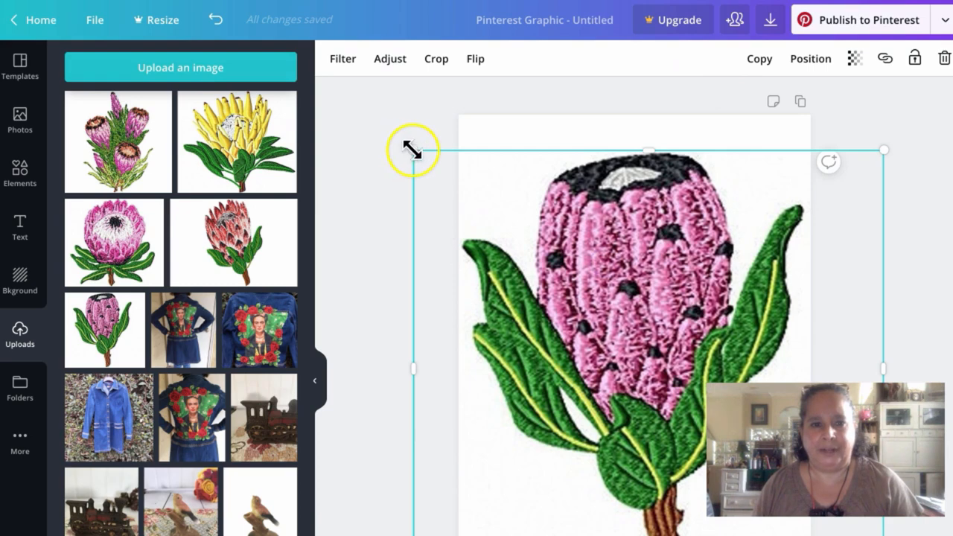
- Enlarge the pink protea, then delete the flower images to leave the page blank
{"action": "left_click_drag", "start_coordinate": [412, 149], "coordinate": [658, 370]}
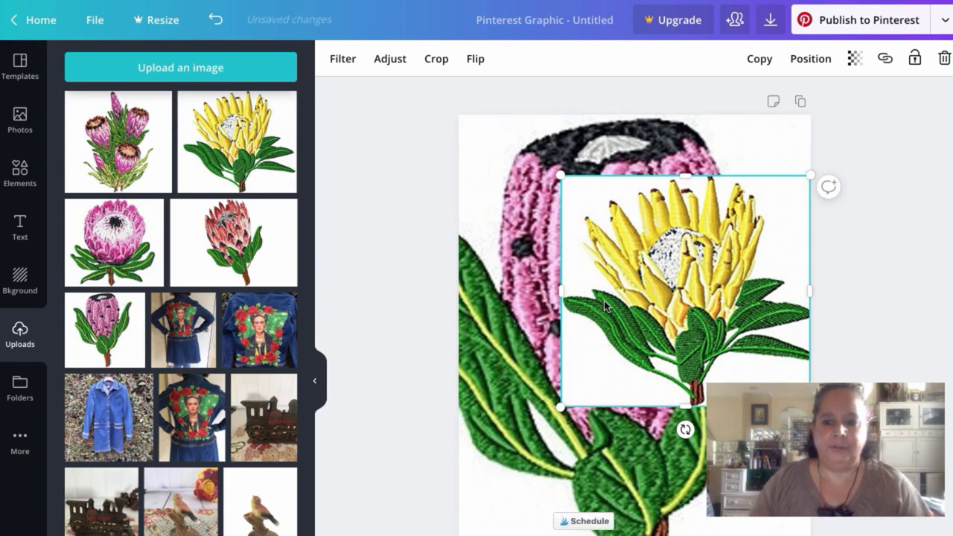
{"action": "key", "text": "delete"}
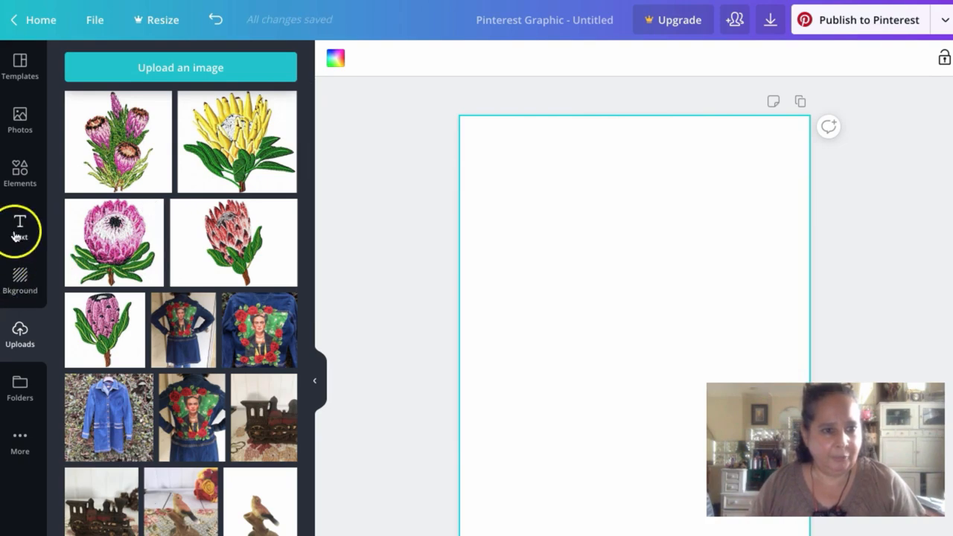
{"action": "left_click", "coordinate": [19, 173]}
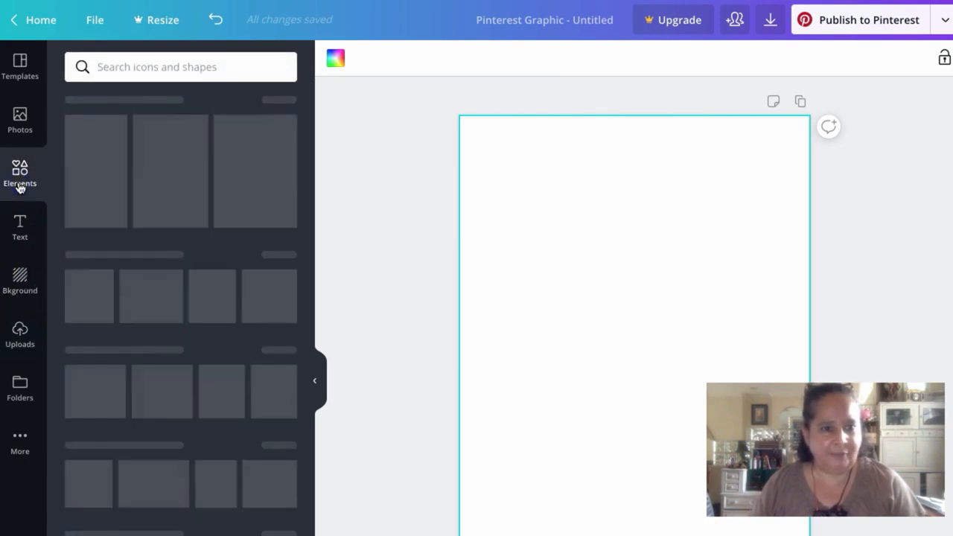
- Show all Grids in the Elements panel and scroll through the layouts
{"action": "left_click", "coordinate": [20, 175]}
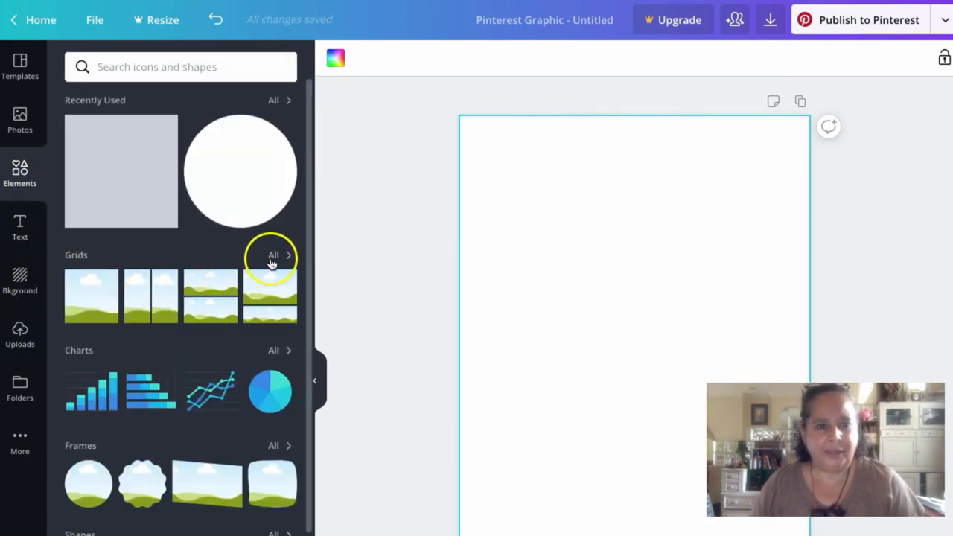
{"action": "left_click", "coordinate": [273, 254]}
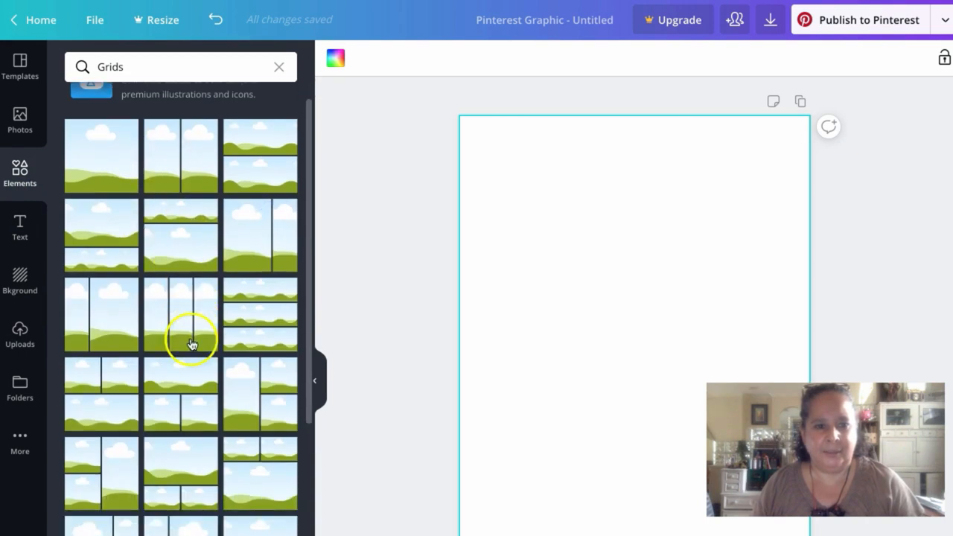
{"action": "scroll", "scroll_direction": "down", "scroll_amount": 3}
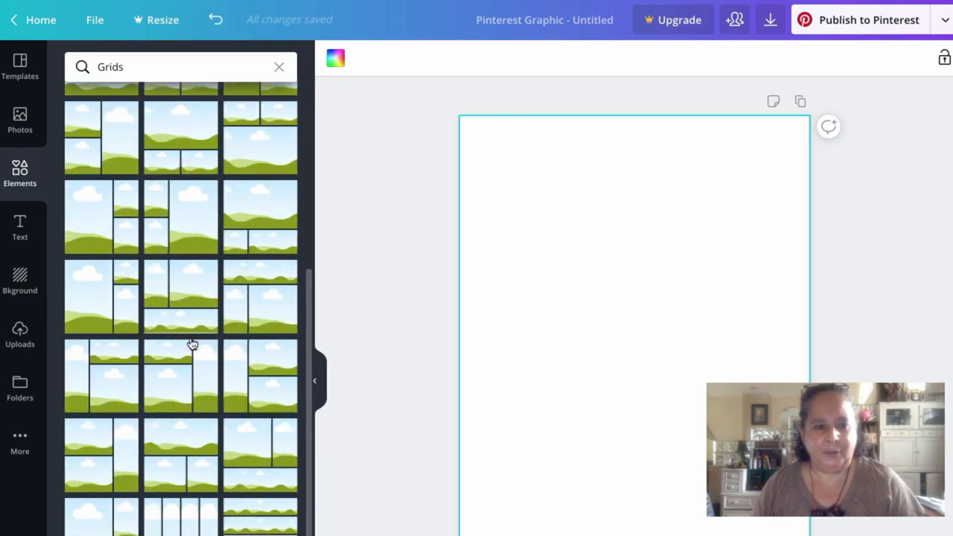
{"action": "scroll", "scroll_direction": "down", "scroll_amount": 3}
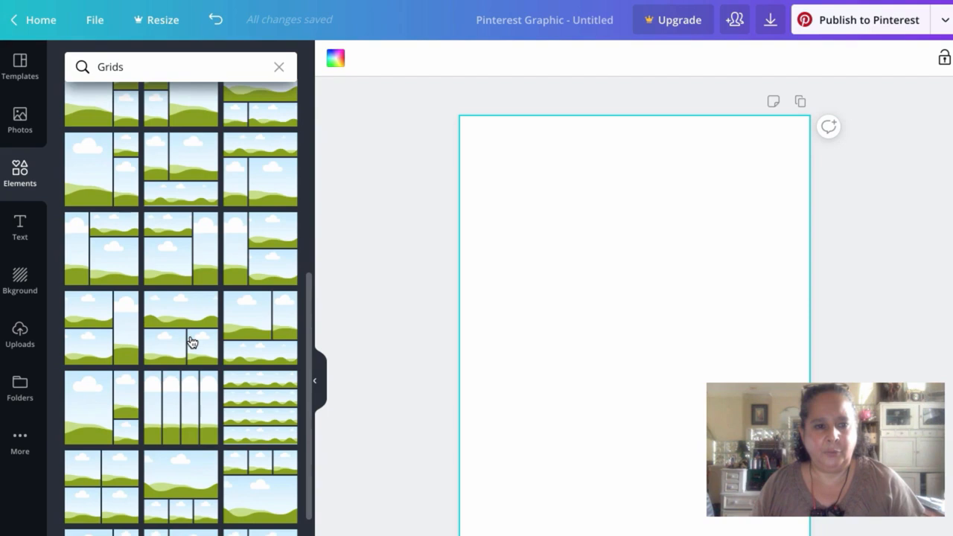
{"action": "scroll", "scroll_direction": "down", "scroll_amount": 3}
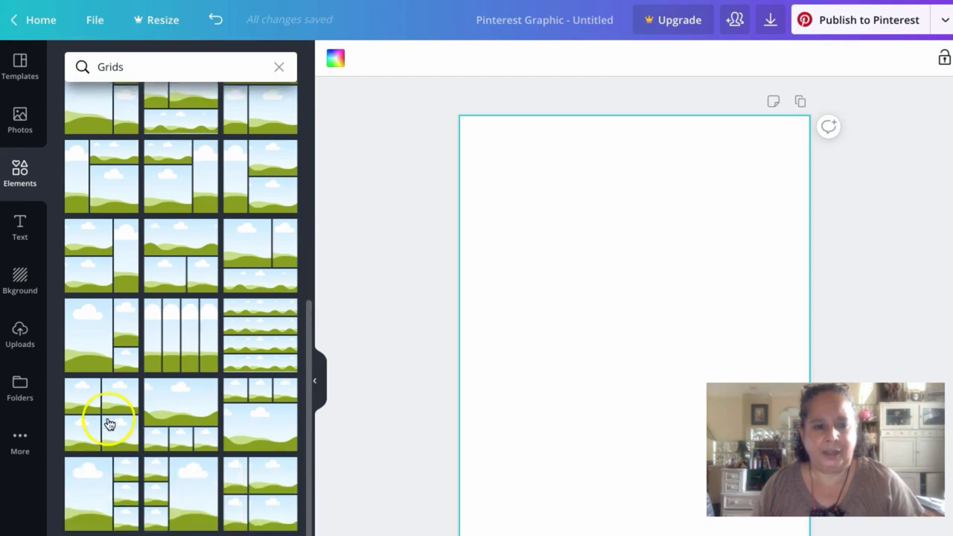
{"action": "scroll", "scroll_direction": "down", "scroll_amount": 3}
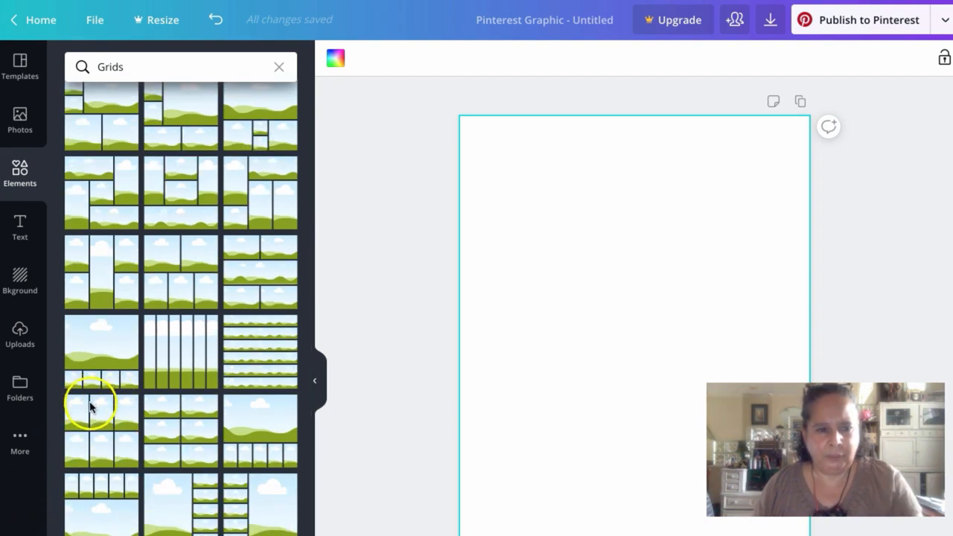
{"action": "scroll", "scroll_direction": "down", "scroll_amount": 3}
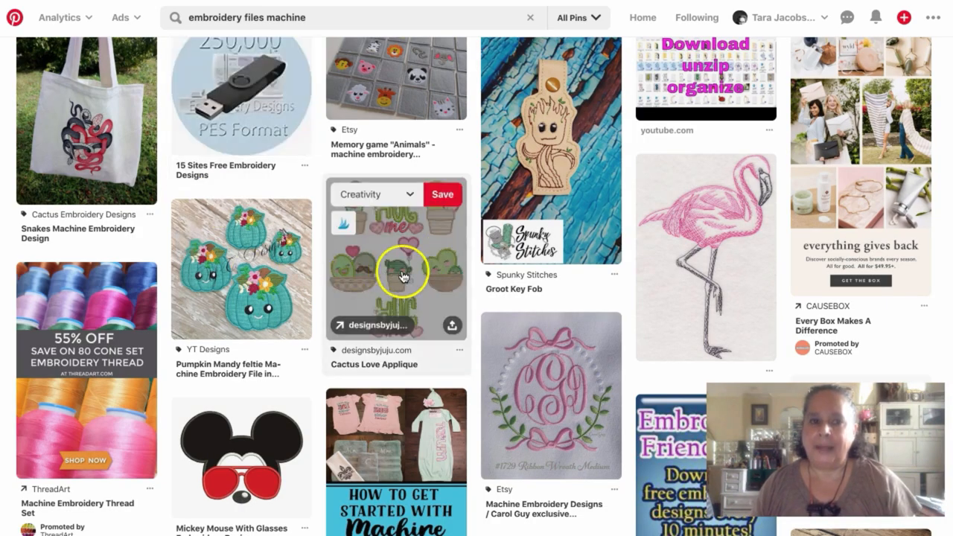
{"action": "mouse_move", "coordinate": [404, 277]}
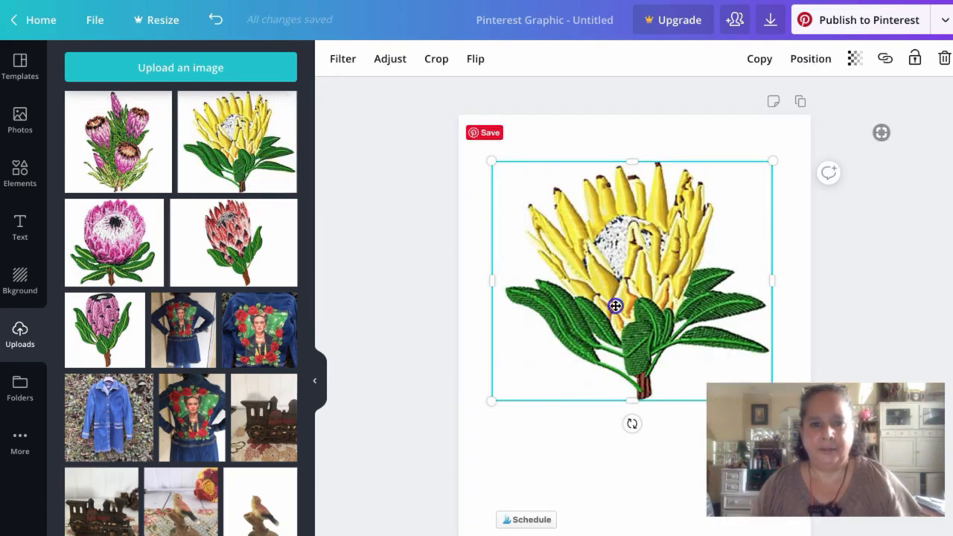
- Move the yellow protea to the top right of the page
{"action": "left_click_drag", "start_coordinate": [616, 306], "coordinate": [774, 223]}
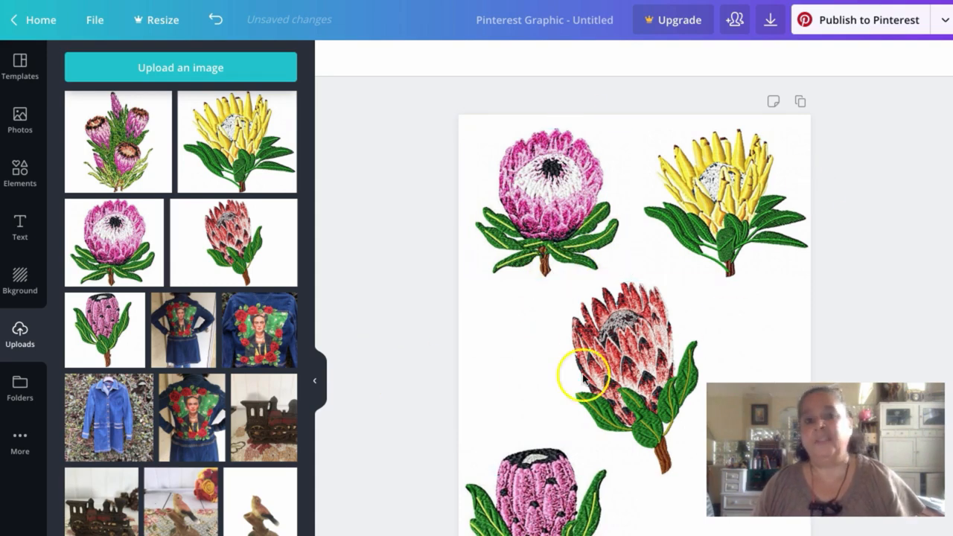
- Adjust the purple protea's layer order, then download the design as PNG
{"action": "left_click", "coordinate": [603, 372]}
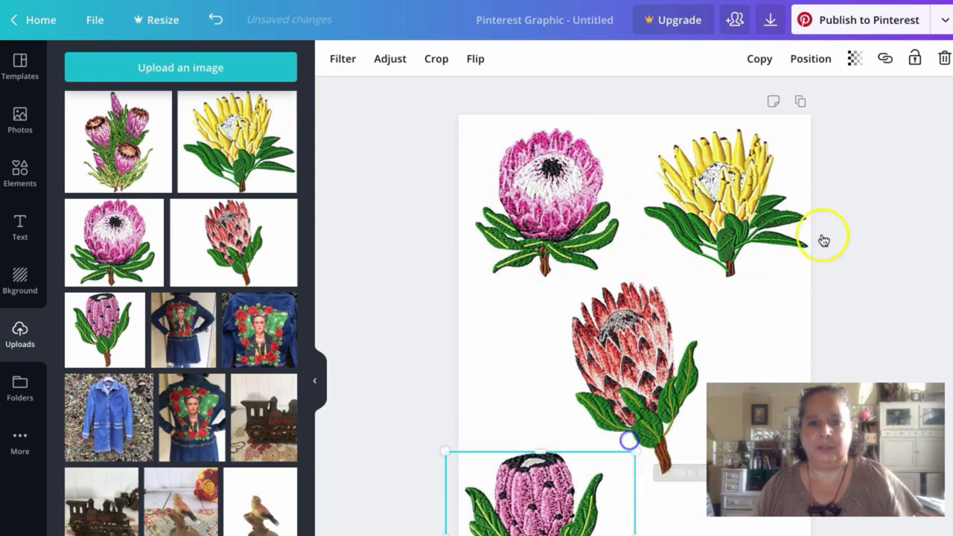
{"action": "left_click", "coordinate": [810, 59]}
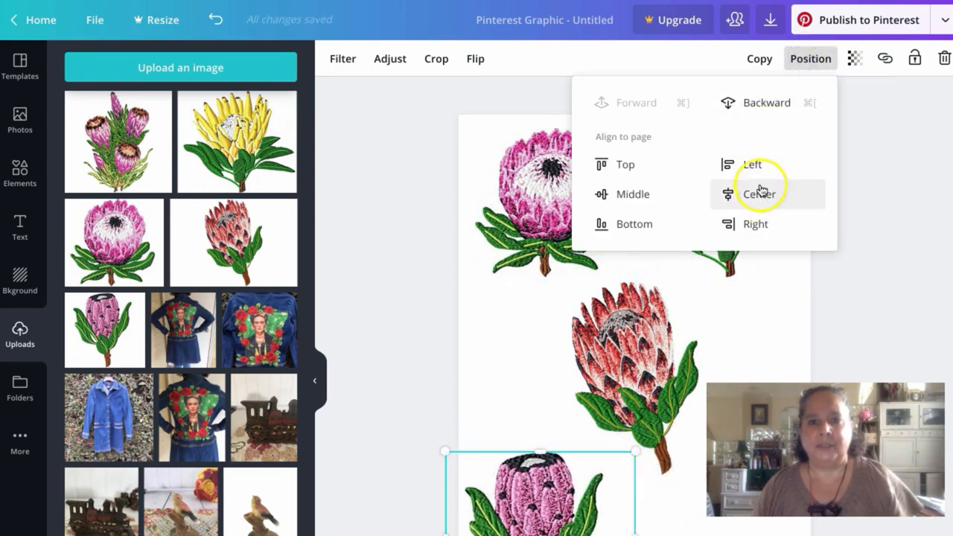
{"action": "left_click", "coordinate": [758, 194]}
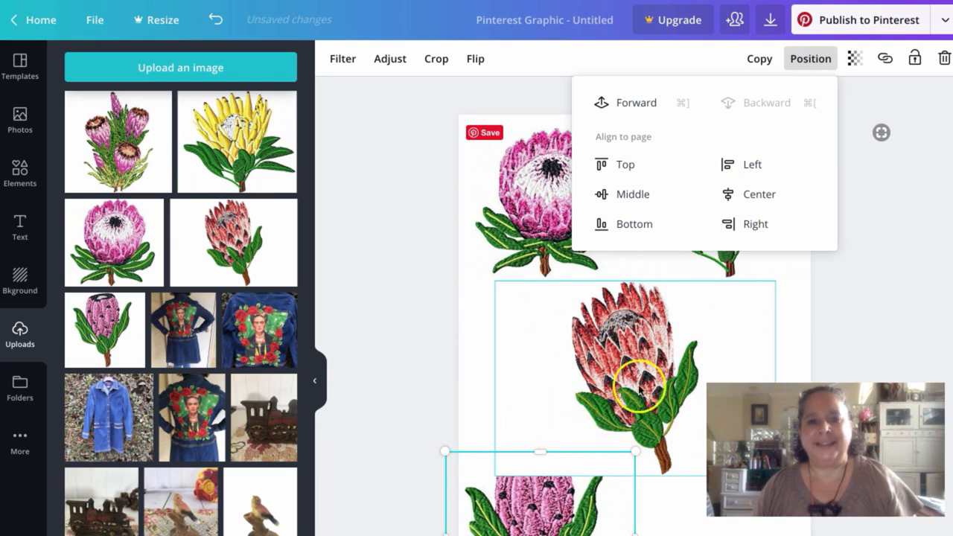
{"action": "left_click", "coordinate": [625, 102]}
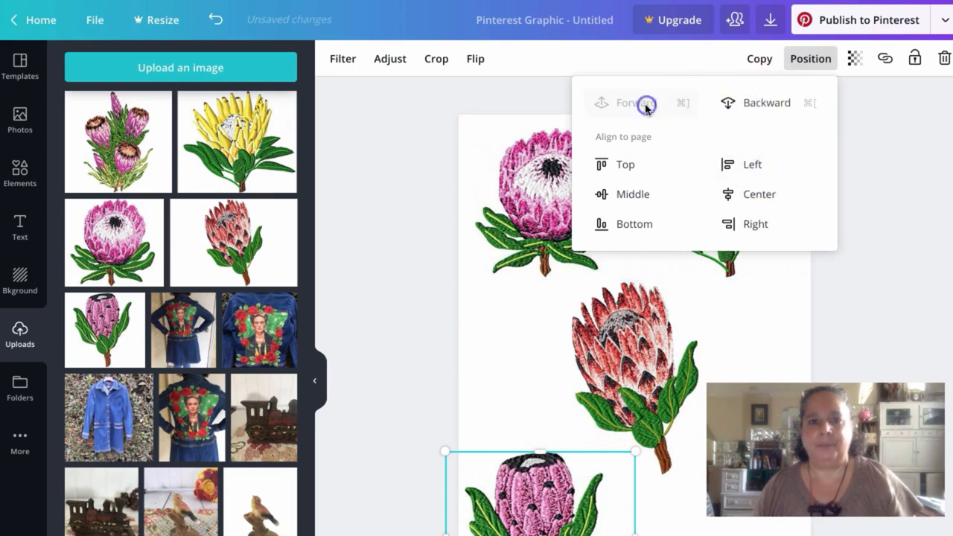
{"action": "left_click", "coordinate": [628, 103]}
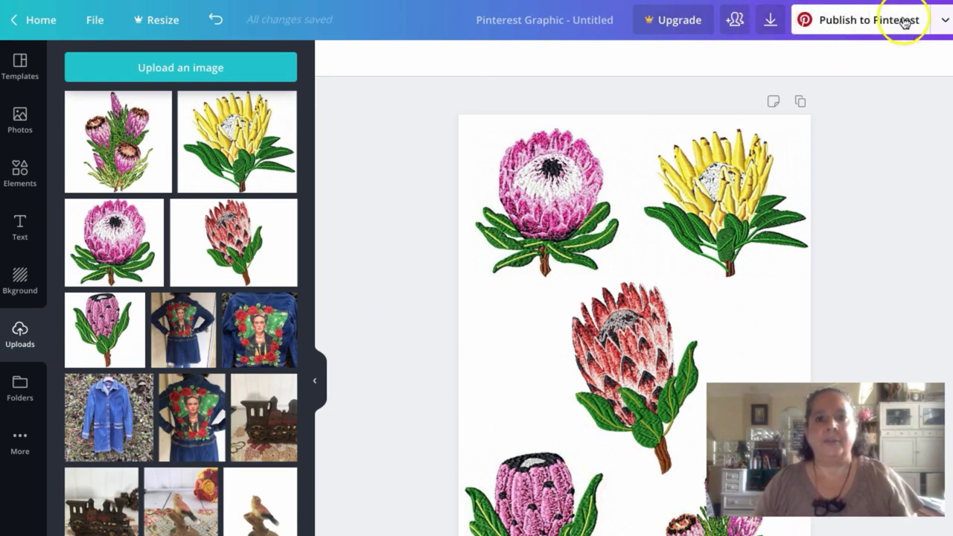
{"action": "left_click", "coordinate": [769, 20]}
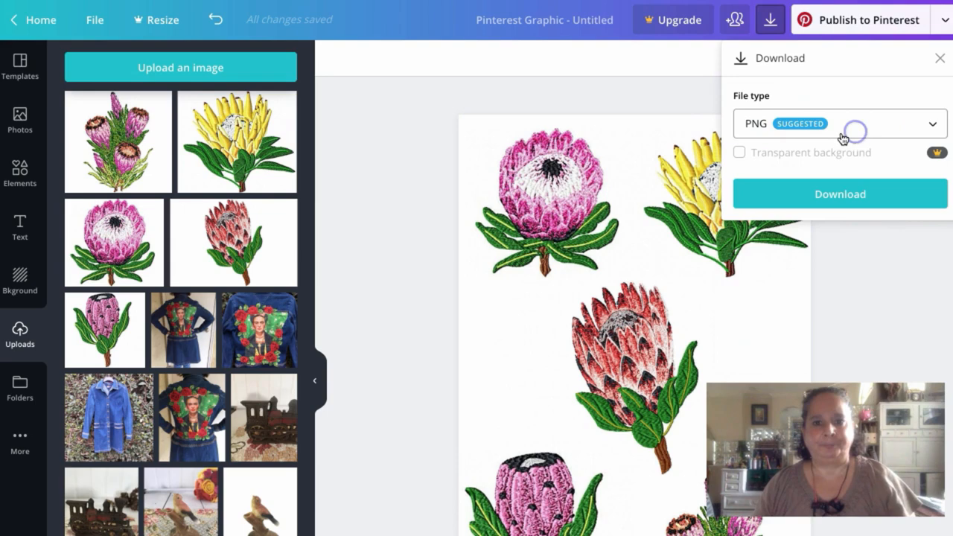
{"action": "left_click", "coordinate": [838, 193]}
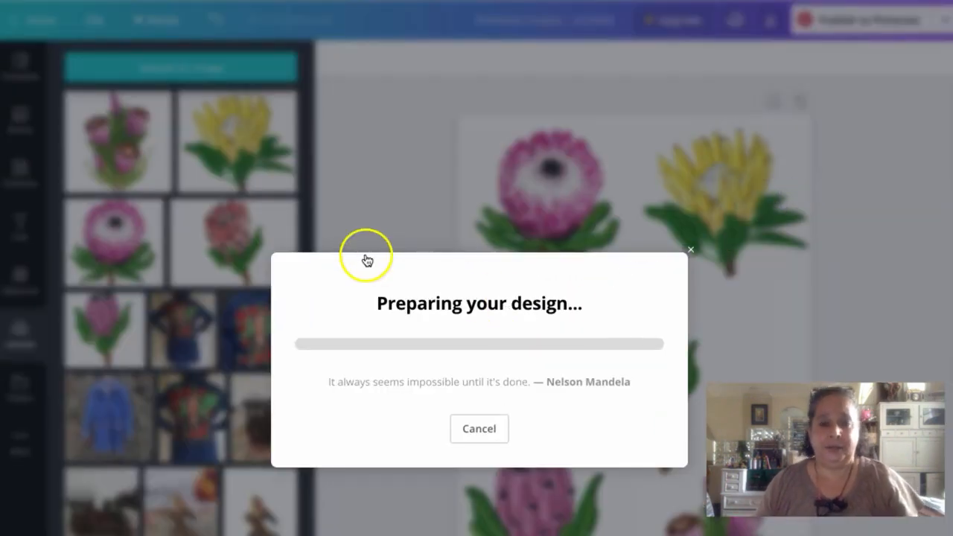
{"action": "mouse_move", "coordinate": [379, 130]}
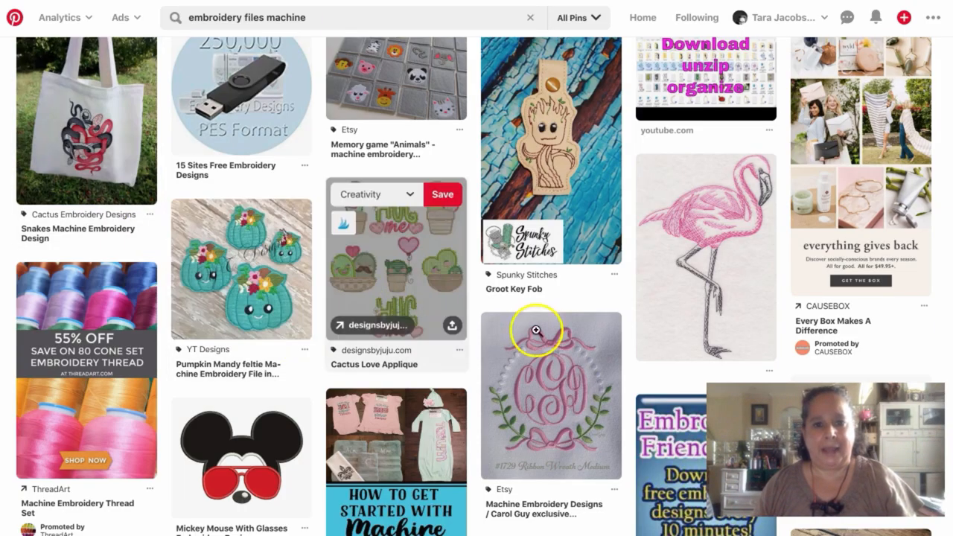
{"action": "scroll", "scroll_direction": "down", "scroll_amount": 3}
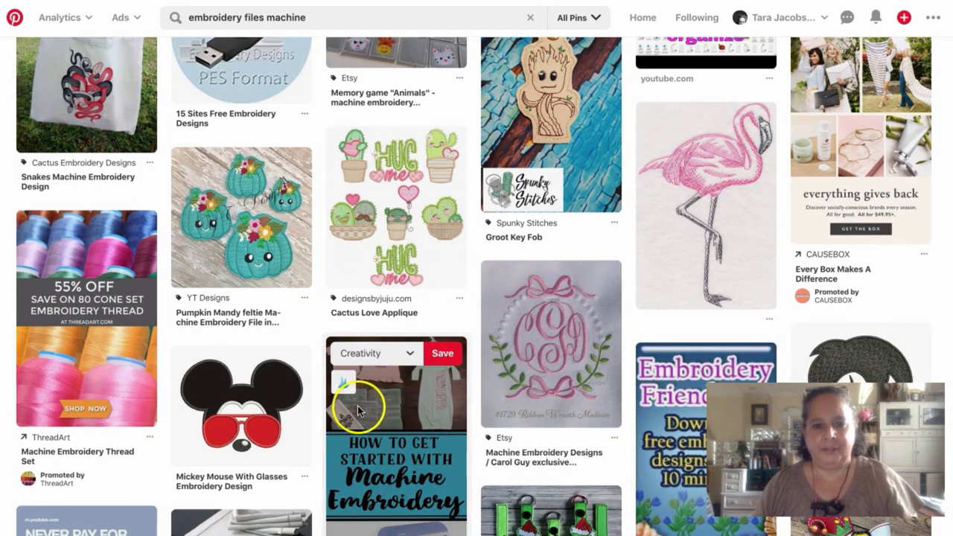
{"action": "scroll", "scroll_direction": "down", "scroll_amount": 3}
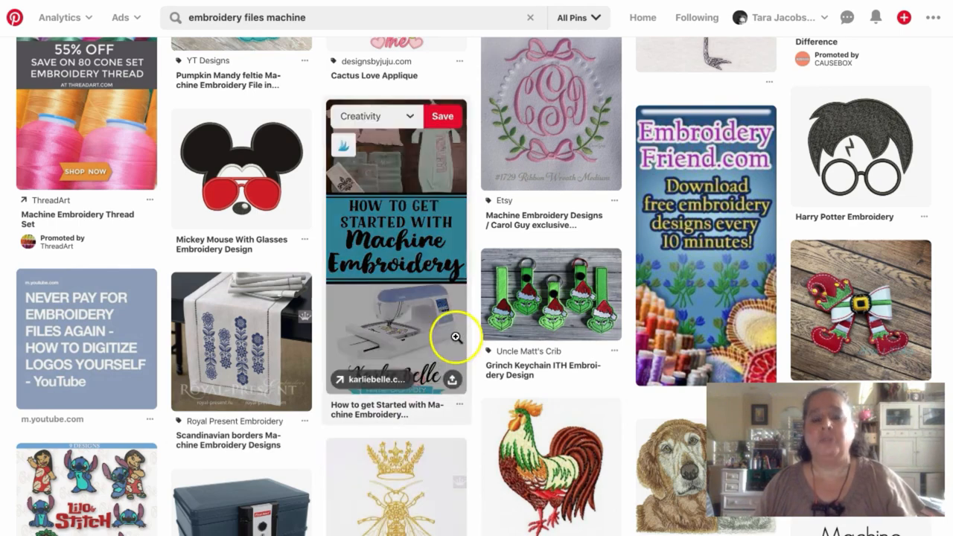
{"action": "scroll", "scroll_direction": "down", "scroll_amount": 3}
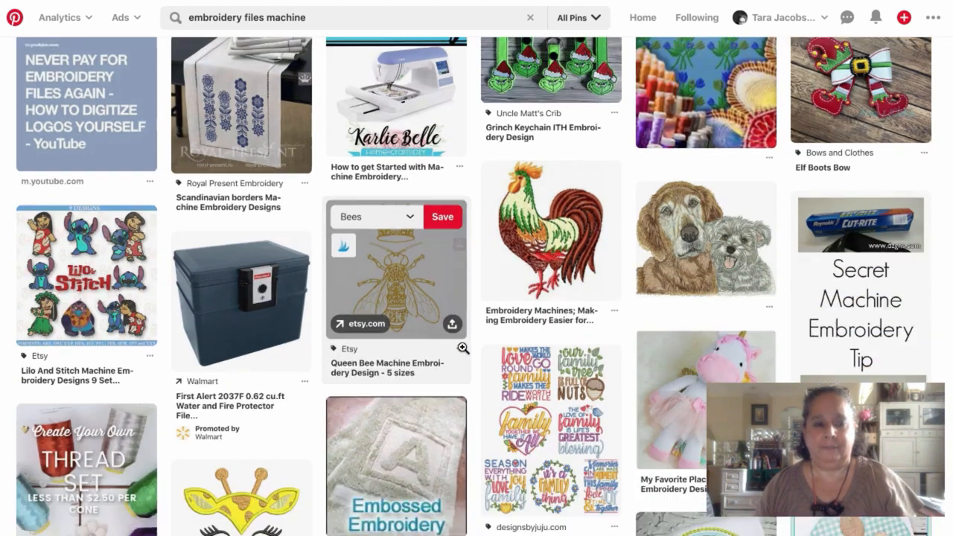
{"action": "scroll", "scroll_direction": "down", "scroll_amount": 3}
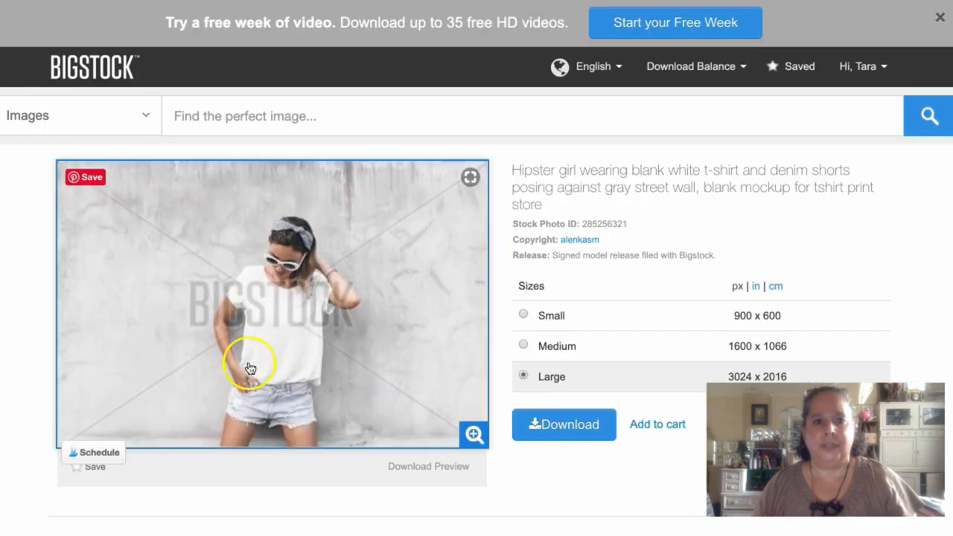
{"action": "mouse_move", "coordinate": [296, 220]}
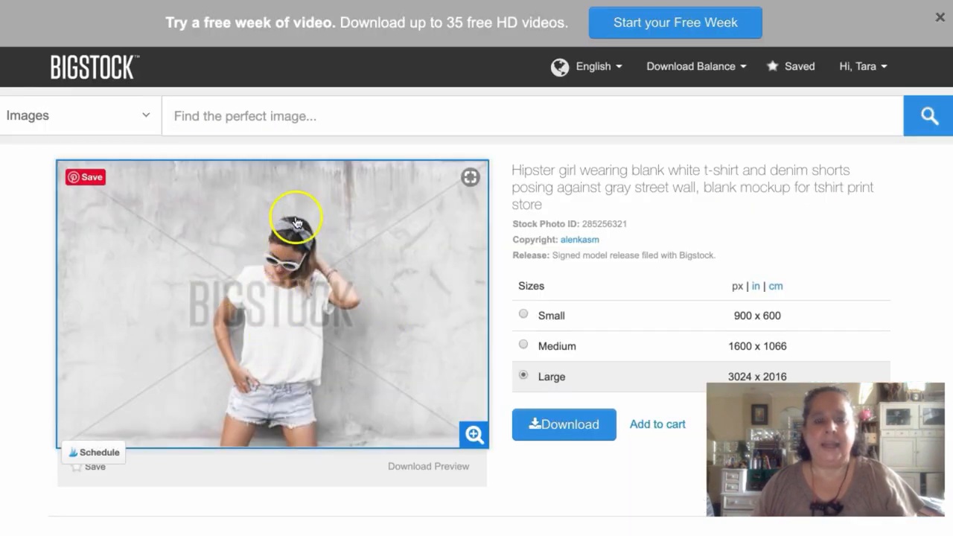
{"action": "mouse_move", "coordinate": [270, 131]}
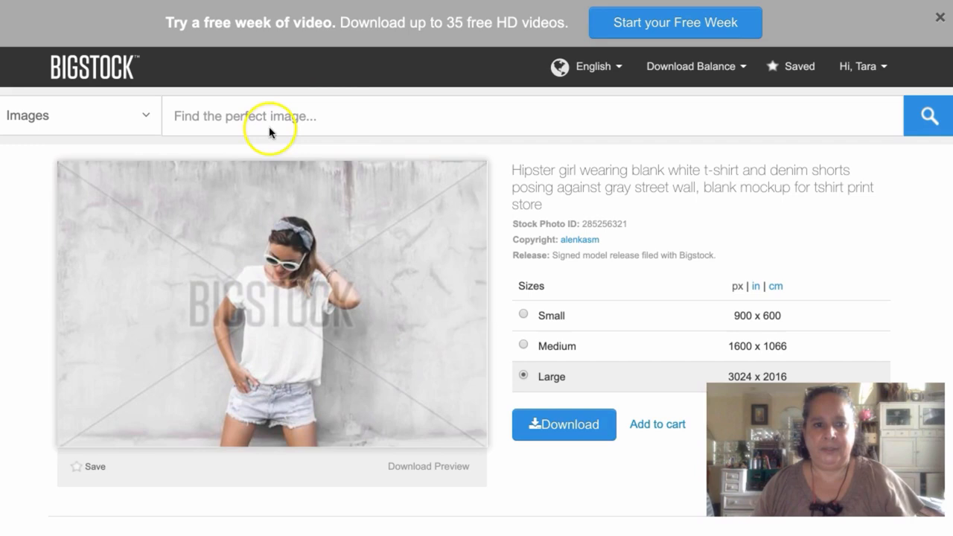
{"action": "mouse_move", "coordinate": [376, 199]}
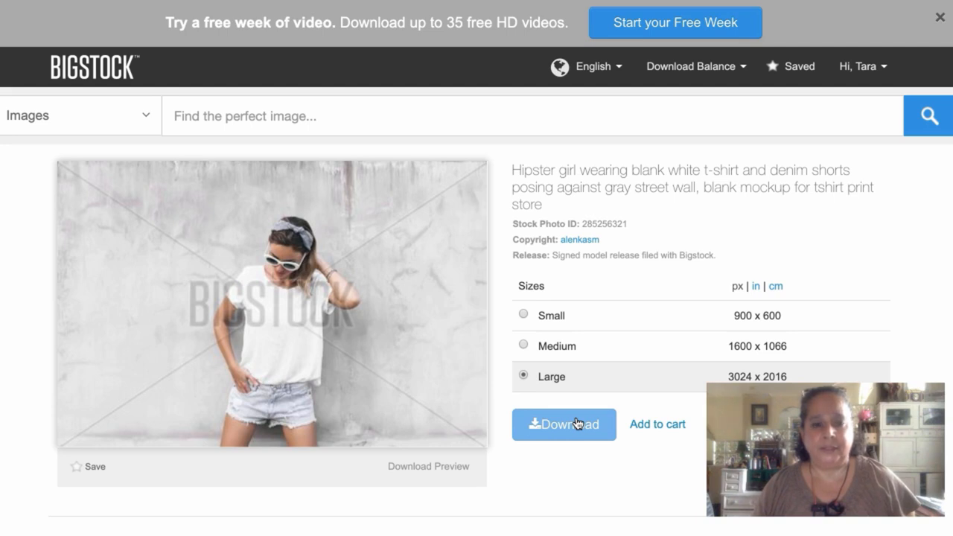
{"action": "mouse_move", "coordinate": [356, 125]}
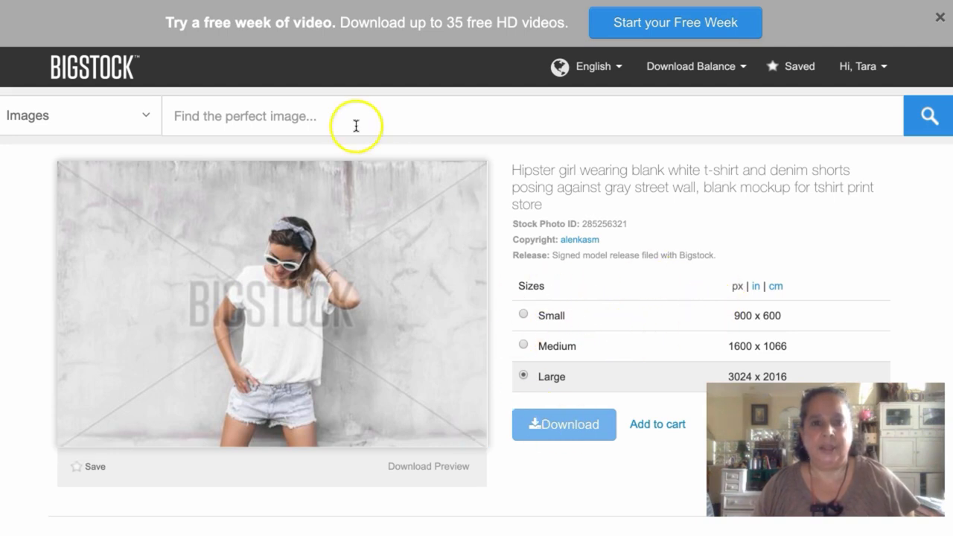
{"action": "mouse_move", "coordinate": [356, 126]}
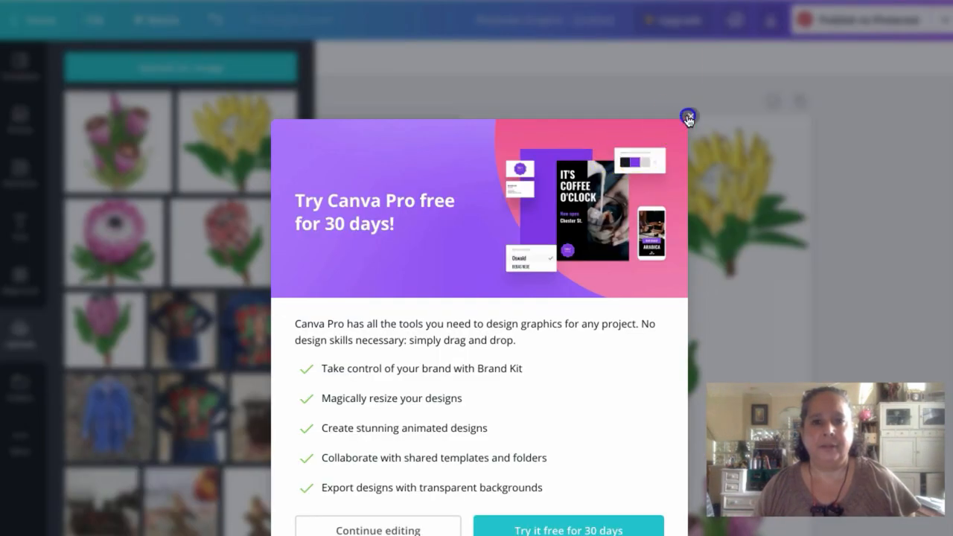
- Dismiss the Canva Pro offer, search Home for a Pinterest Graphic, and show Uploads
{"action": "left_click", "coordinate": [687, 116]}
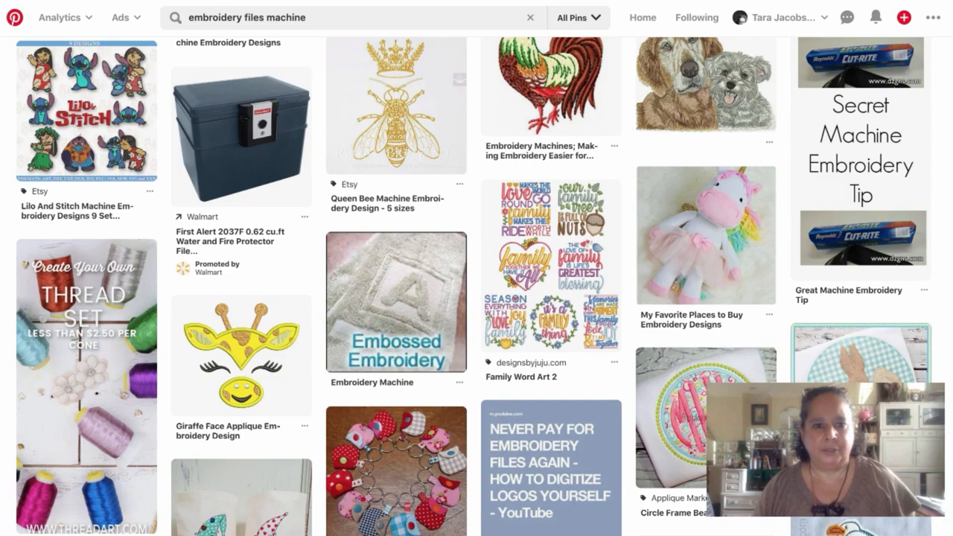
{"action": "left_click", "coordinate": [287, 476]}
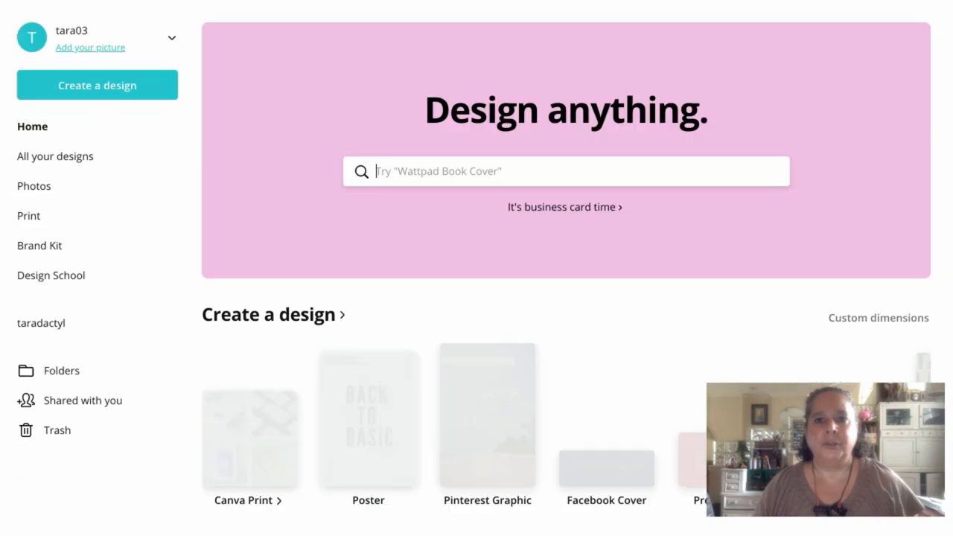
{"action": "type", "text": "pi"}
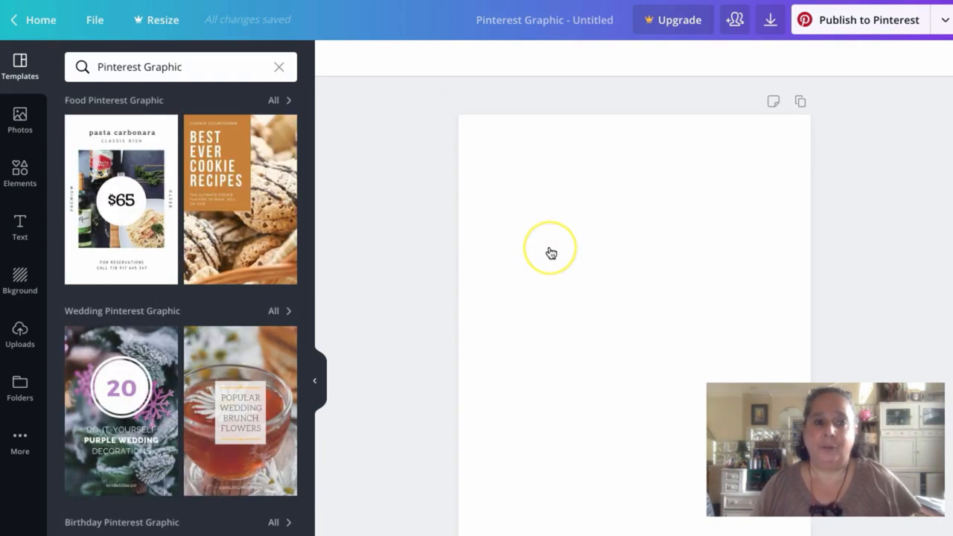
{"action": "mouse_move", "coordinate": [557, 256]}
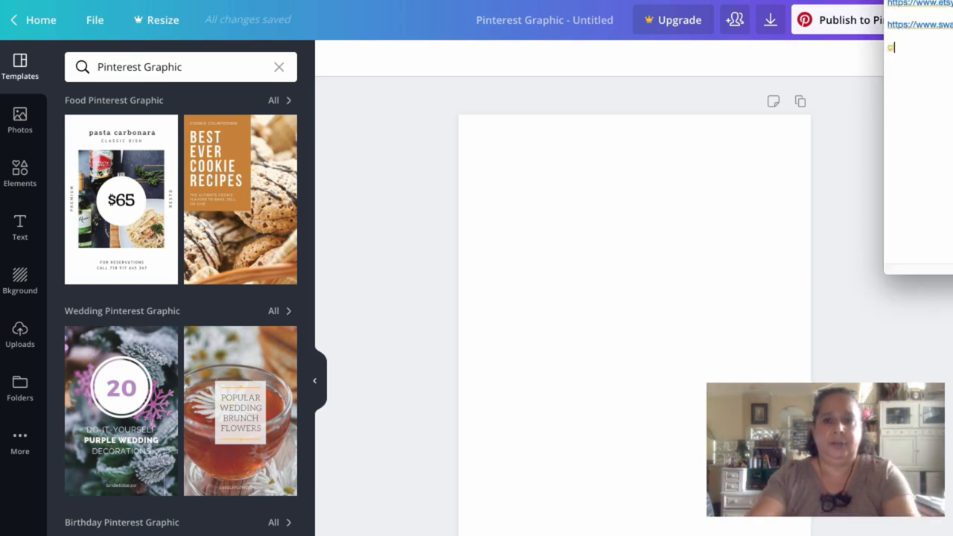
{"action": "type", "text": "reative market"}
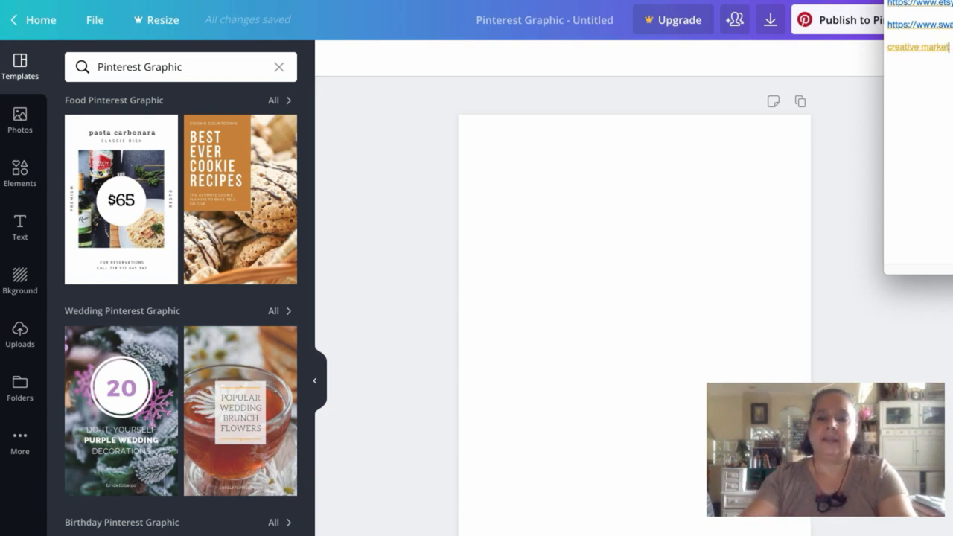
{"action": "mouse_move", "coordinate": [755, 119]}
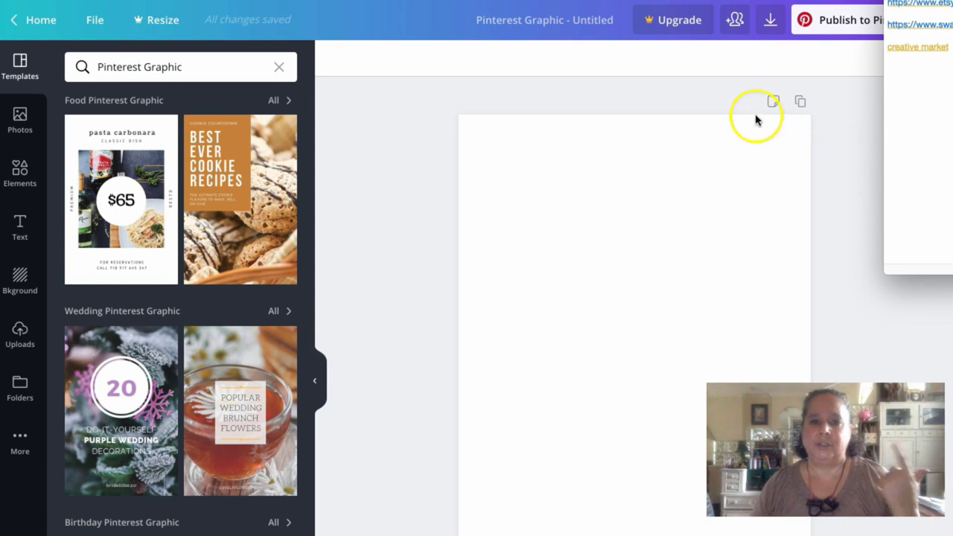
{"action": "mouse_move", "coordinate": [727, 119]}
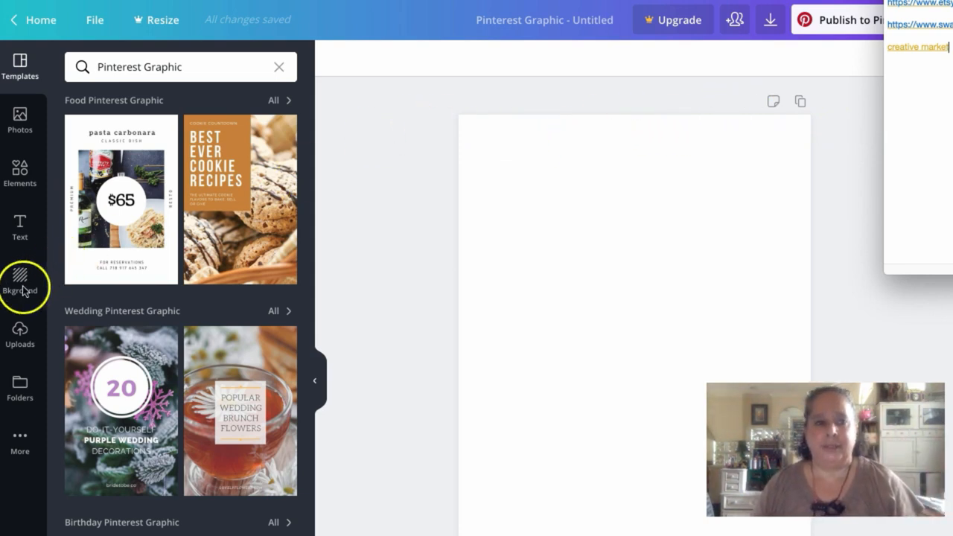
{"action": "left_click", "coordinate": [19, 335]}
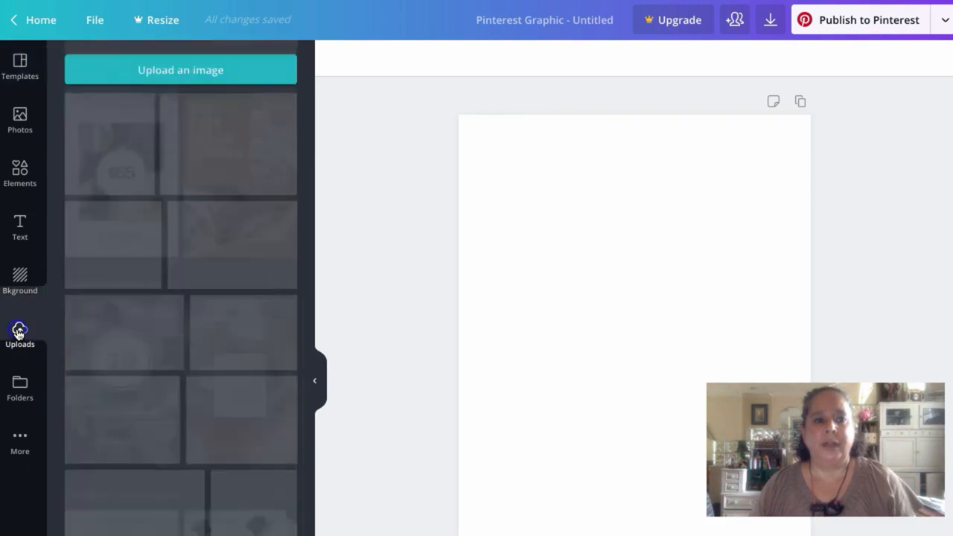
- Upload the white t-shirt mockup photo and add it to fill the page
{"action": "left_click", "coordinate": [180, 69]}
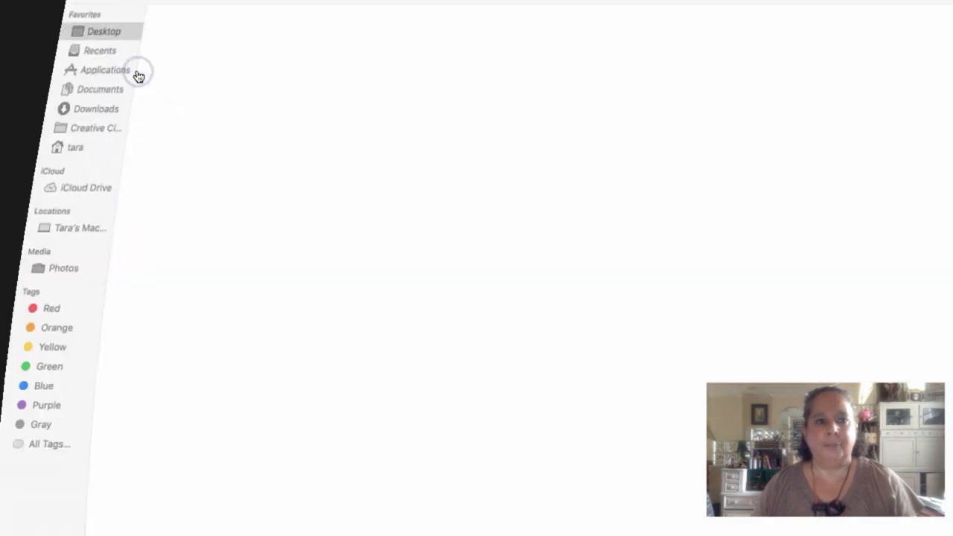
{"action": "left_click", "coordinate": [104, 32]}
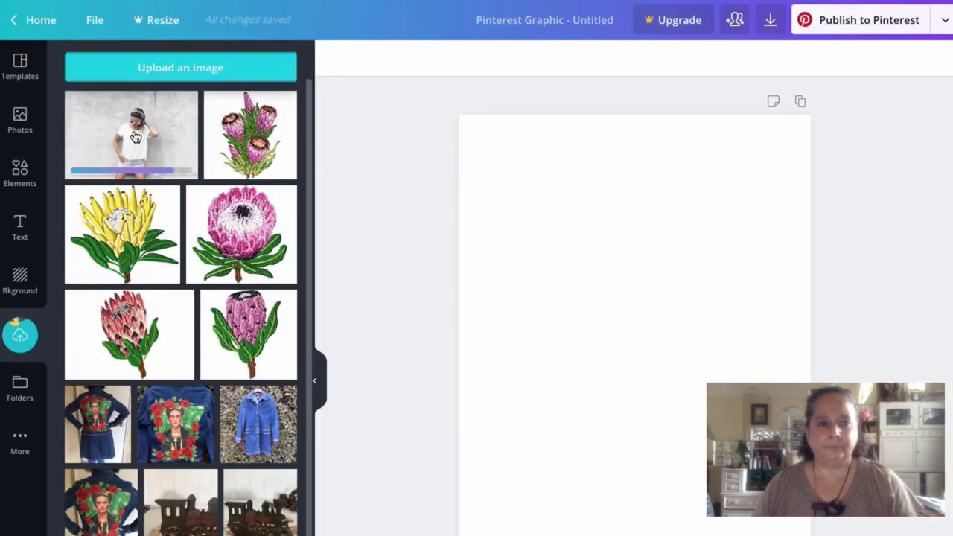
{"action": "left_click", "coordinate": [131, 135]}
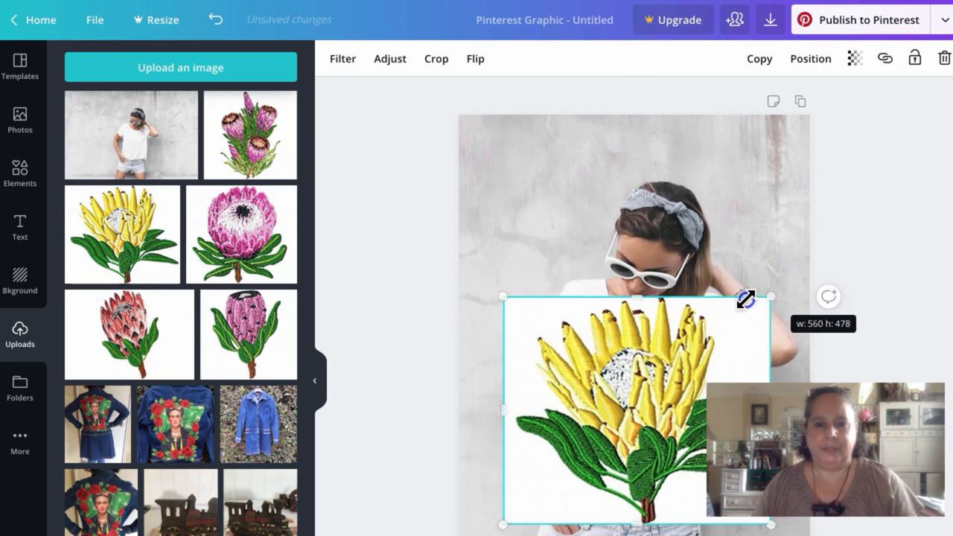
- Shrink the yellow protea and place it as a small motif on the t-shirt chest
{"action": "left_click_drag", "start_coordinate": [745, 298], "coordinate": [503, 405]}
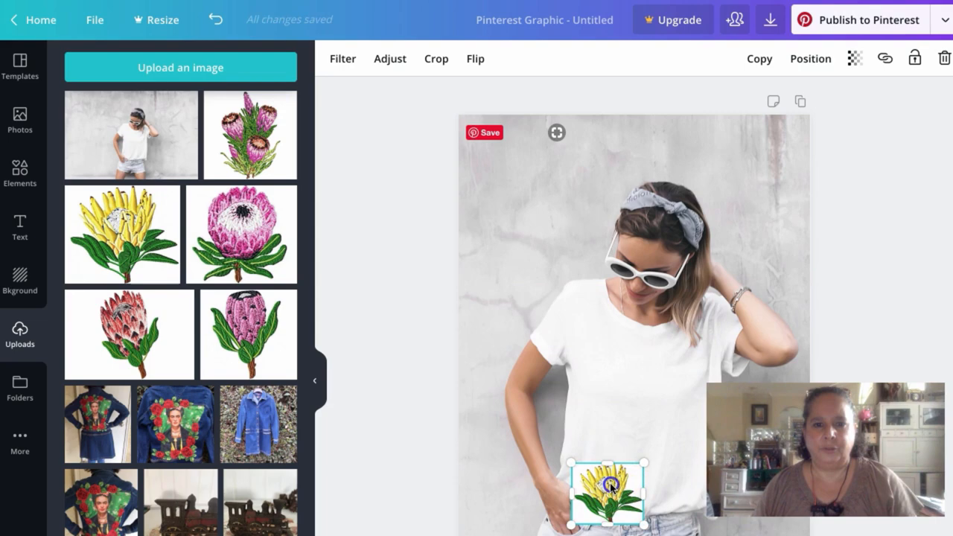
{"action": "left_click_drag", "start_coordinate": [606, 494], "coordinate": [623, 368]}
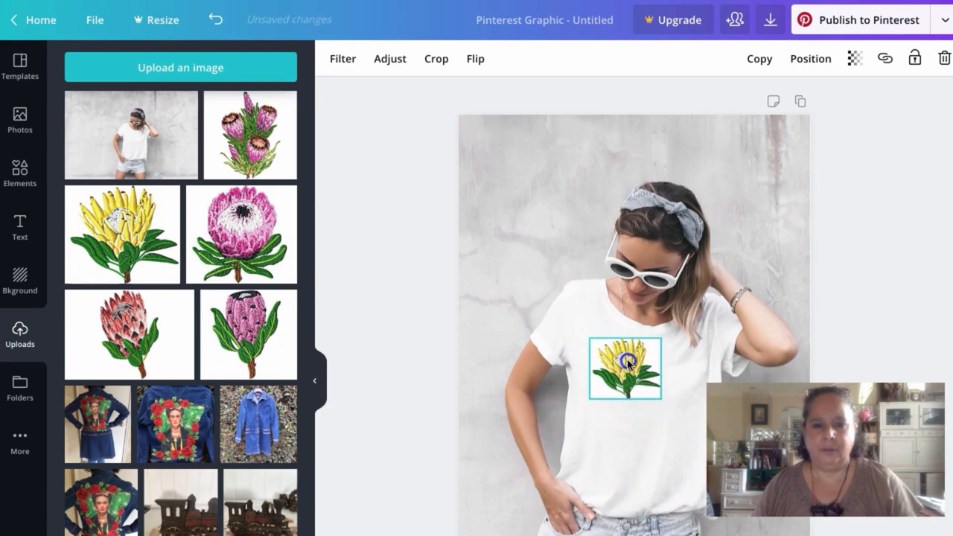
{"action": "left_click_drag", "start_coordinate": [657, 341], "coordinate": [639, 347]}
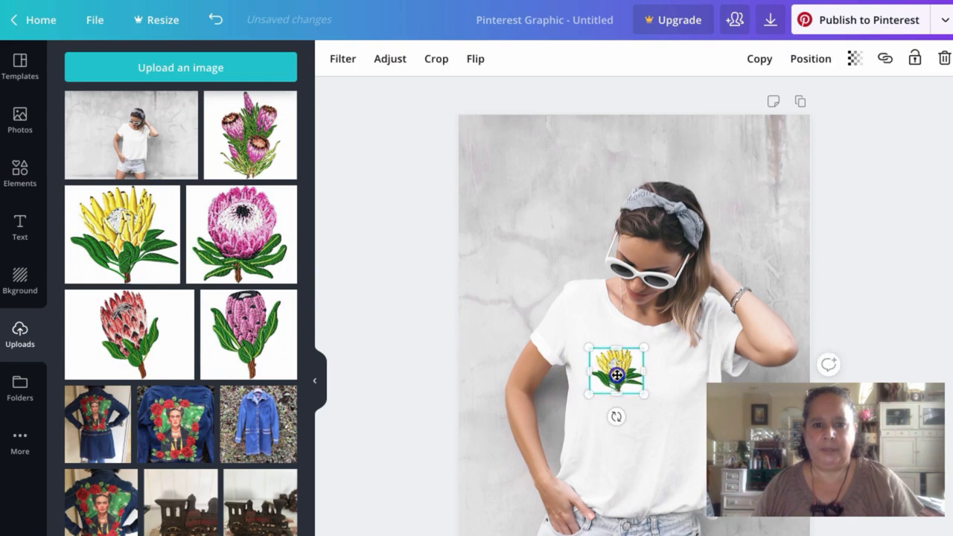
{"action": "left_click", "coordinate": [457, 240]}
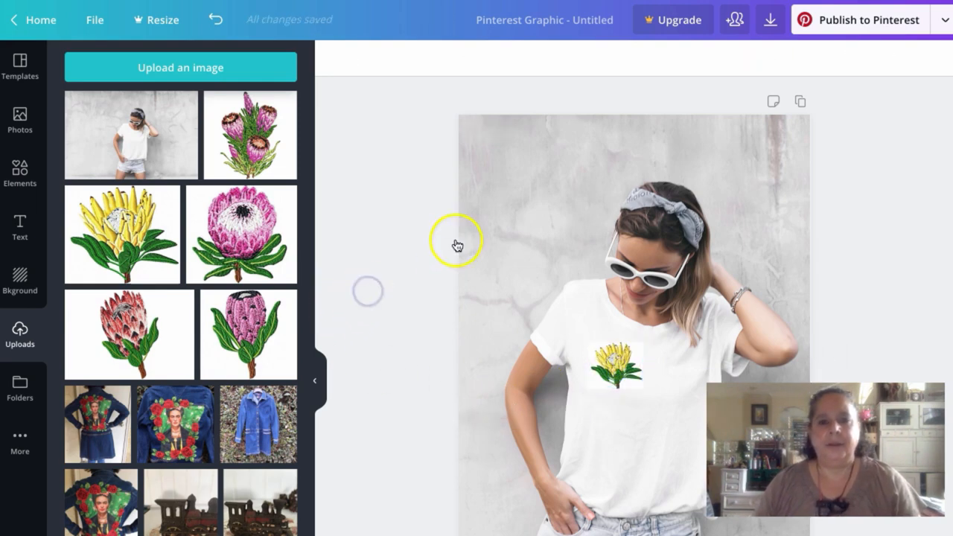
{"action": "left_click", "coordinate": [651, 424]}
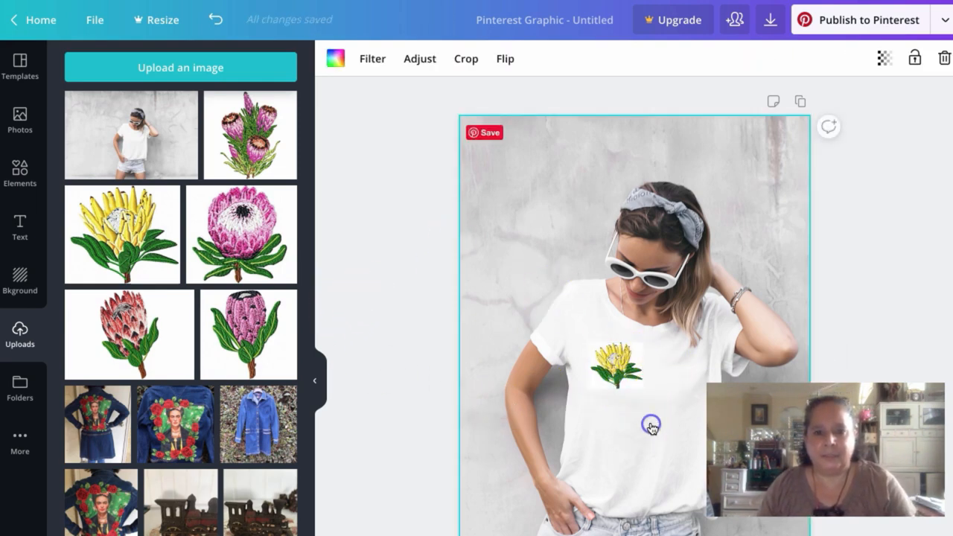
- Raise the t-shirt mockup photo's brightness to 13 using Adjust
{"action": "left_click", "coordinate": [419, 58]}
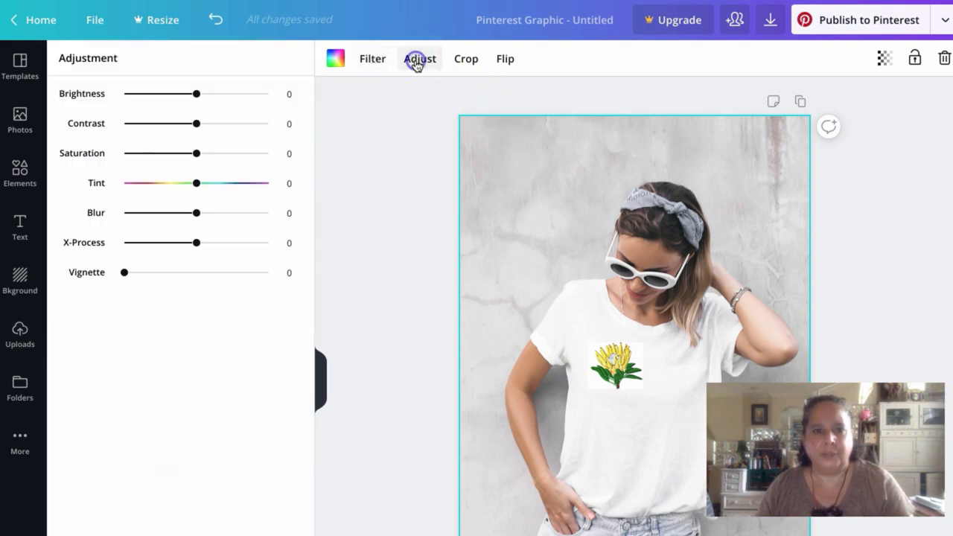
{"action": "left_click_drag", "start_coordinate": [174, 94], "coordinate": [206, 93]}
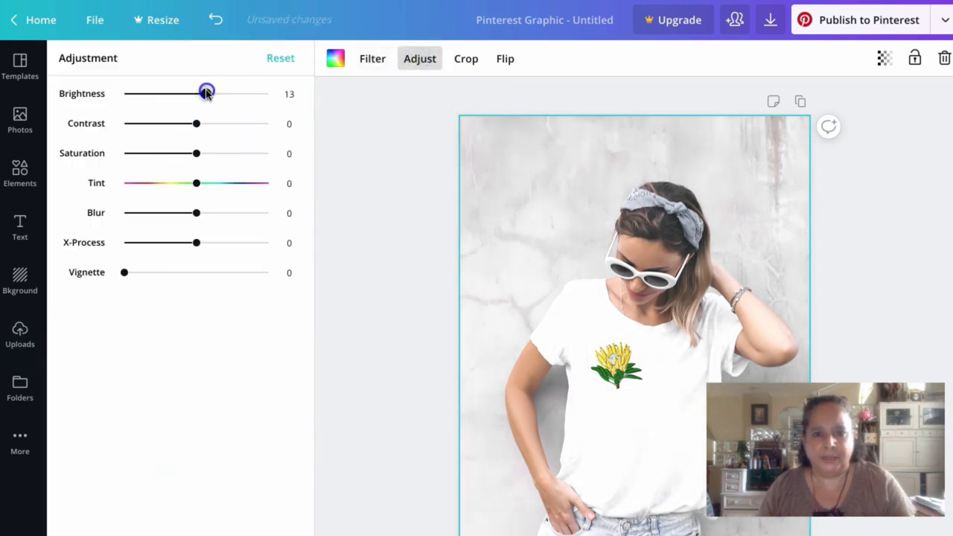
{"action": "left_click", "coordinate": [21, 334]}
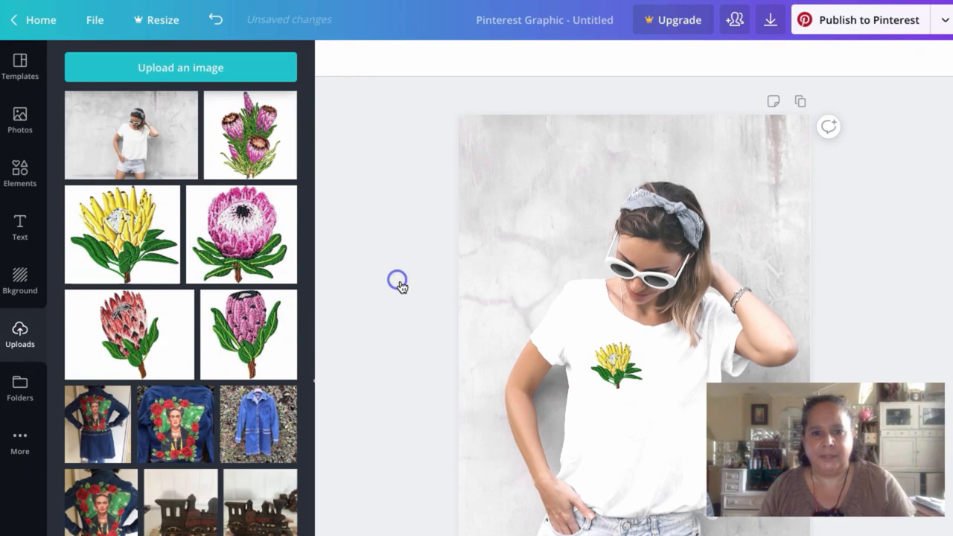
{"action": "left_click", "coordinate": [624, 379]}
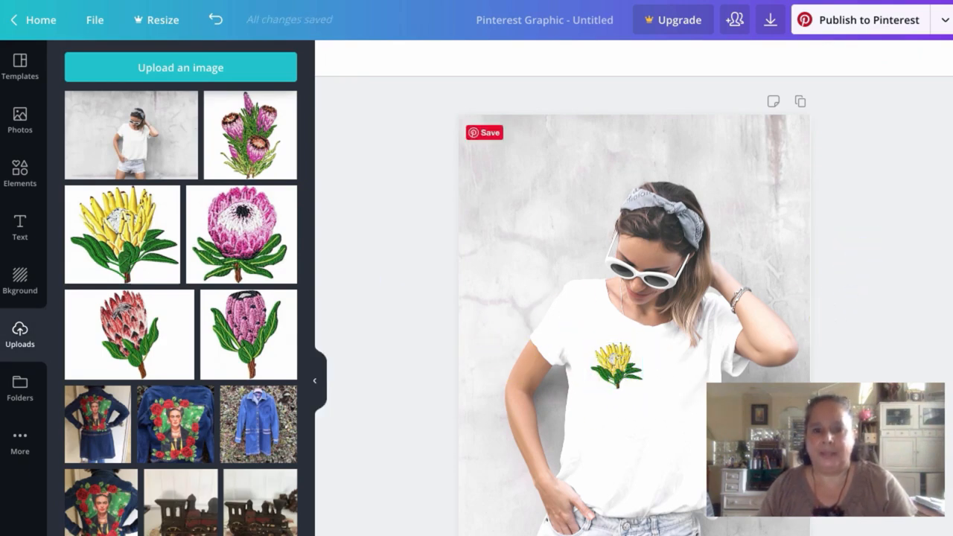
{"action": "mouse_move", "coordinate": [588, 408]}
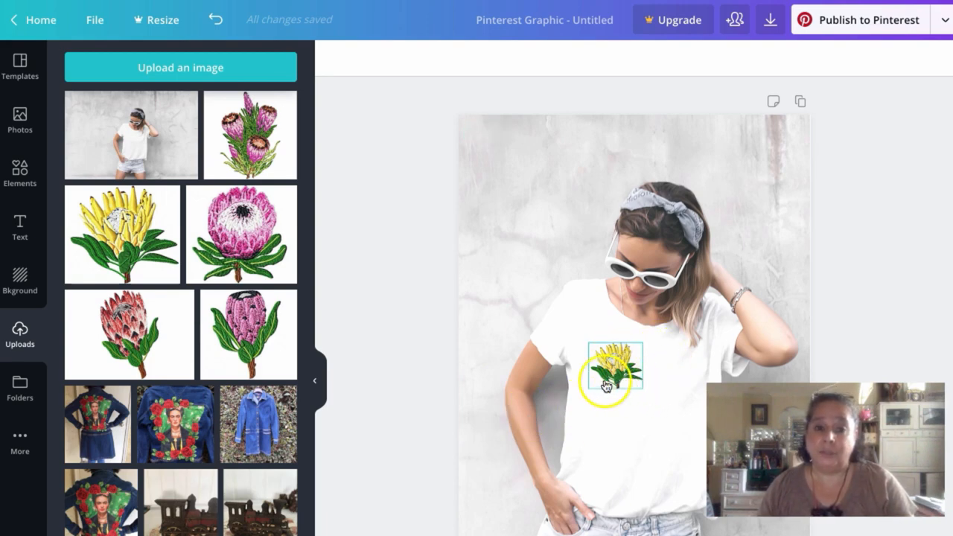
{"action": "left_click", "coordinate": [399, 276]}
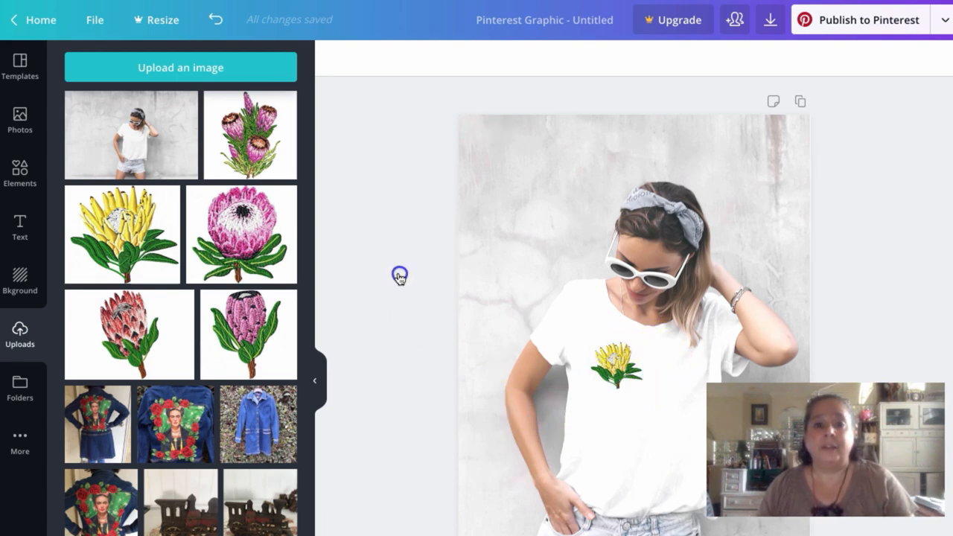
{"action": "mouse_move", "coordinate": [499, 372]}
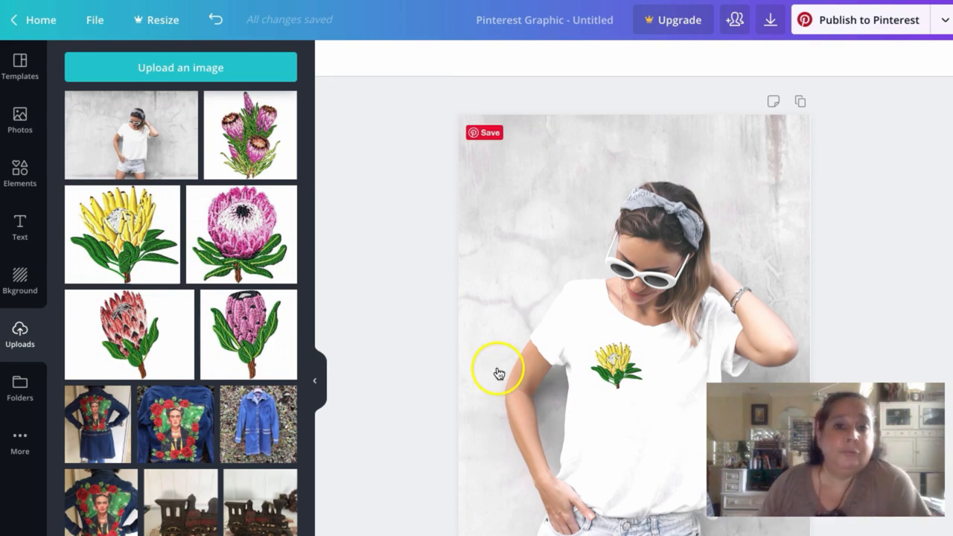
{"action": "mouse_move", "coordinate": [499, 382]}
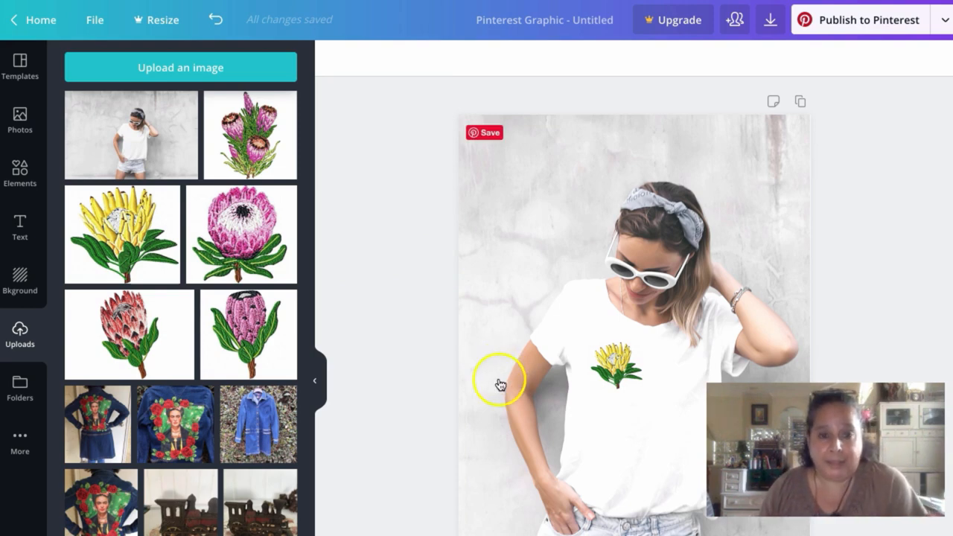
{"action": "mouse_move", "coordinate": [430, 348]}
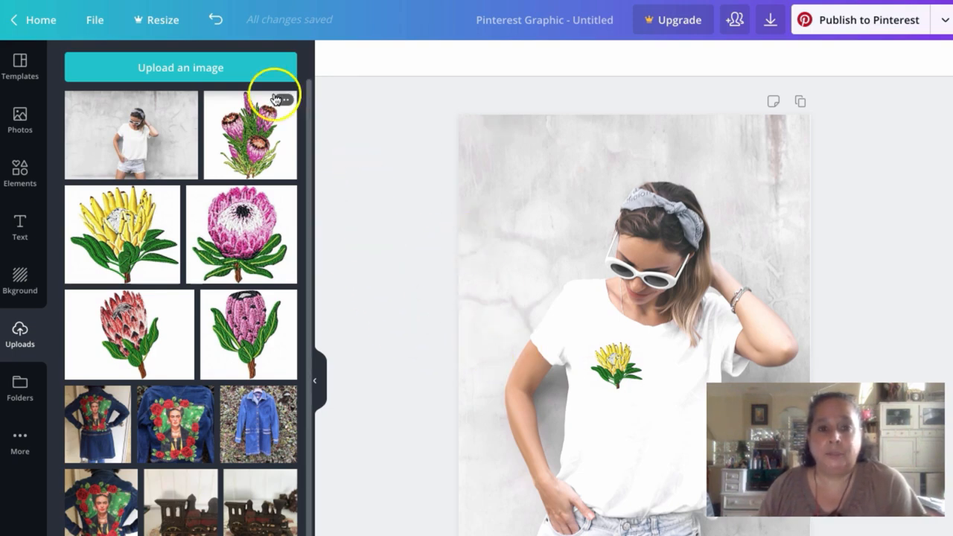
{"action": "mouse_move", "coordinate": [410, 223]}
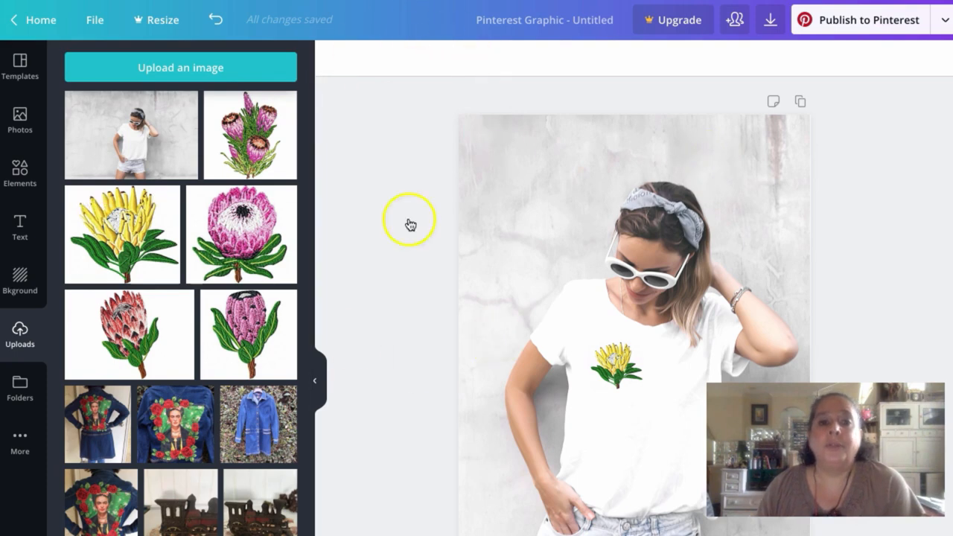
{"action": "mouse_move", "coordinate": [364, 84]}
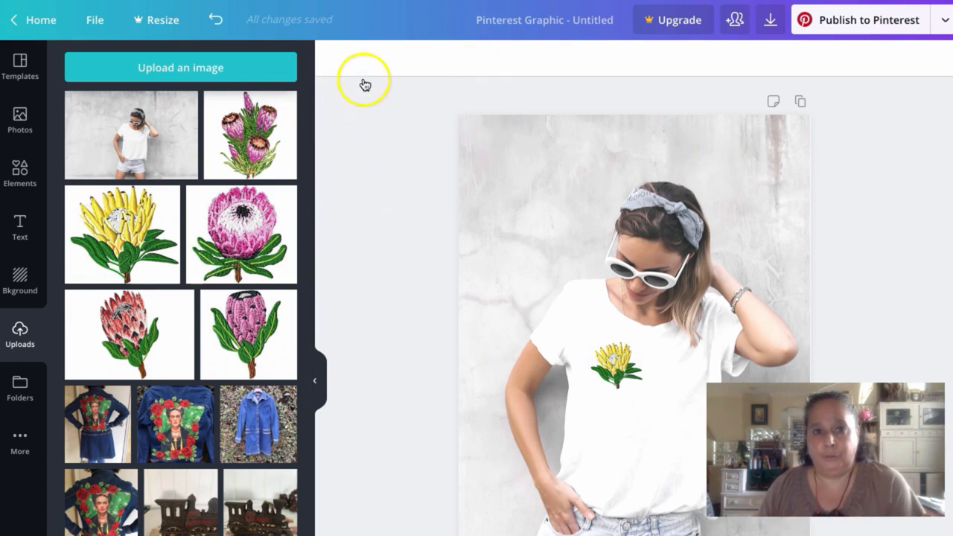
{"action": "mouse_move", "coordinate": [364, 83]}
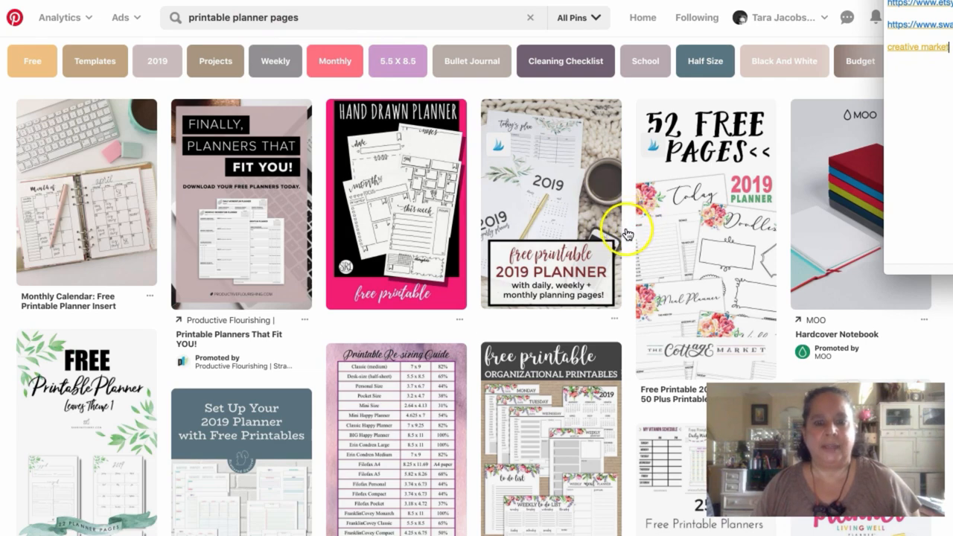
{"action": "mouse_move", "coordinate": [703, 223]}
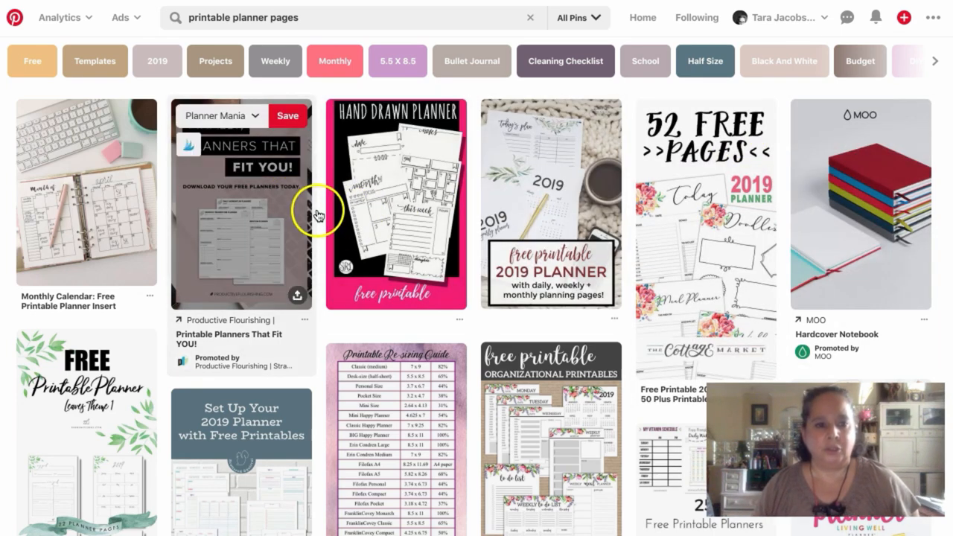
{"action": "scroll", "scroll_direction": "down", "scroll_amount": 3}
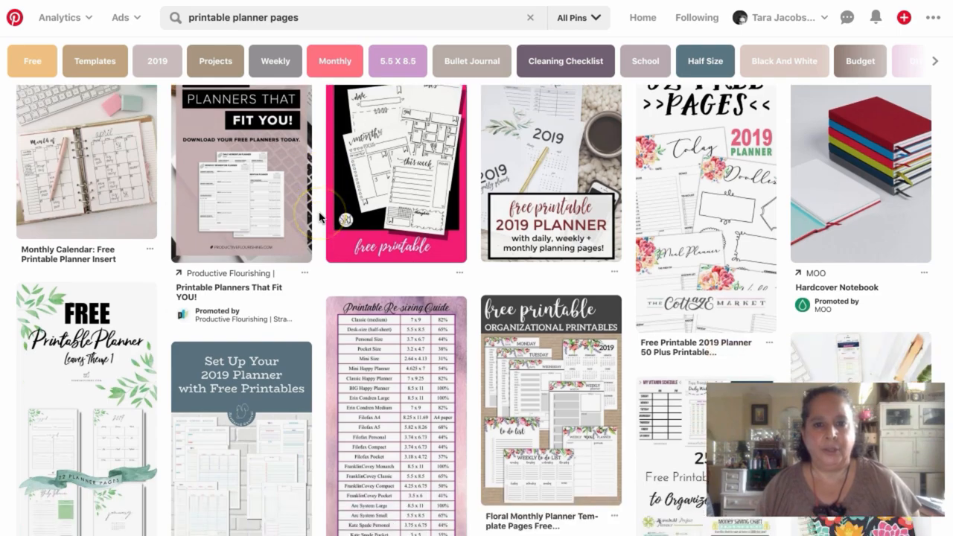
{"action": "scroll", "scroll_direction": "down", "scroll_amount": 3}
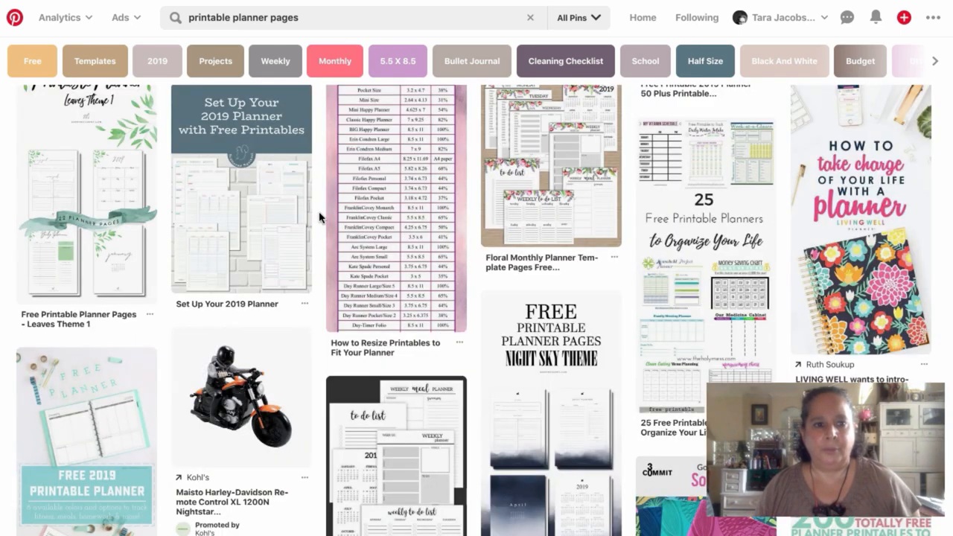
{"action": "scroll", "scroll_direction": "down", "scroll_amount": 3}
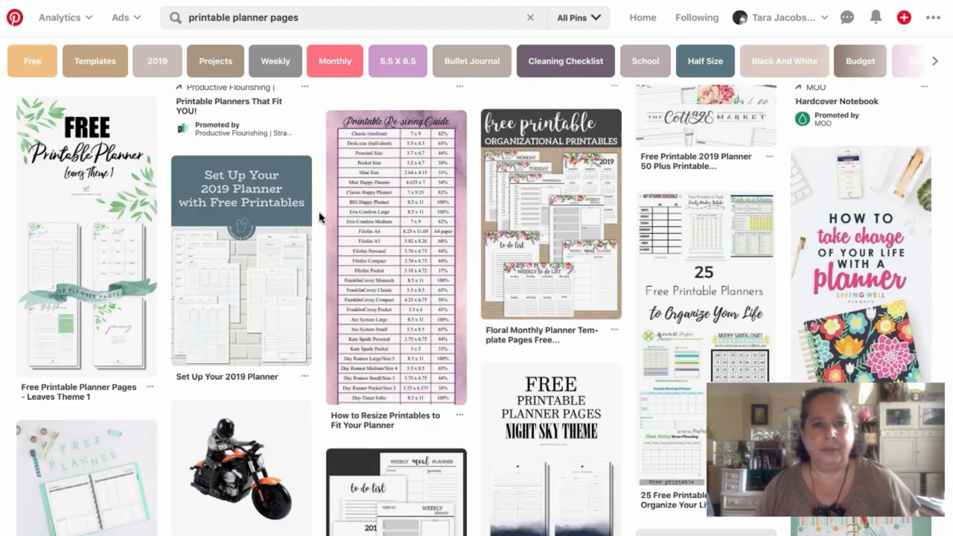
{"action": "scroll", "scroll_direction": "up", "scroll_amount": 3}
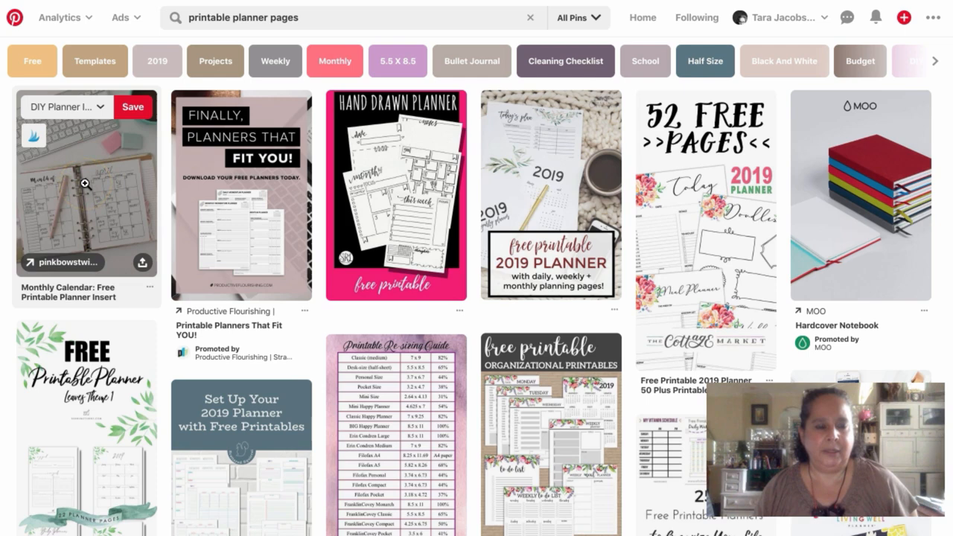
{"action": "mouse_move", "coordinate": [94, 213]}
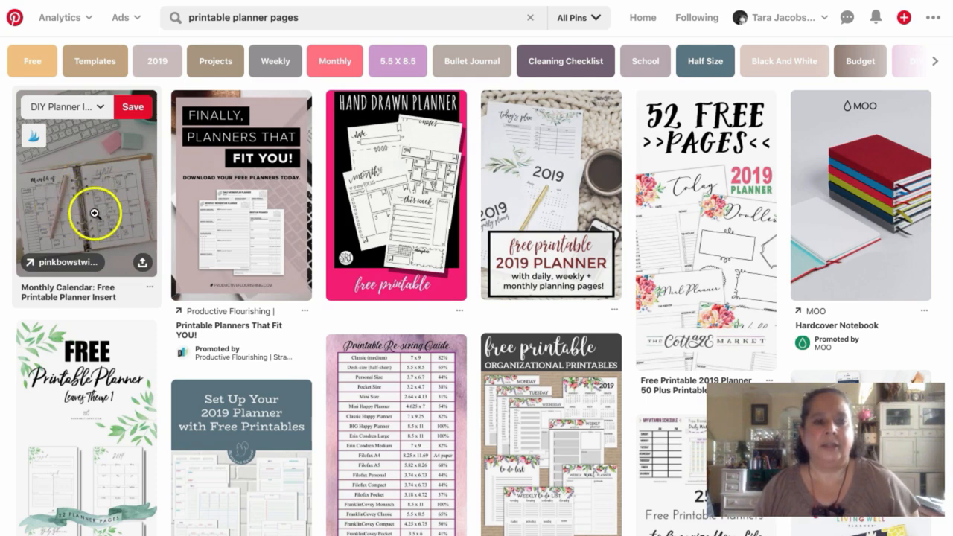
{"action": "mouse_move", "coordinate": [65, 172]}
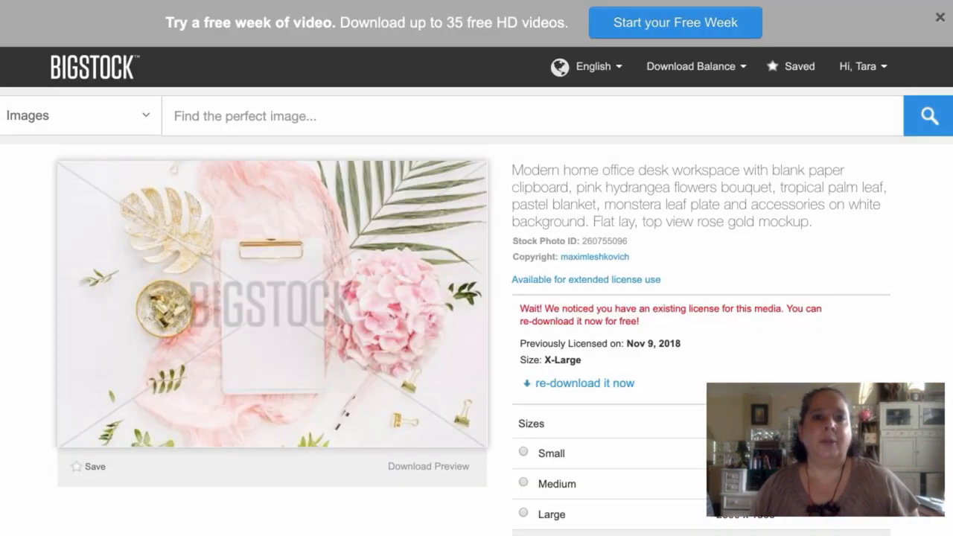
{"action": "mouse_move", "coordinate": [506, 397]}
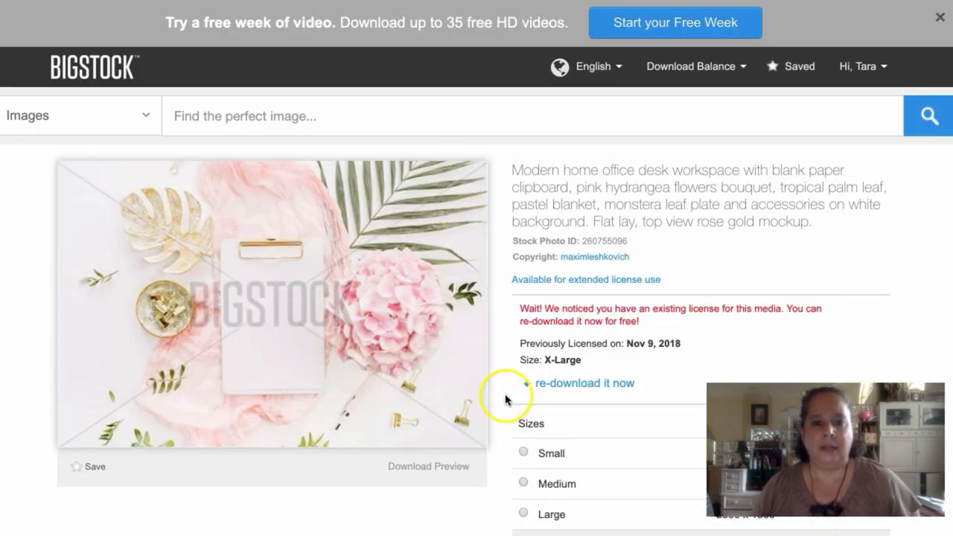
{"action": "mouse_move", "coordinate": [248, 478]}
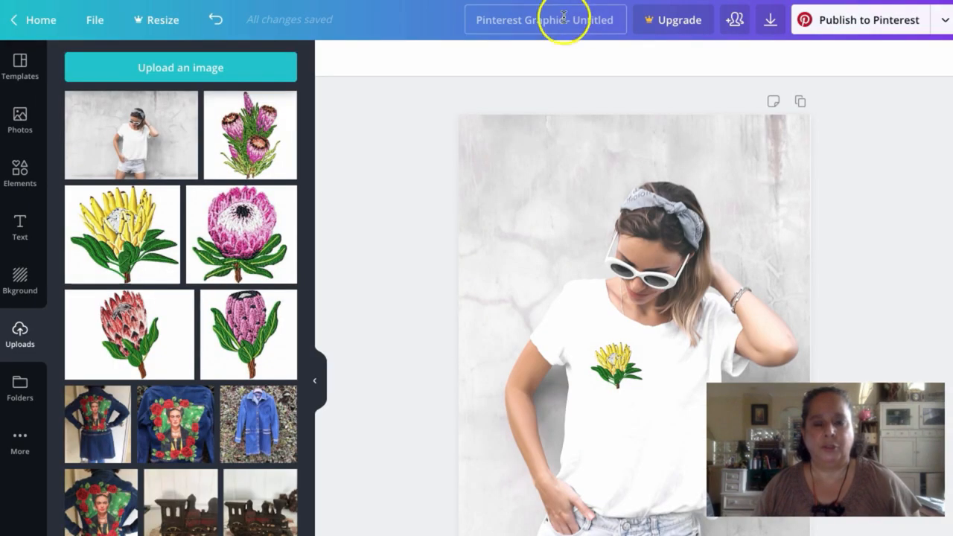
{"action": "mouse_move", "coordinate": [45, 56]}
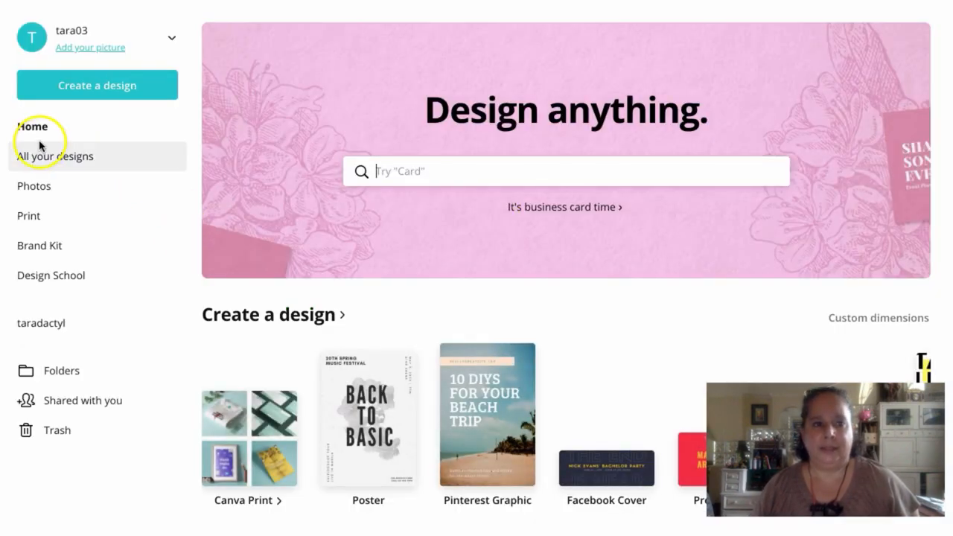
{"action": "mouse_move", "coordinate": [458, 179]}
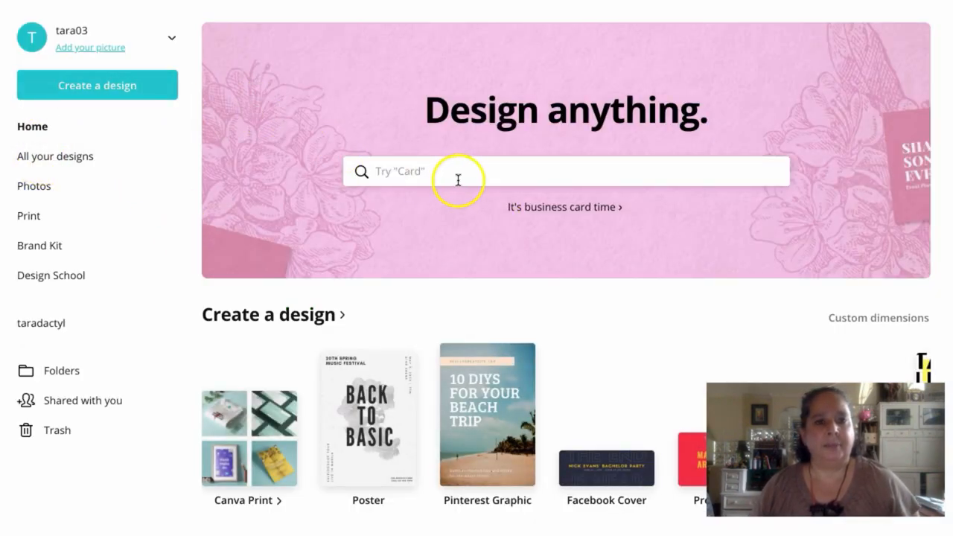
- Search 'pinter' and start a 735 × 1102 px Pinterest Graphic design
{"action": "type", "text": "pinter"}
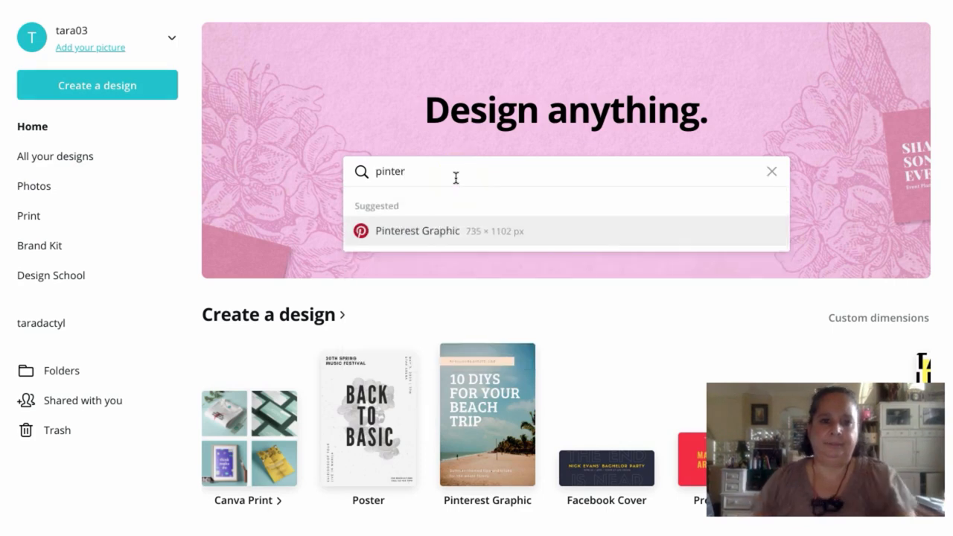
{"action": "left_click", "coordinate": [415, 230]}
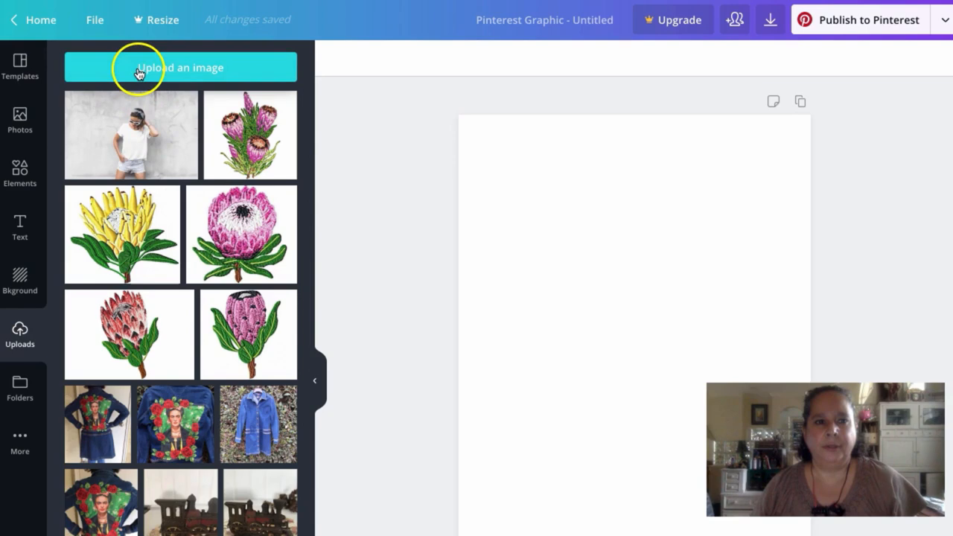
- Upload the pink clipboard flat-lay photo and position it across the page
{"action": "left_click", "coordinate": [180, 67]}
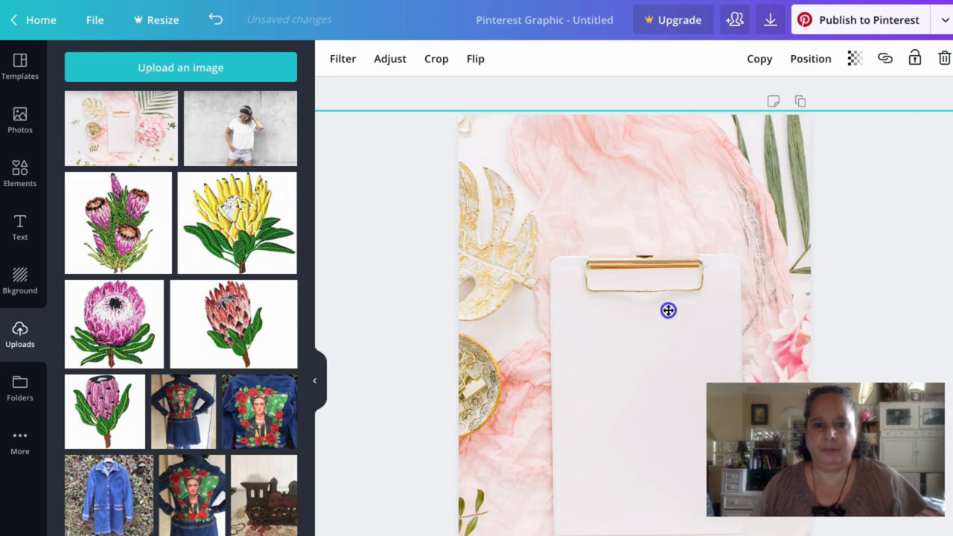
{"action": "left_click_drag", "start_coordinate": [668, 310], "coordinate": [661, 314]}
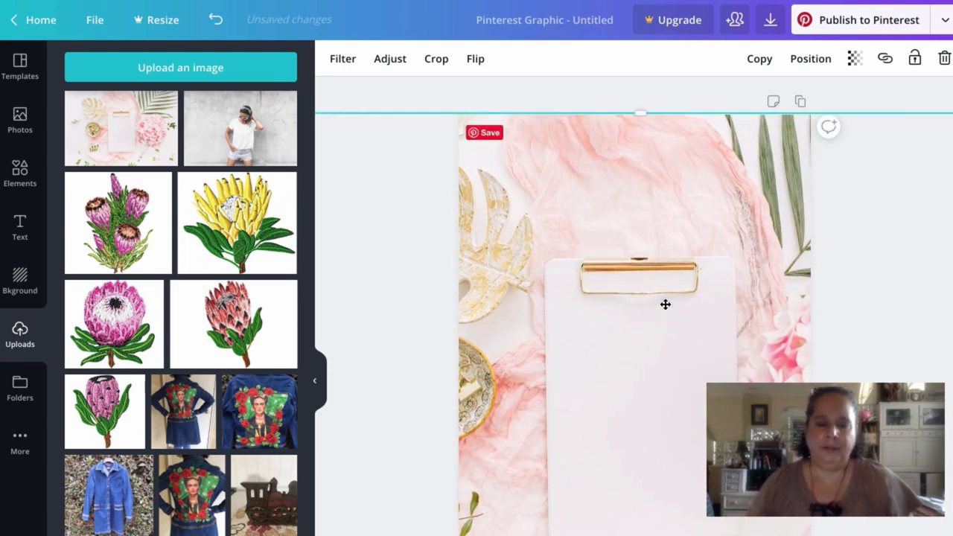
{"action": "left_click", "coordinate": [20, 332]}
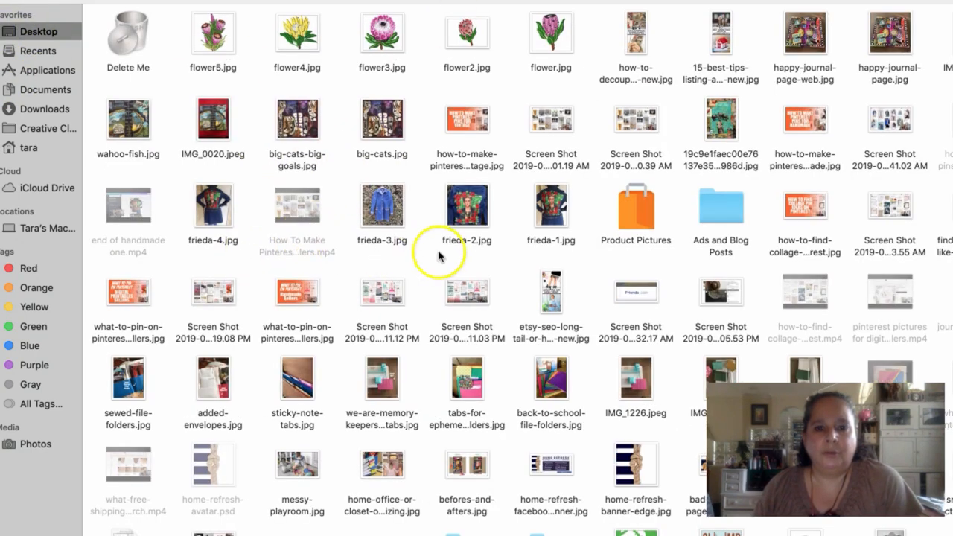
- Scroll the Desktop and open the 'Direct Sales - Power of 3s' folder
{"action": "scroll", "scroll_direction": "down", "scroll_amount": 3}
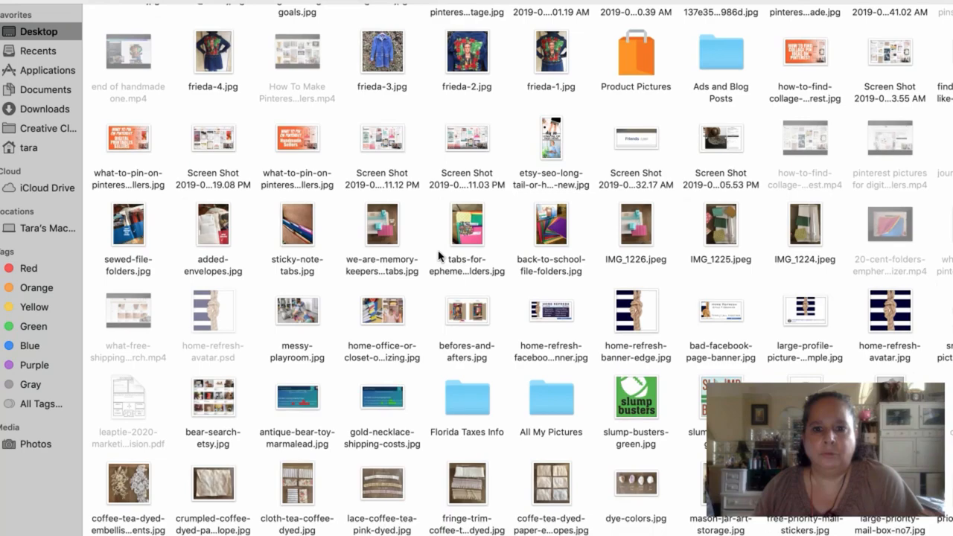
{"action": "scroll", "scroll_direction": "down", "scroll_amount": 3}
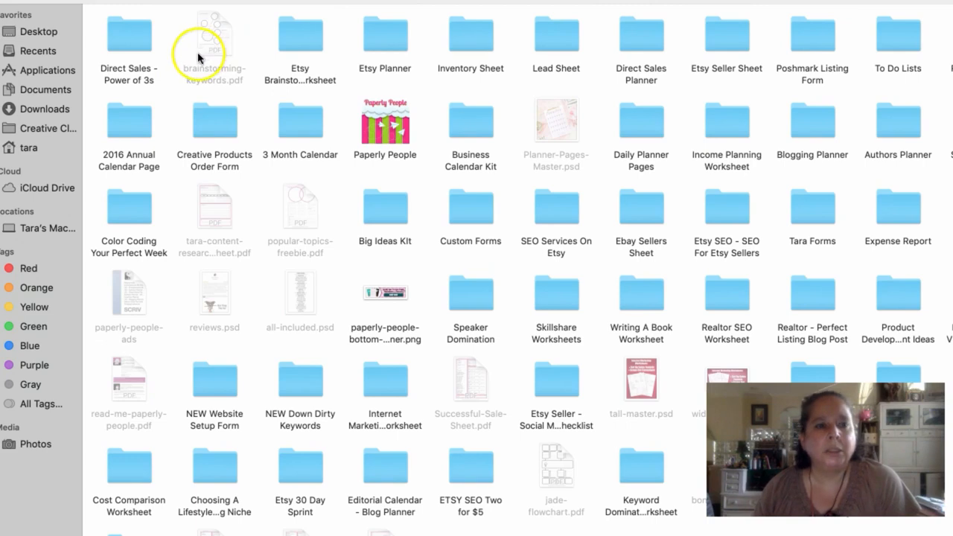
{"action": "mouse_move", "coordinate": [141, 89]}
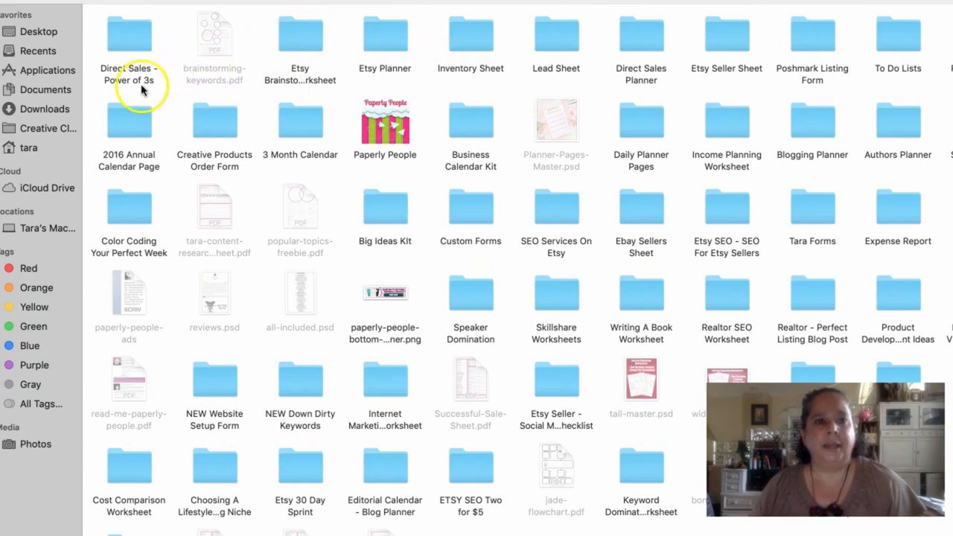
{"action": "double_click", "coordinate": [128, 34]}
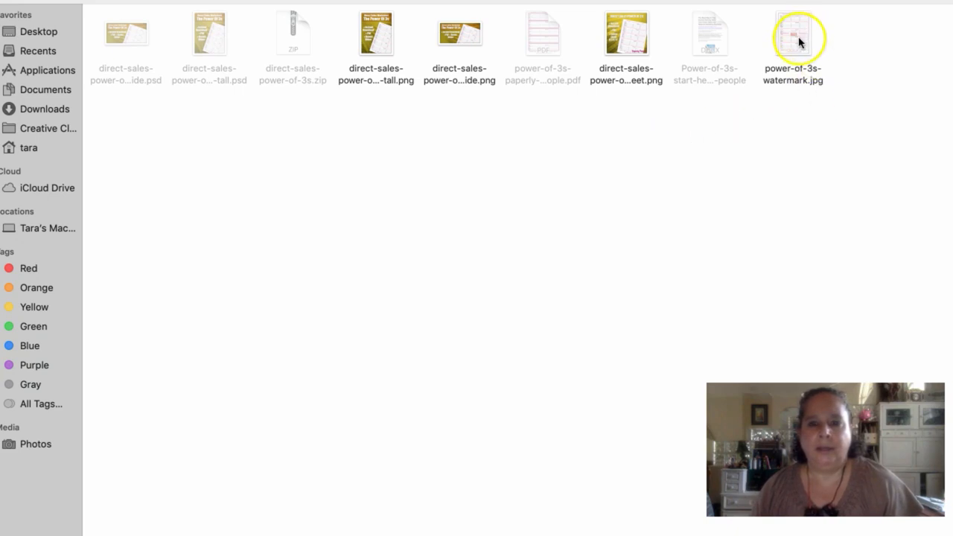
{"action": "mouse_move", "coordinate": [199, 79]}
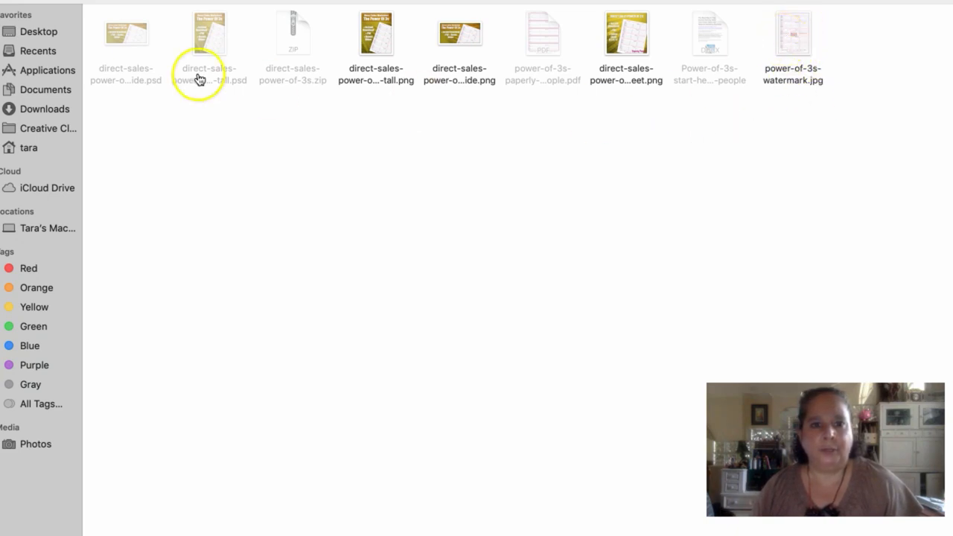
{"action": "mouse_move", "coordinate": [786, 80]}
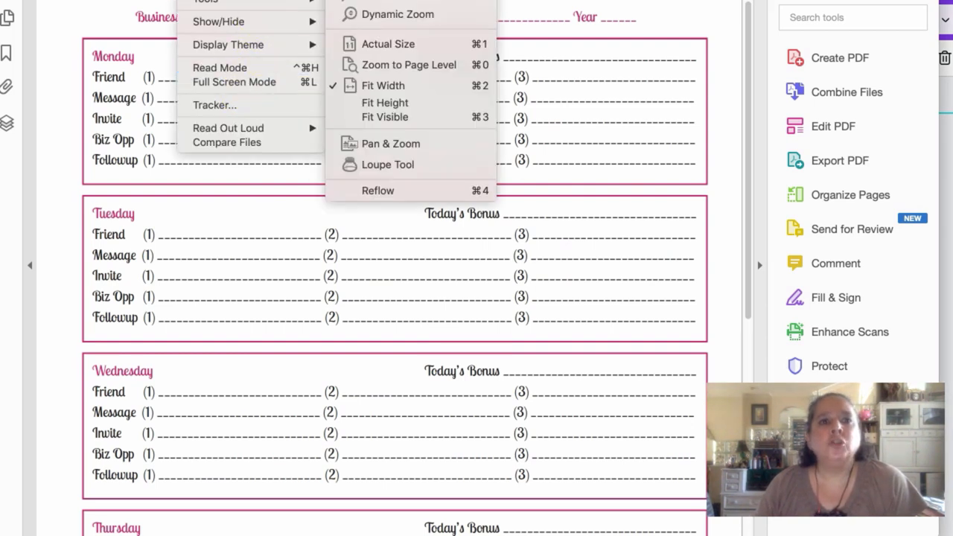
- Zoom Acrobat to fit the whole Power of 3s weekly planner page
{"action": "left_click", "coordinate": [408, 102]}
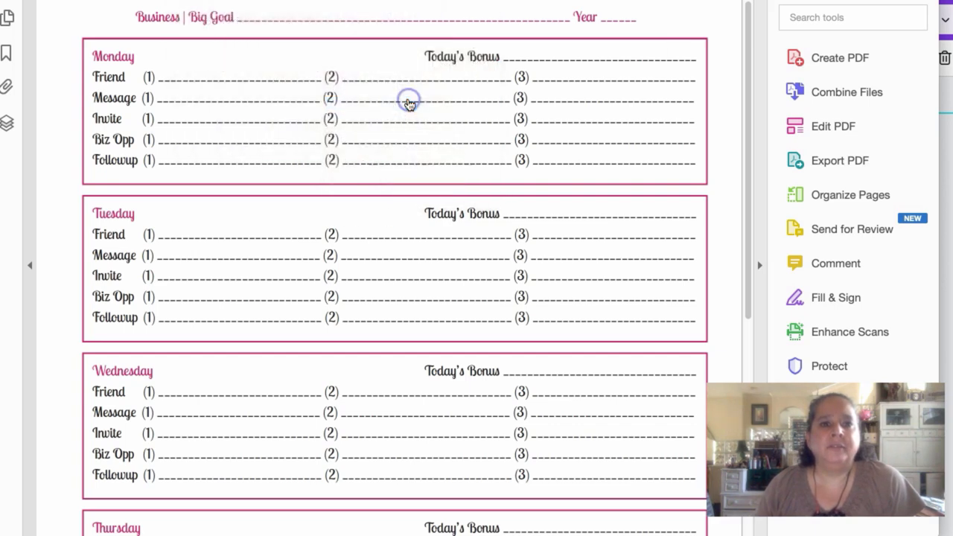
{"action": "scroll", "scroll_direction": "down", "scroll_amount": 3}
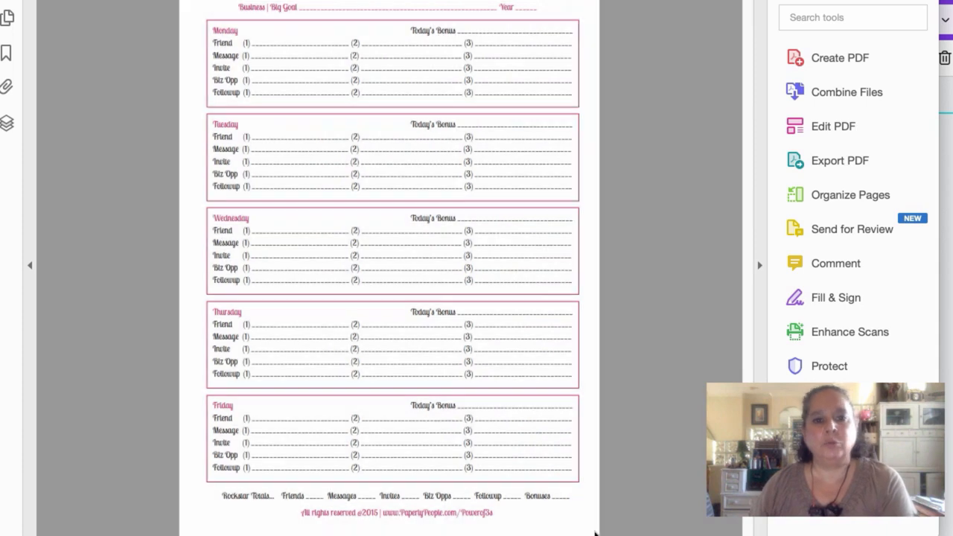
{"action": "mouse_move", "coordinate": [95, 11]}
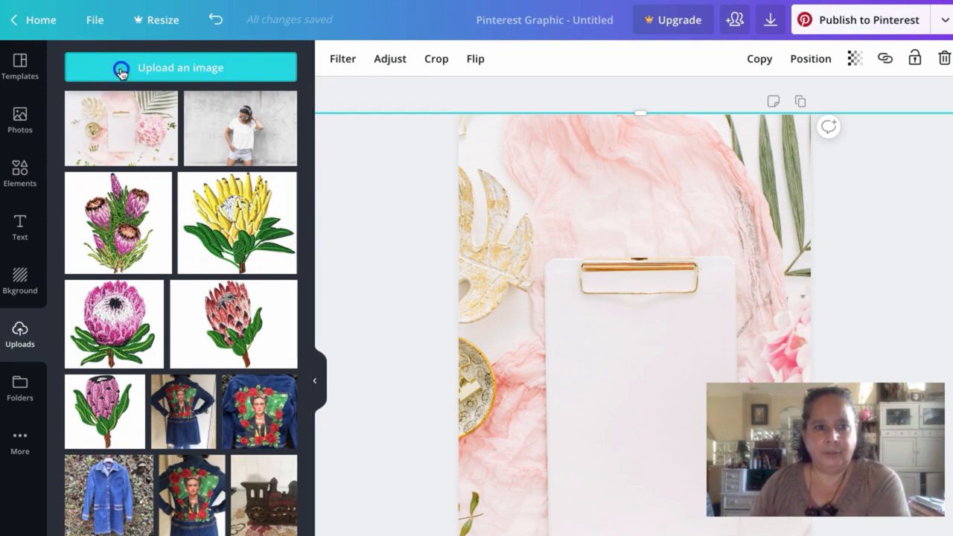
- Upload the planner page image and undo it replacing the clipboard photo
{"action": "left_click", "coordinate": [180, 67]}
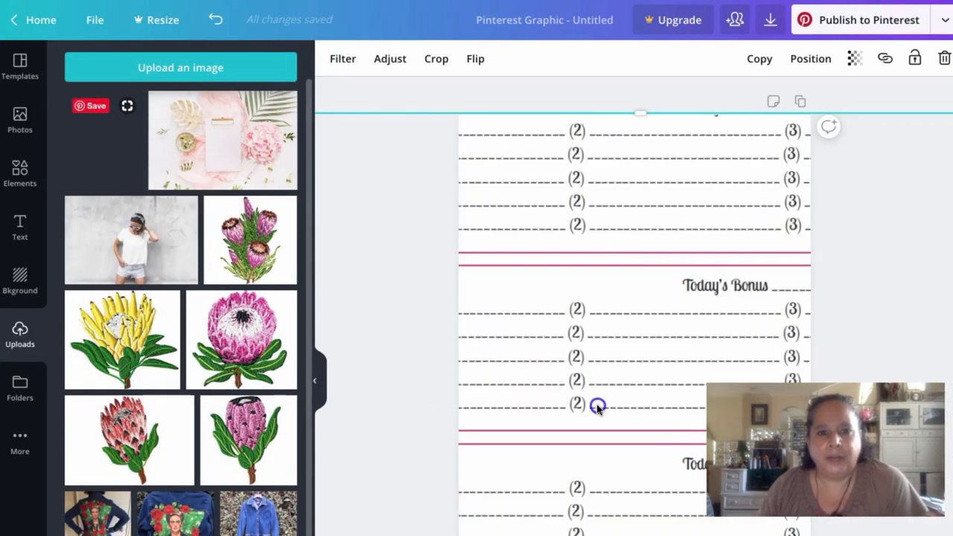
{"action": "mouse_move", "coordinate": [512, 343]}
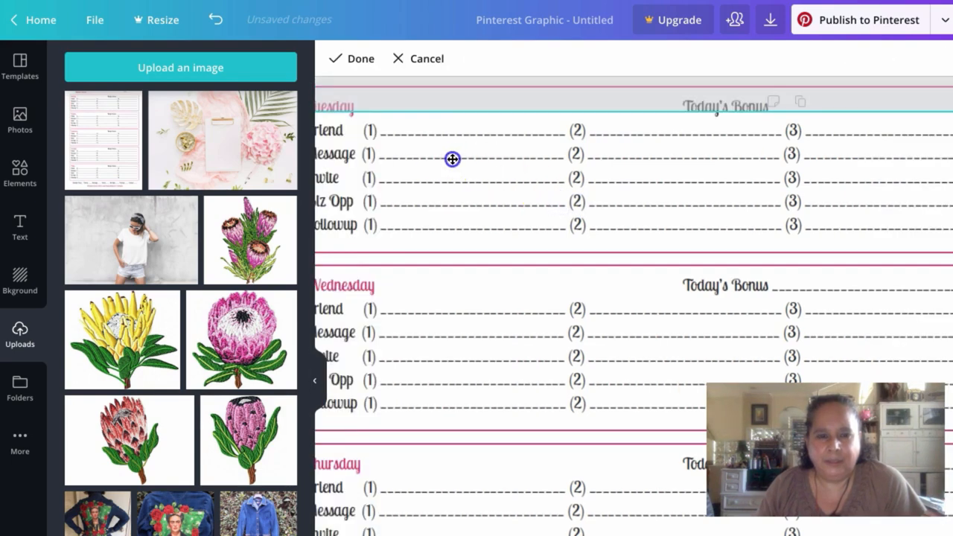
{"action": "scroll", "scroll_direction": "up", "scroll_amount": 3}
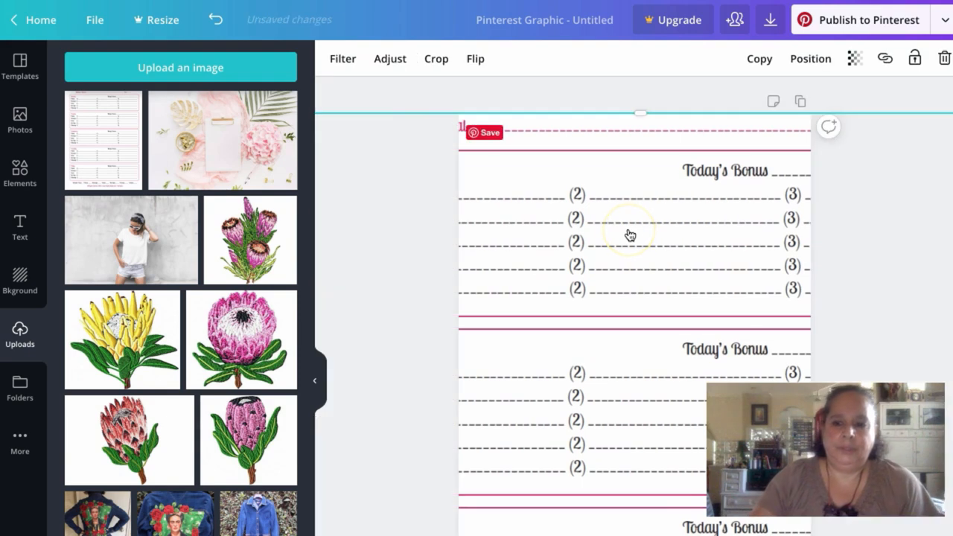
{"action": "mouse_move", "coordinate": [512, 94]}
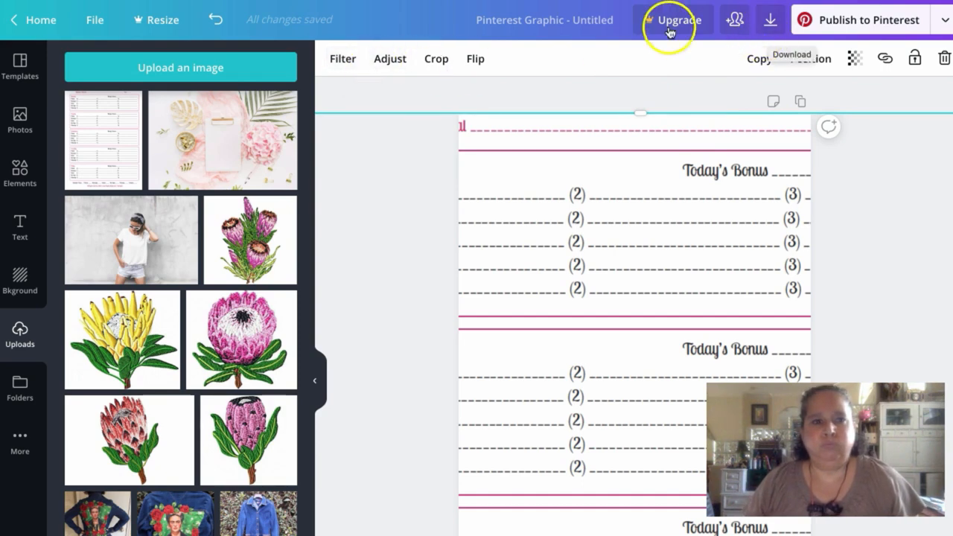
{"action": "mouse_move", "coordinate": [215, 19]}
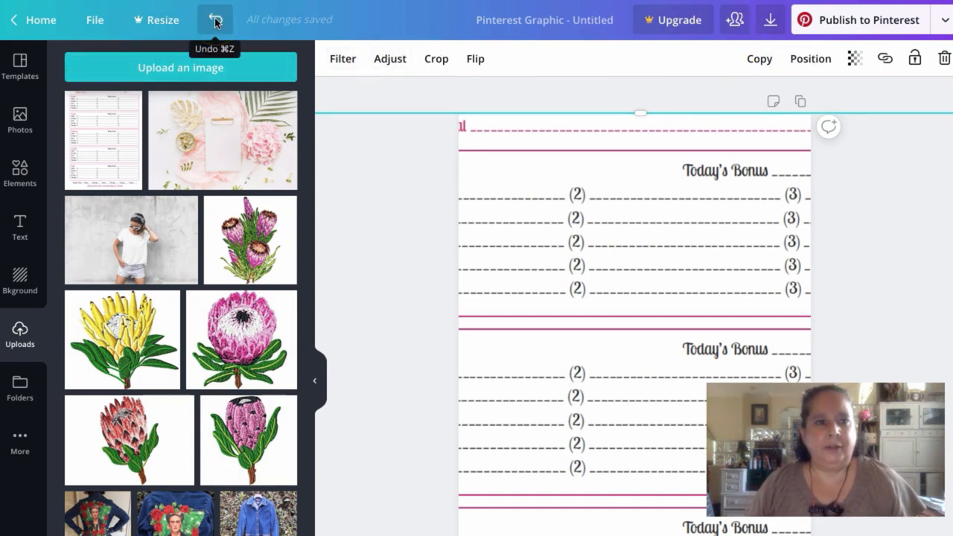
{"action": "left_click", "coordinate": [215, 20]}
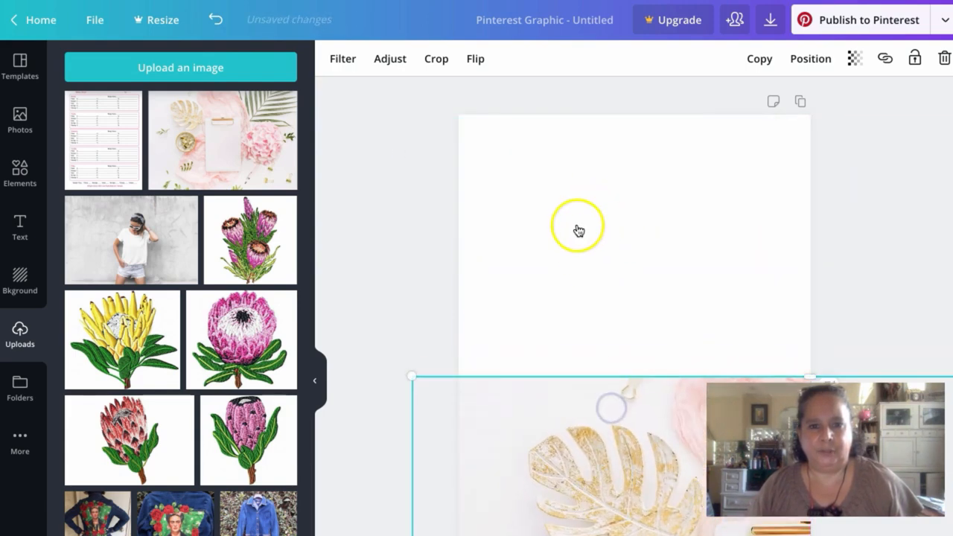
- Add the planner page and shrink it onto the clipboard just below the gold clip
{"action": "left_click", "coordinate": [103, 140]}
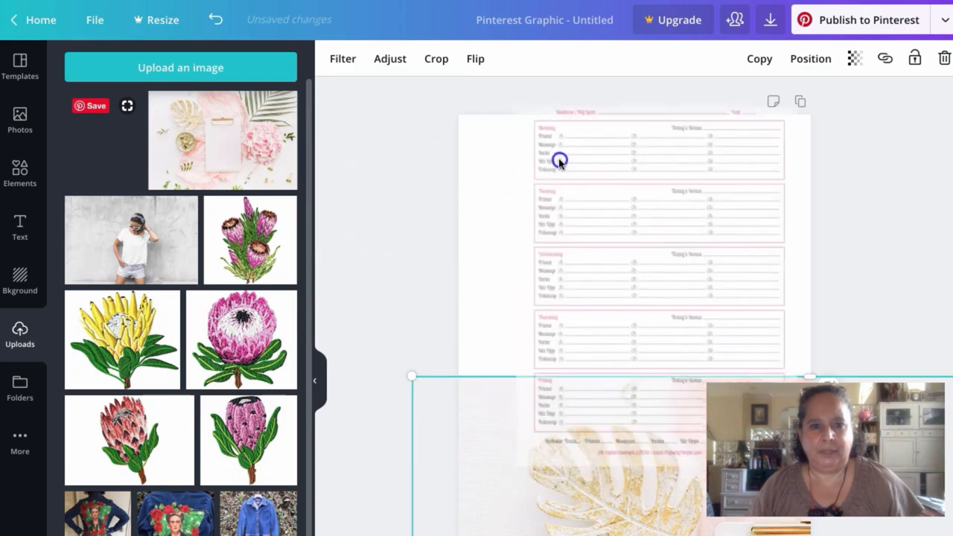
{"action": "left_click", "coordinate": [560, 160]}
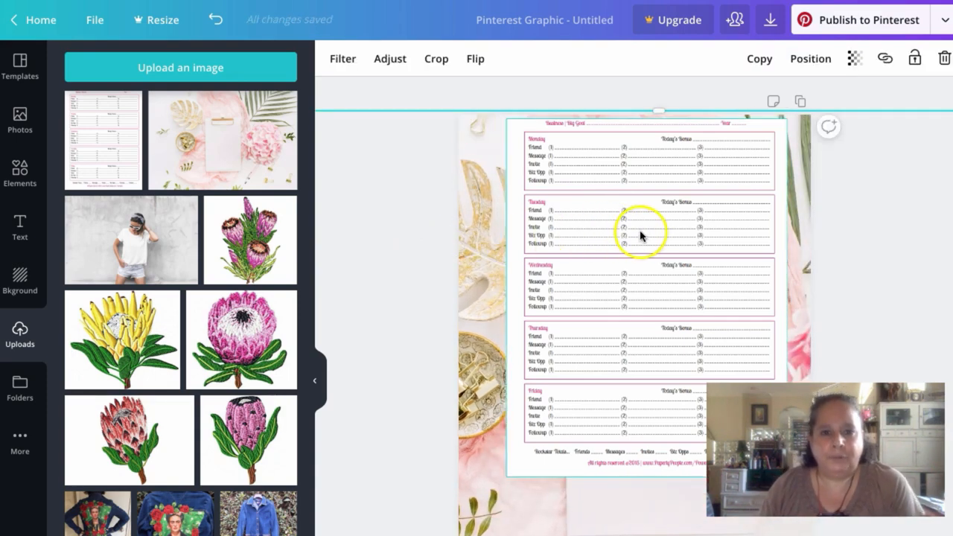
{"action": "left_click_drag", "start_coordinate": [640, 234], "coordinate": [699, 383]}
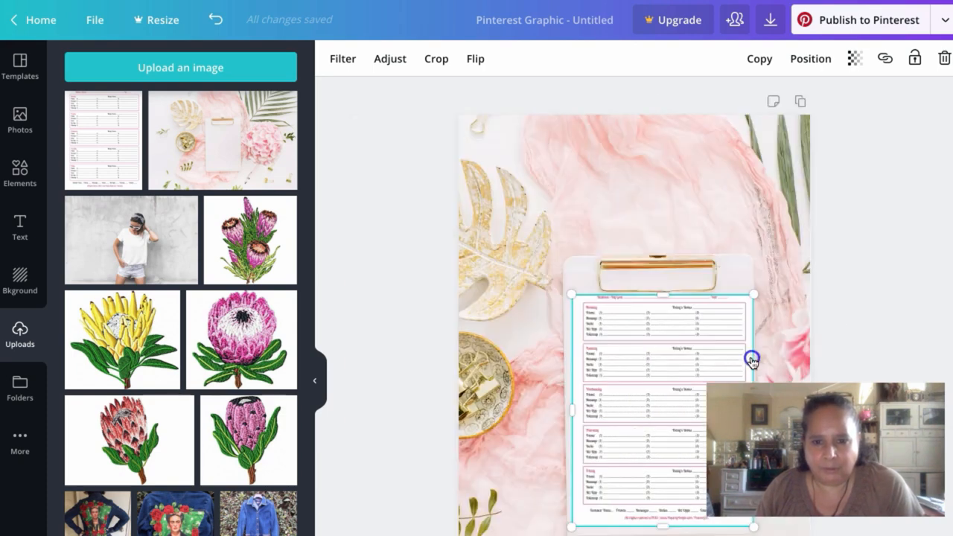
{"action": "mouse_move", "coordinate": [725, 246]}
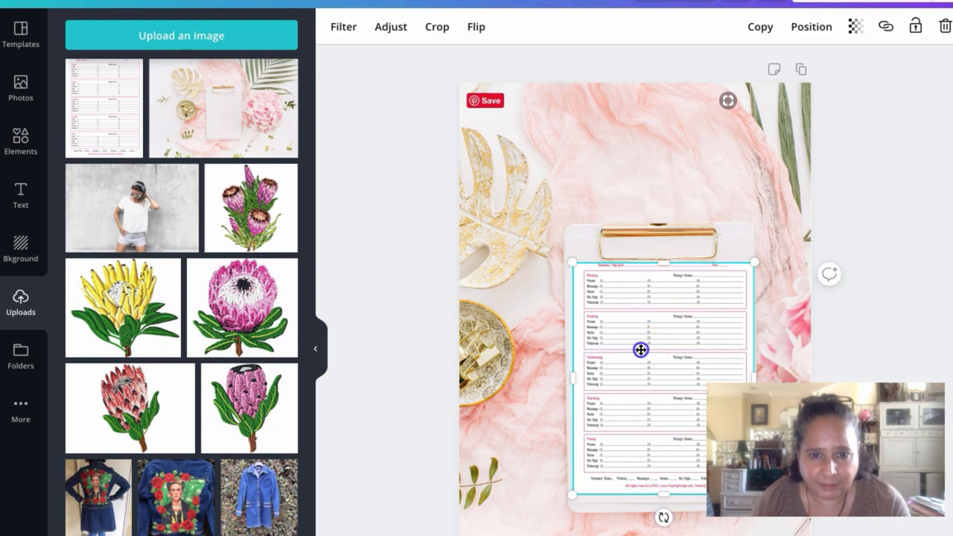
{"action": "left_click_drag", "start_coordinate": [640, 350], "coordinate": [636, 341]}
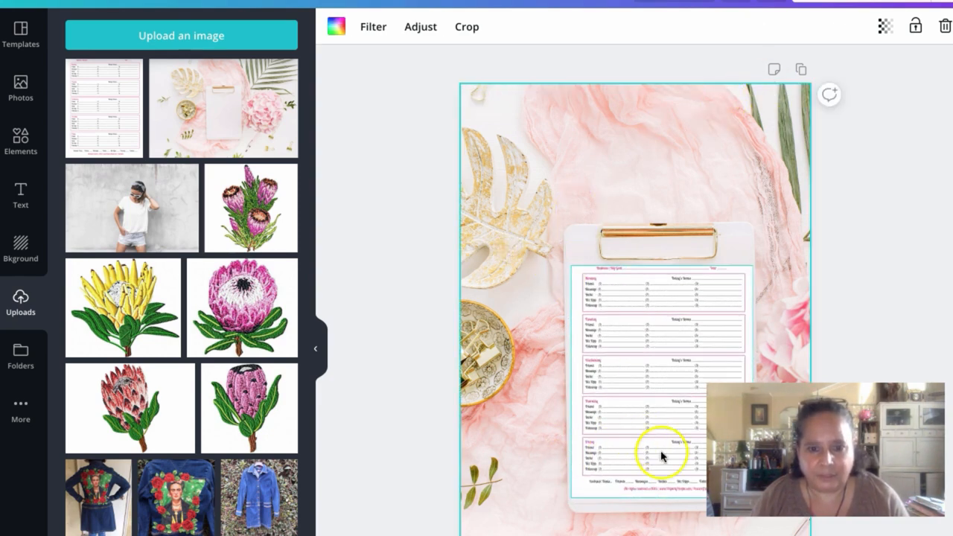
{"action": "mouse_move", "coordinate": [778, 264]}
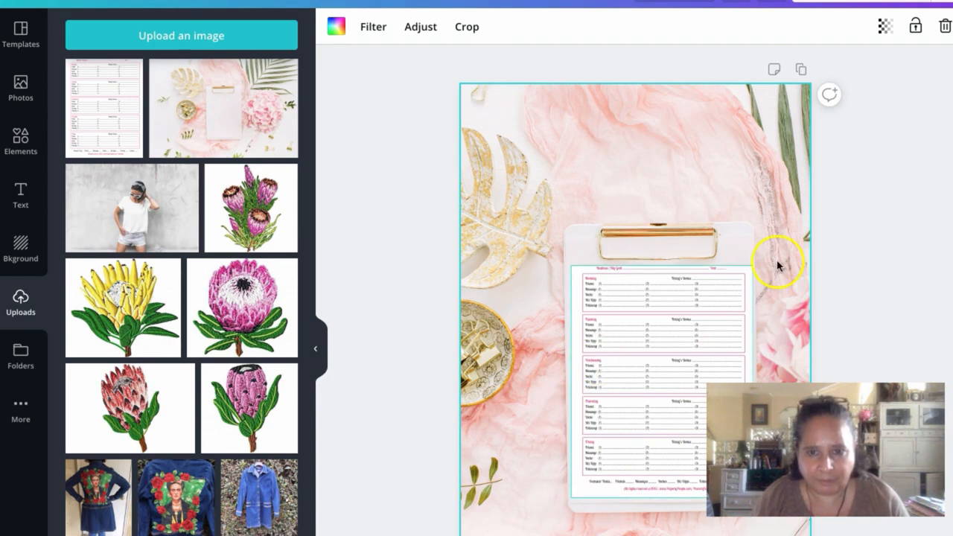
{"action": "mouse_move", "coordinate": [584, 264]}
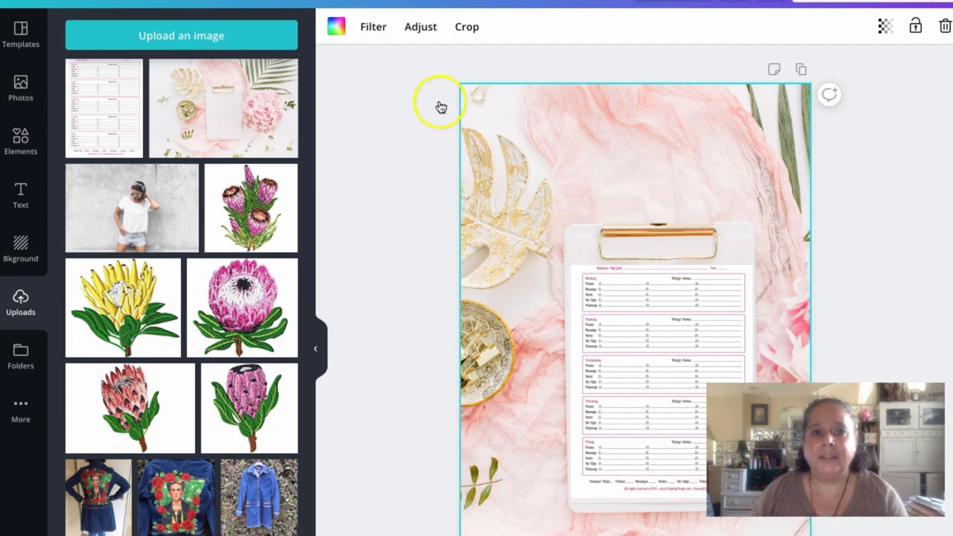
- Try brightening the photo, revert it, then move the planner slightly lower
{"action": "left_click", "coordinate": [420, 27]}
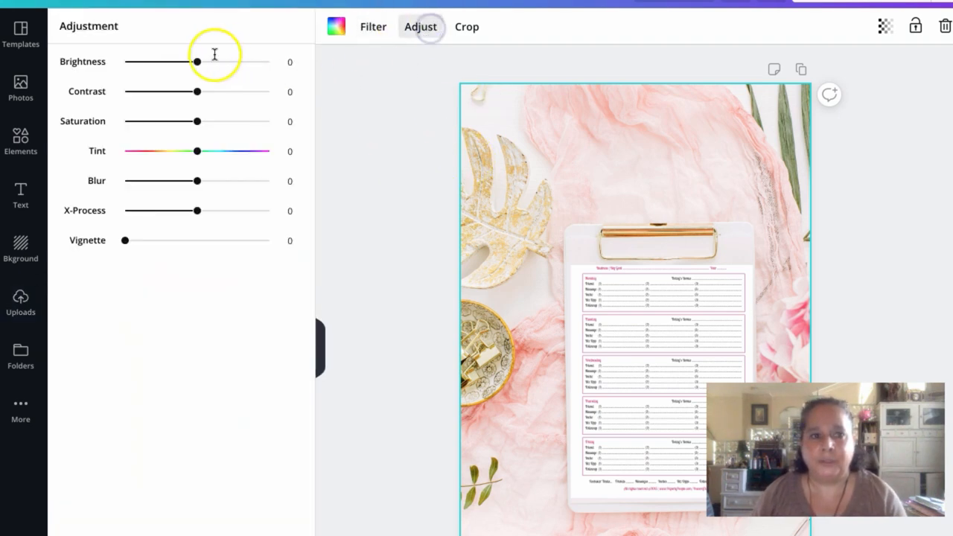
{"action": "left_click_drag", "start_coordinate": [198, 62], "coordinate": [216, 62]}
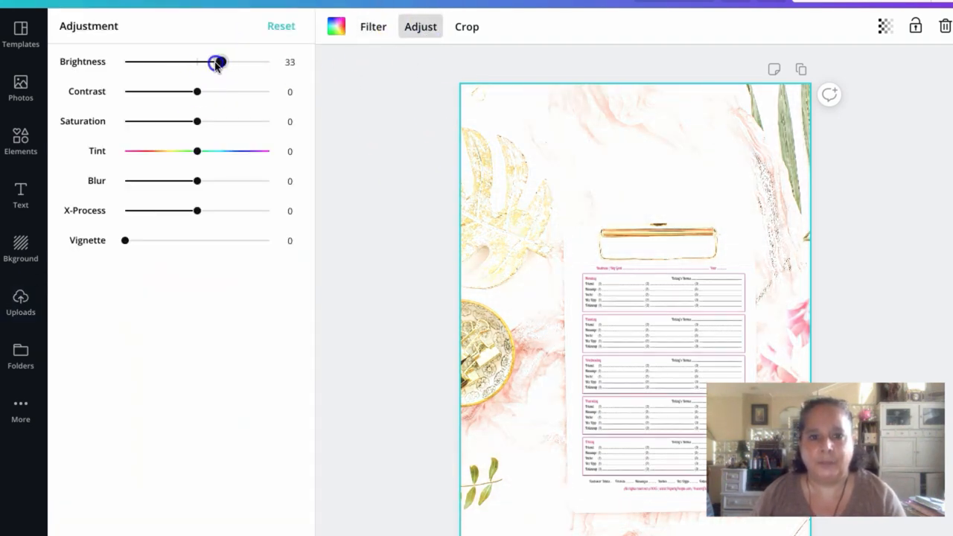
{"action": "left_click_drag", "start_coordinate": [217, 62], "coordinate": [206, 62]}
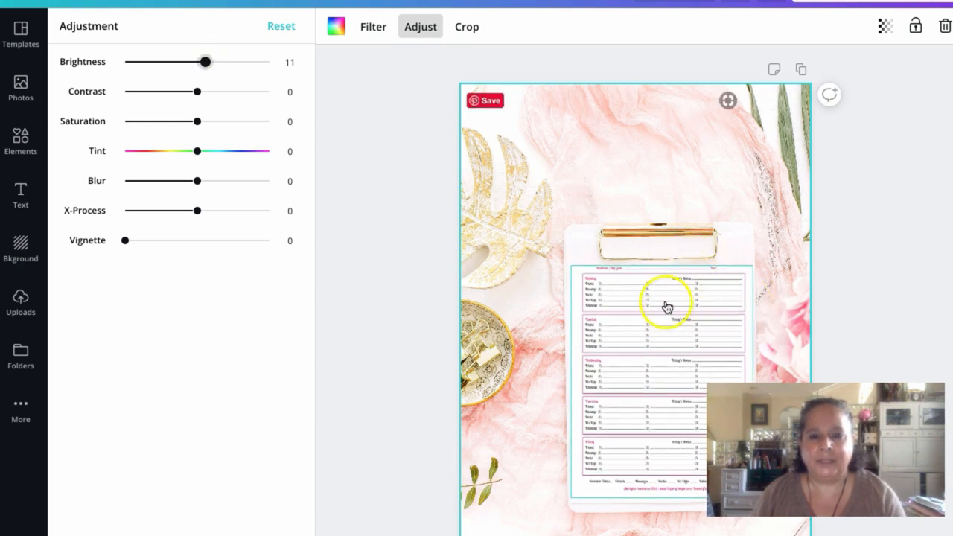
{"action": "mouse_move", "coordinate": [612, 350]}
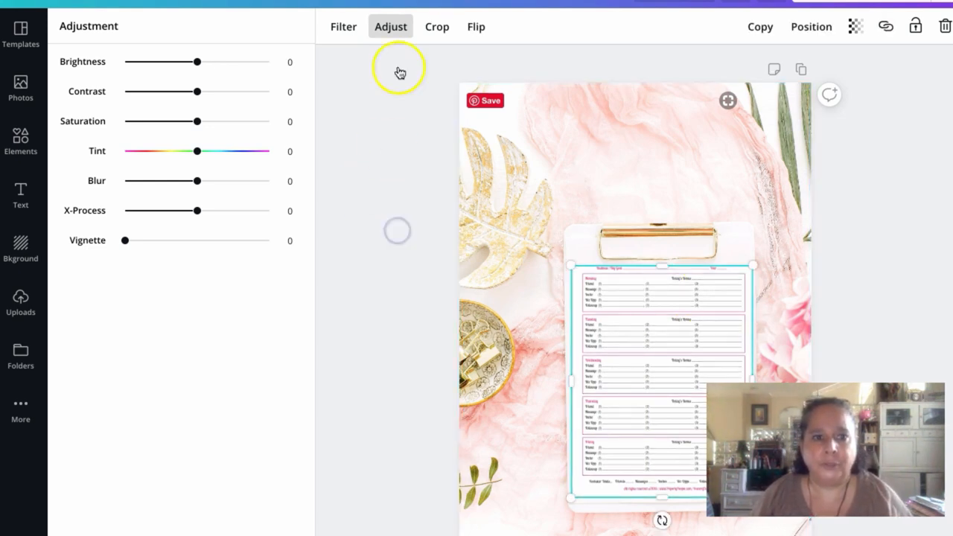
{"action": "left_click", "coordinate": [21, 302]}
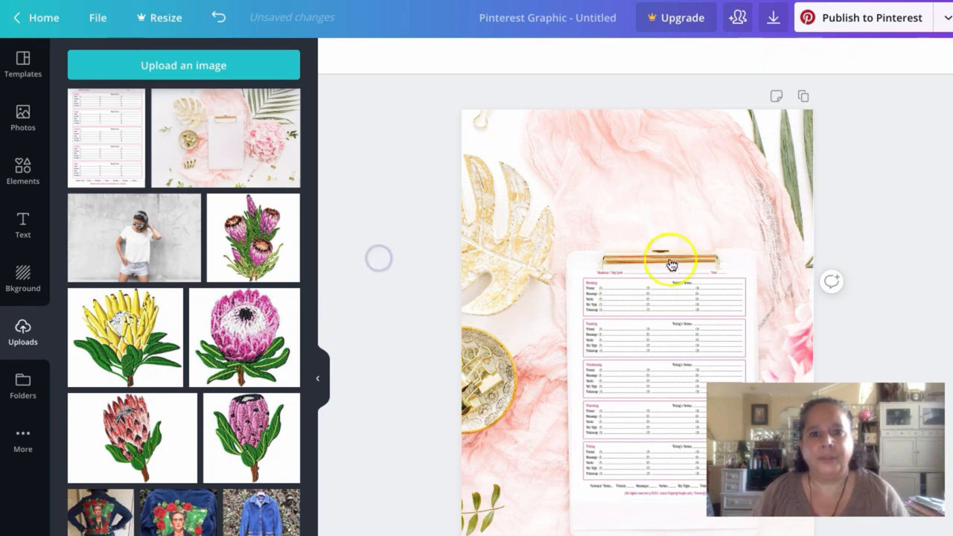
{"action": "left_click", "coordinate": [663, 361]}
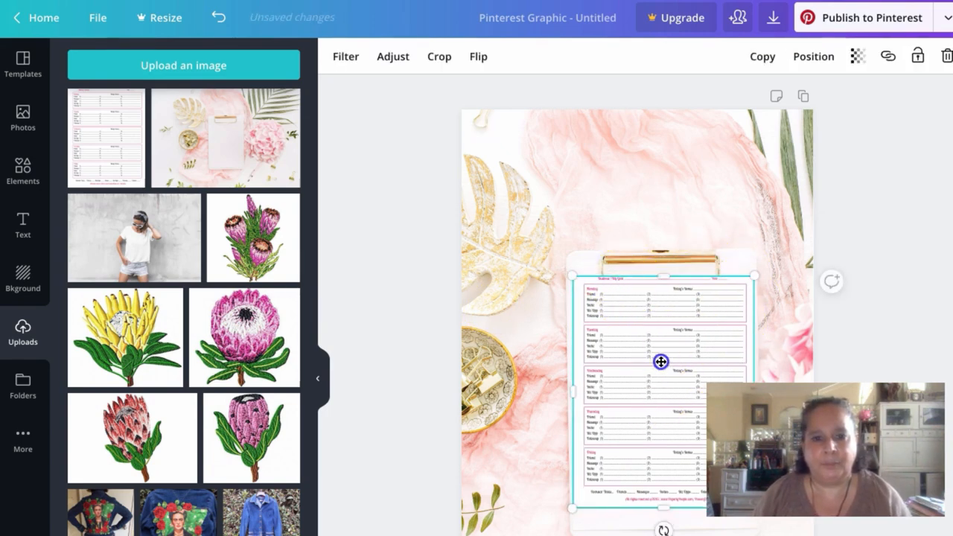
{"action": "left_click_drag", "start_coordinate": [660, 361], "coordinate": [662, 366]}
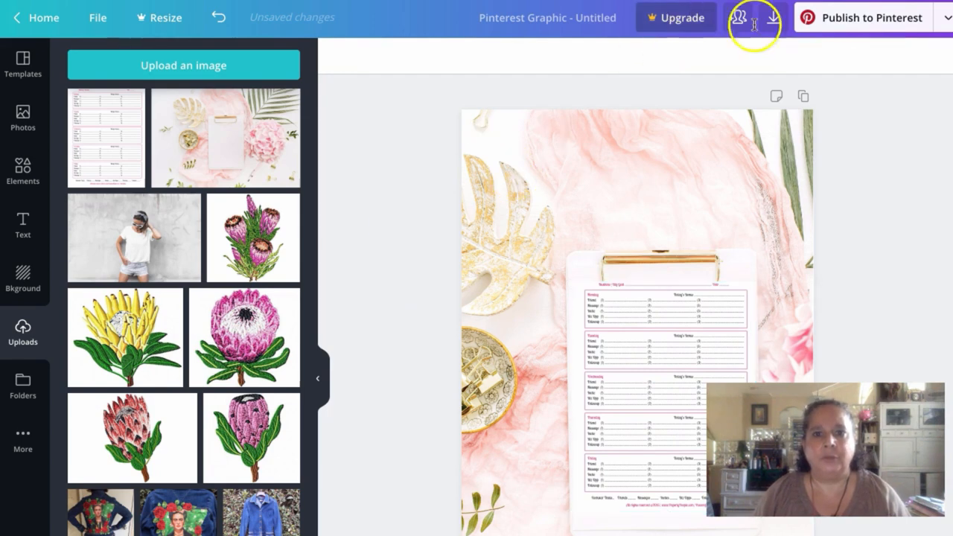
{"action": "left_click", "coordinate": [946, 17]}
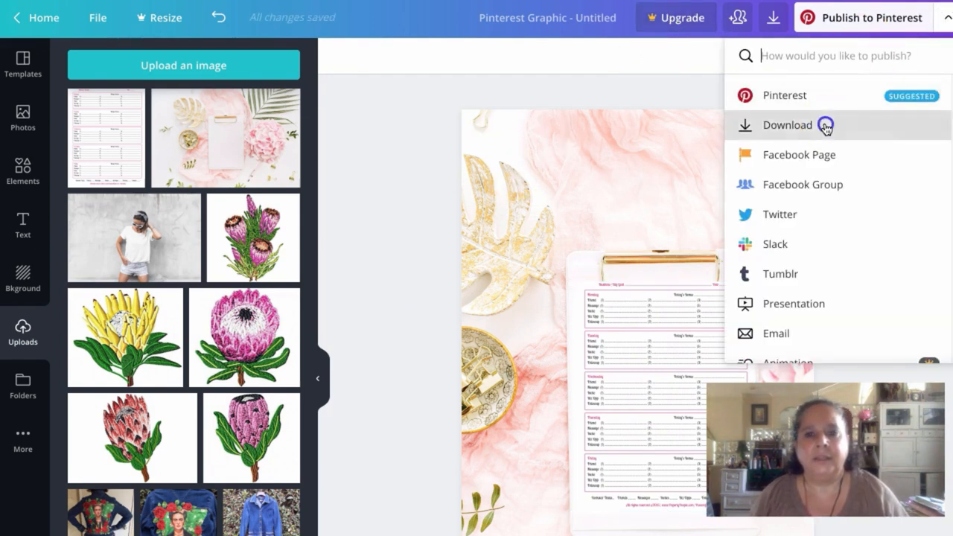
{"action": "left_click", "coordinate": [787, 125]}
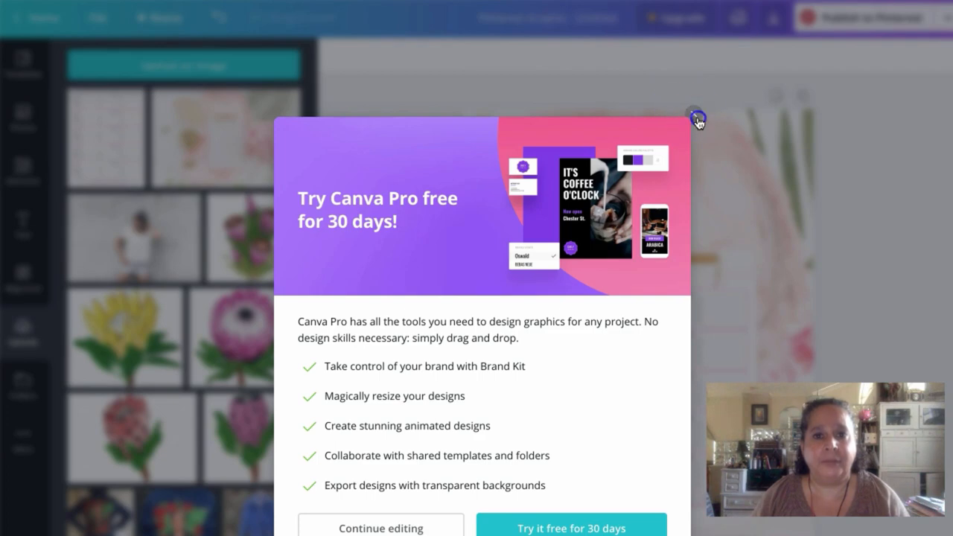
{"action": "left_click", "coordinate": [697, 119]}
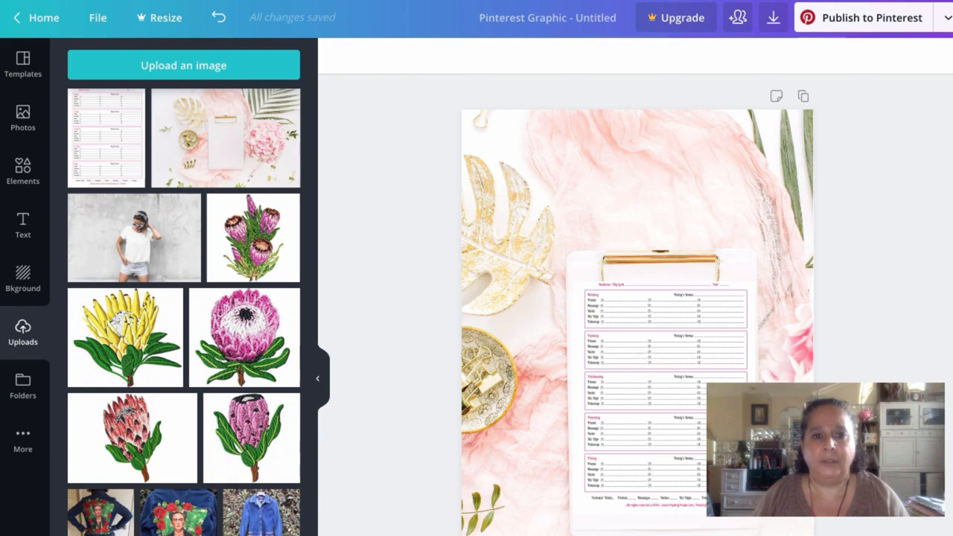
{"action": "left_click", "coordinate": [183, 64]}
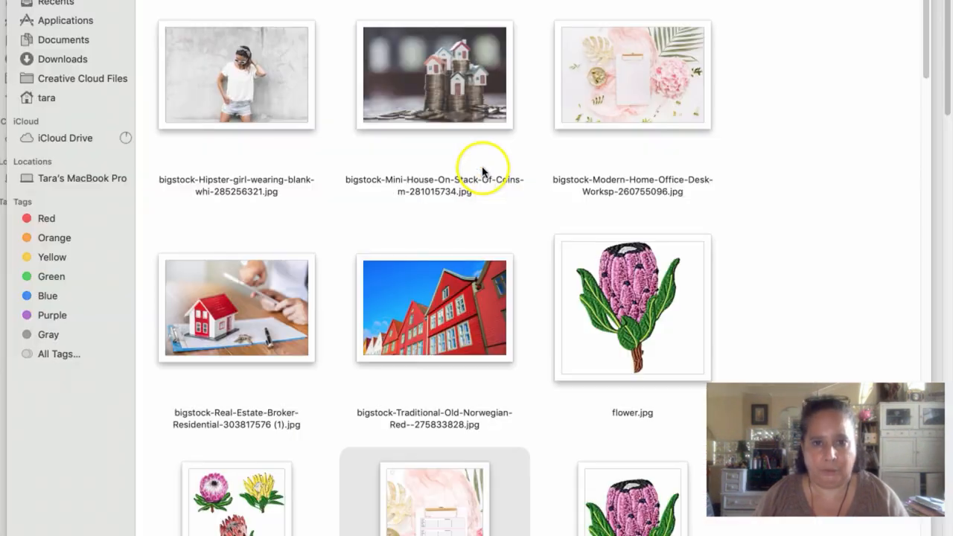
{"action": "mouse_move", "coordinate": [170, 83]}
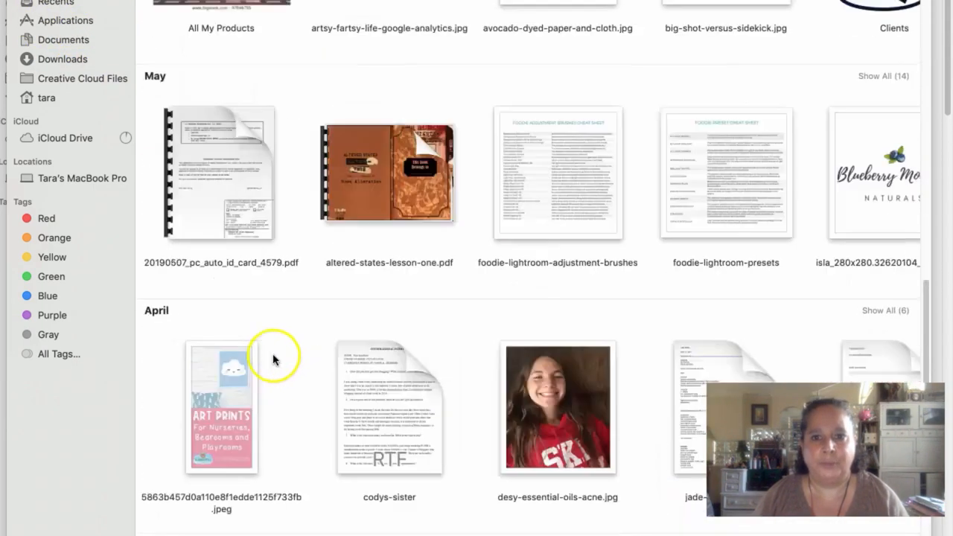
{"action": "scroll", "scroll_direction": "down", "scroll_amount": 3}
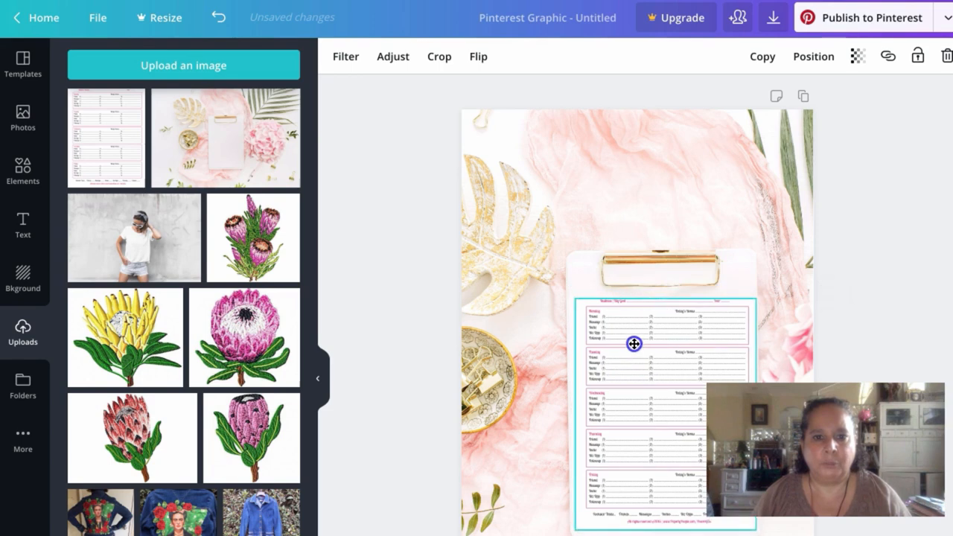
- Nudge the planner into final position and download the design as a PNG
{"action": "left_click_drag", "start_coordinate": [633, 344], "coordinate": [632, 335]}
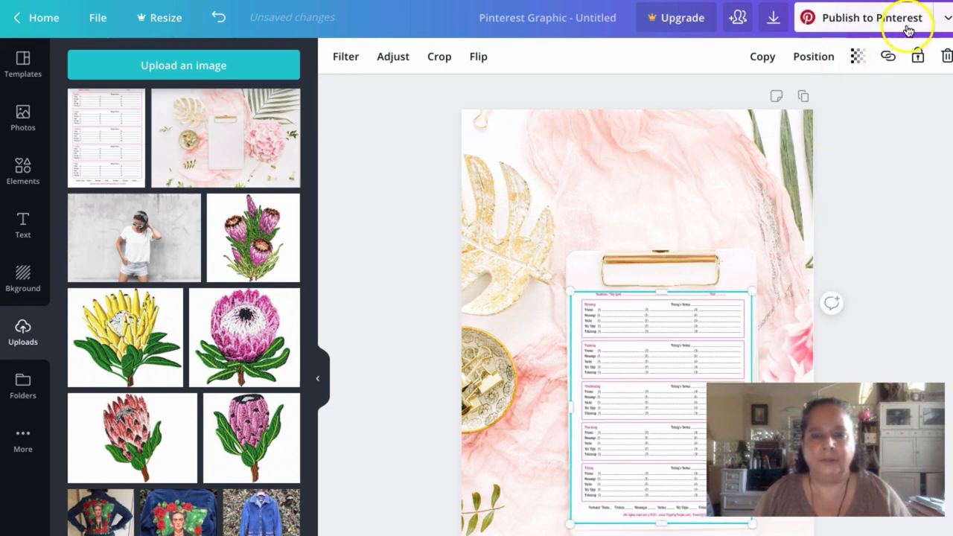
{"action": "left_click", "coordinate": [772, 17]}
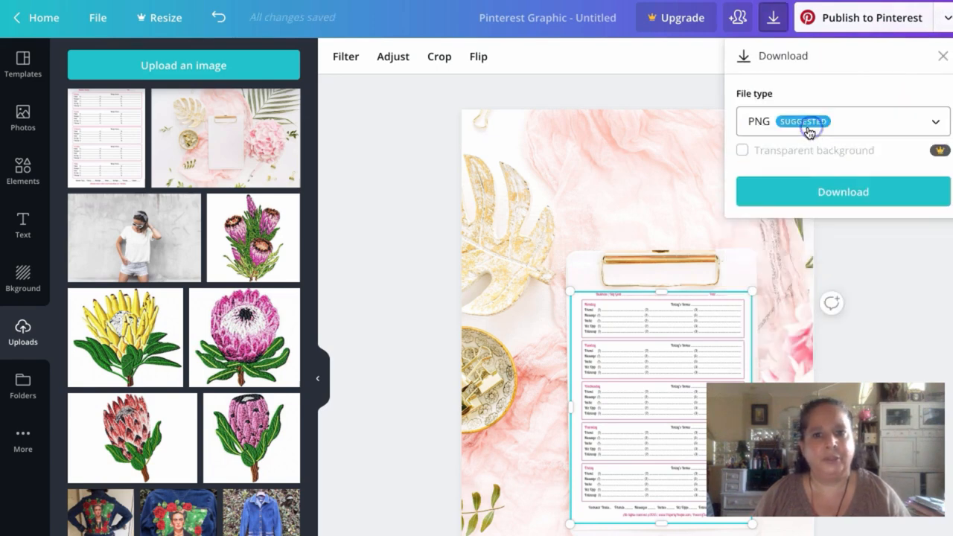
{"action": "left_click", "coordinate": [842, 191]}
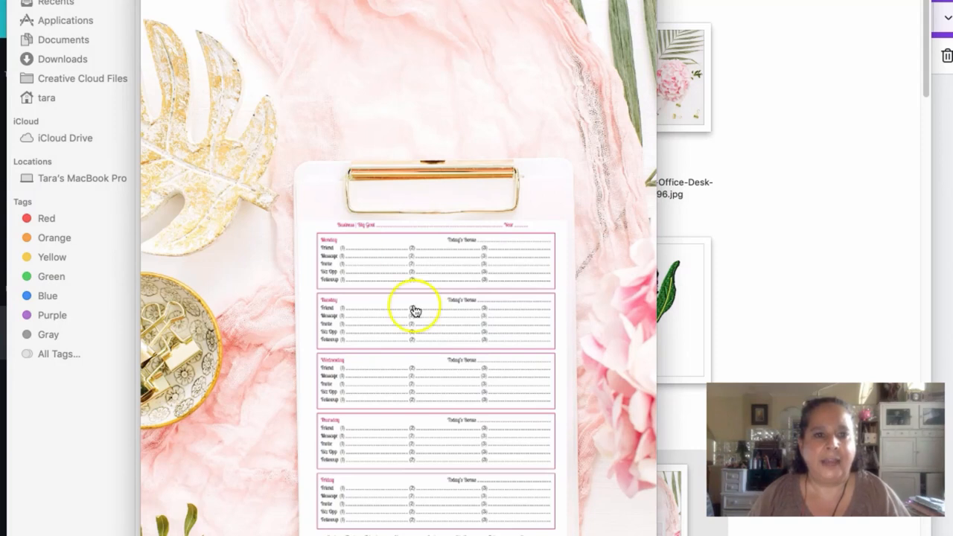
{"action": "mouse_move", "coordinate": [308, 332]}
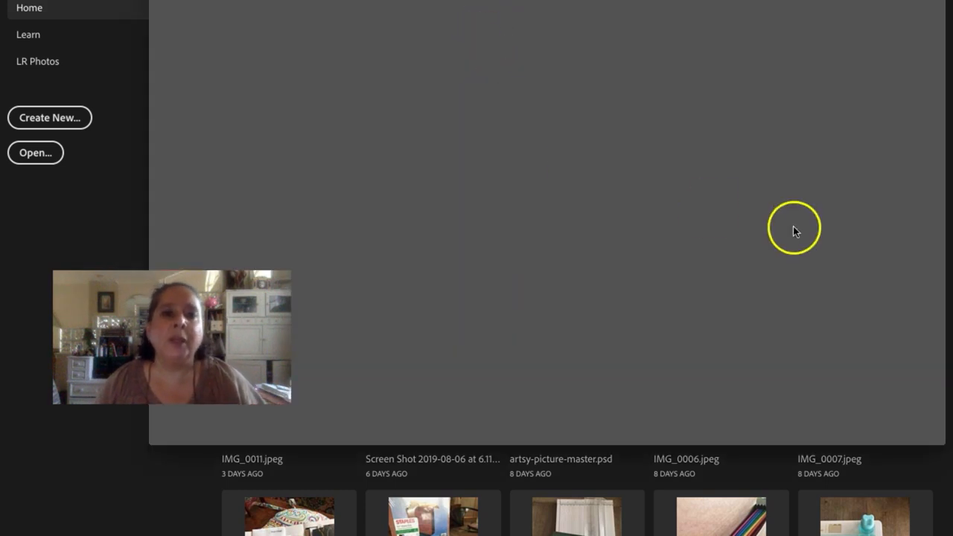
{"action": "mouse_move", "coordinate": [648, 174]}
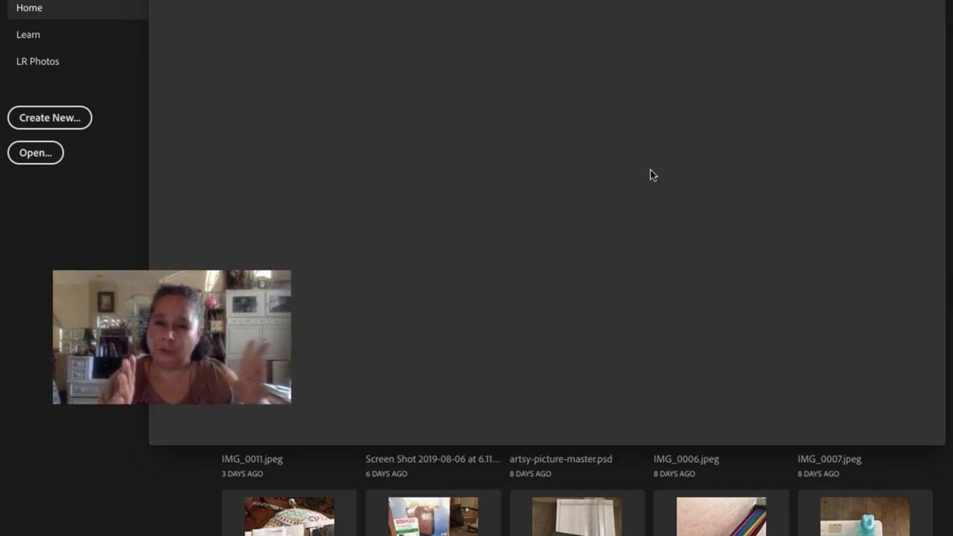
- Create a new portrait canvas and place the pink clipboard mockup photo, scaled to fill it
{"action": "left_click", "coordinate": [49, 118]}
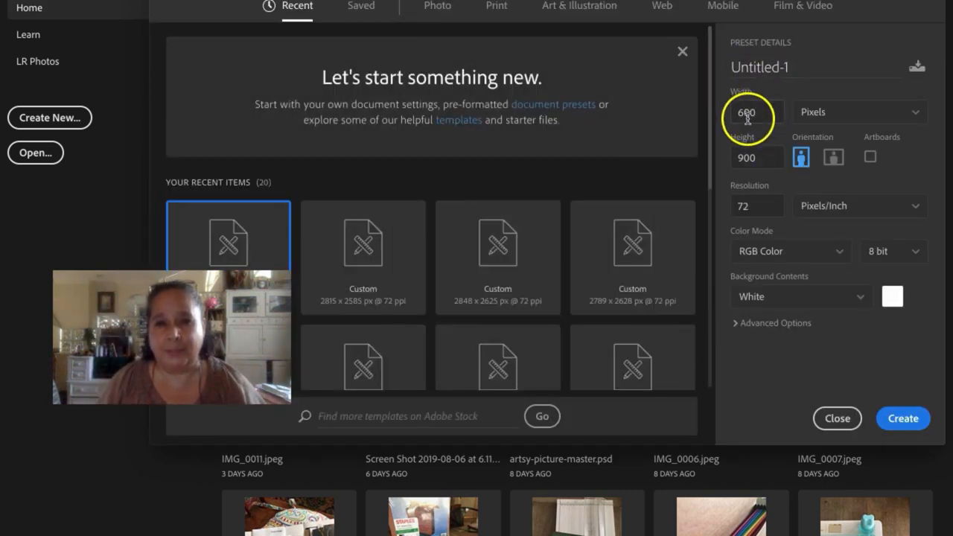
{"action": "left_click", "coordinate": [901, 418]}
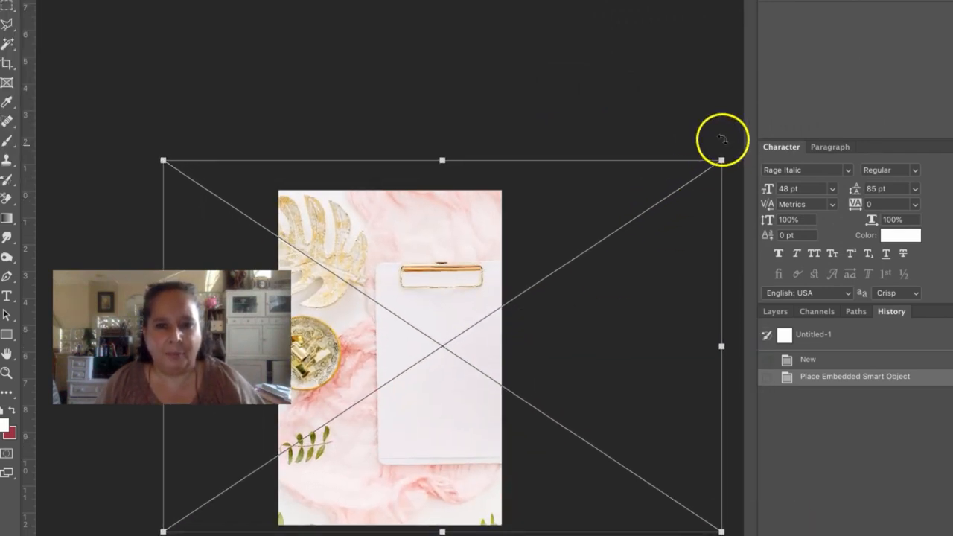
{"action": "left_click_drag", "start_coordinate": [721, 158], "coordinate": [729, 144]}
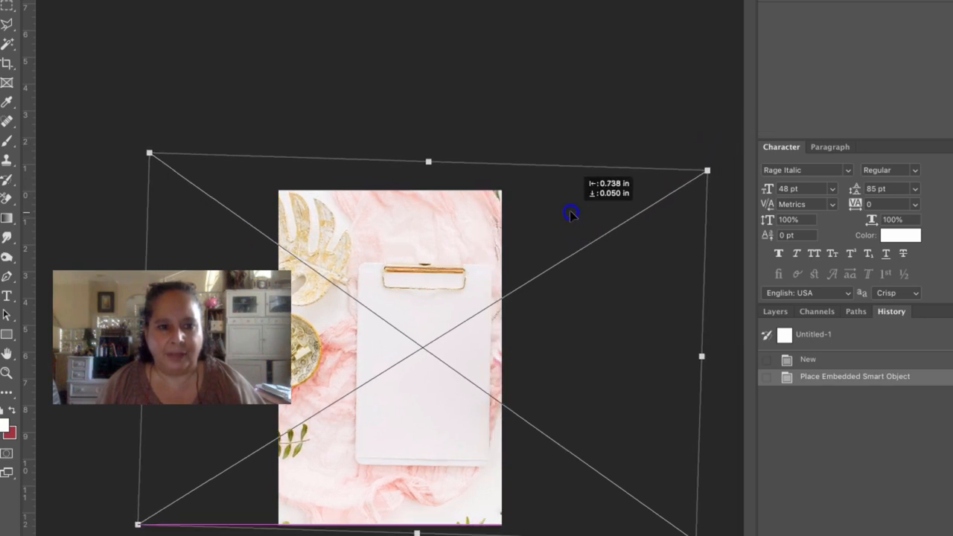
{"action": "key", "text": "Return"}
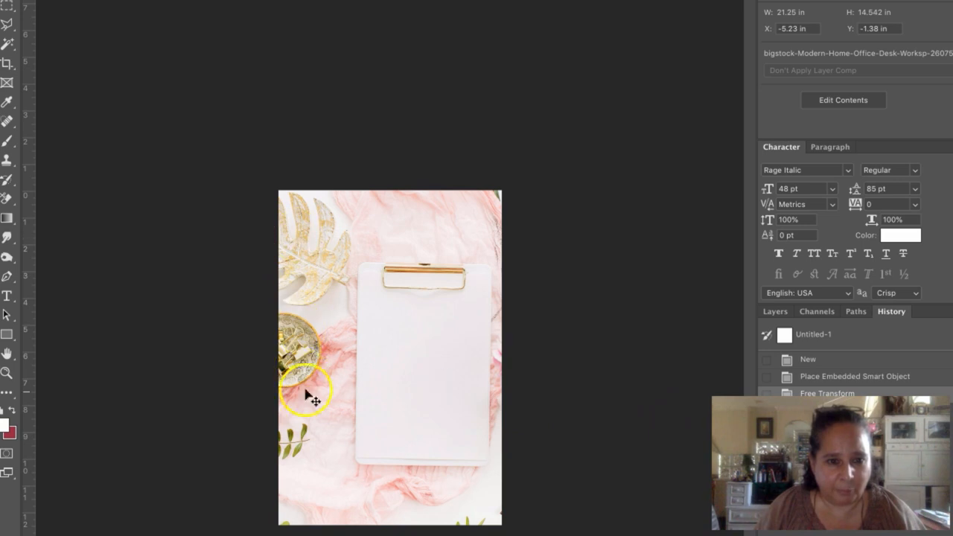
{"action": "mouse_move", "coordinate": [205, 37]}
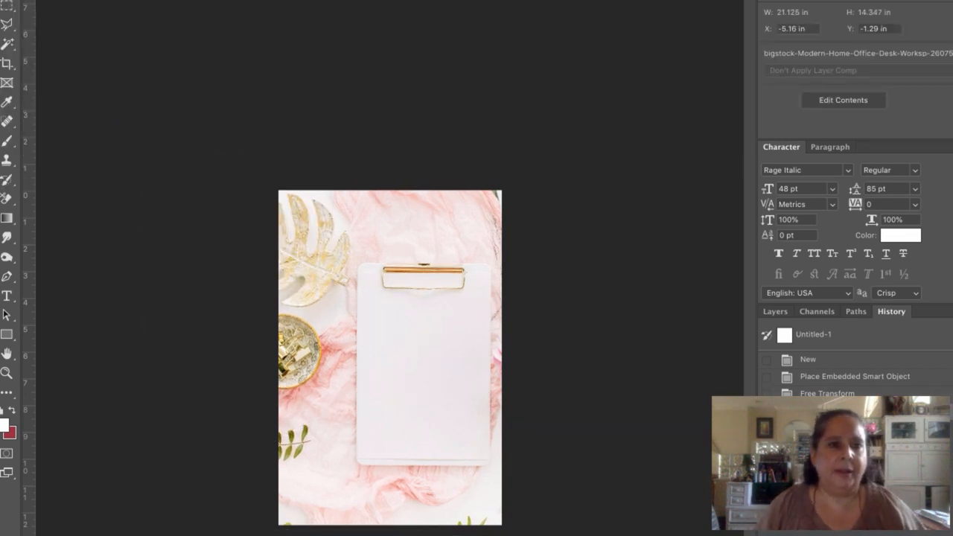
{"action": "mouse_move", "coordinate": [172, 174]}
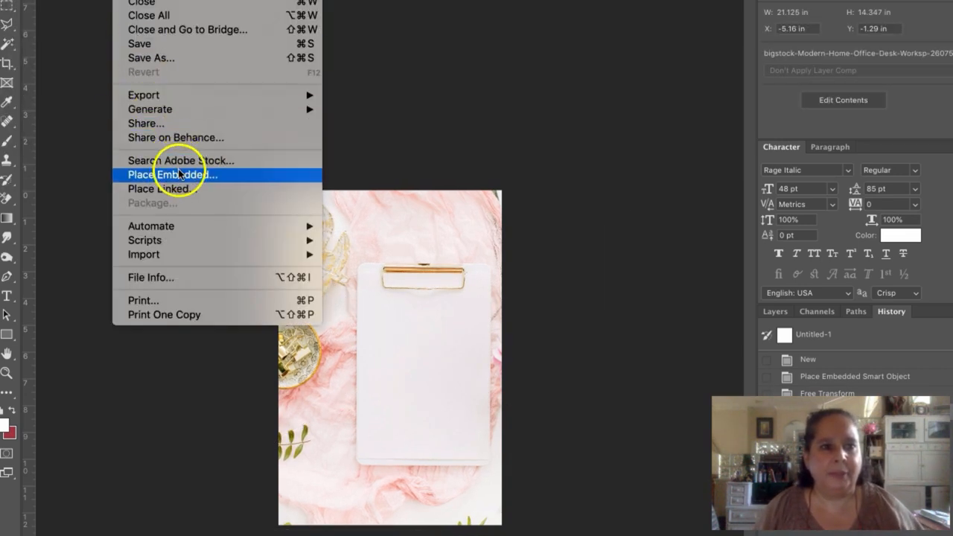
- Place the planner PNG and shrink it onto the clipboard face just below the gold clip
{"action": "left_click", "coordinate": [172, 175]}
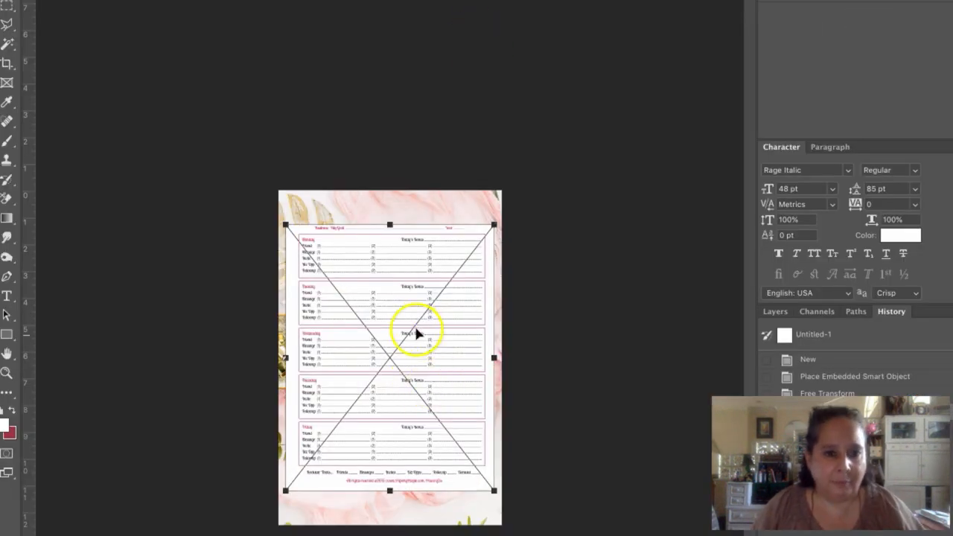
{"action": "left_click_drag", "start_coordinate": [415, 332], "coordinate": [425, 281]}
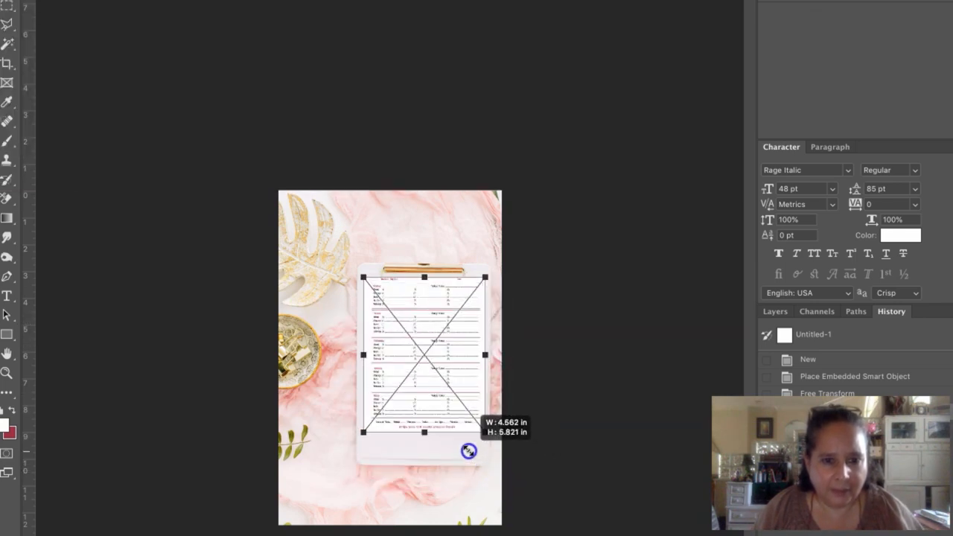
{"action": "left_click_drag", "start_coordinate": [468, 449], "coordinate": [445, 392]}
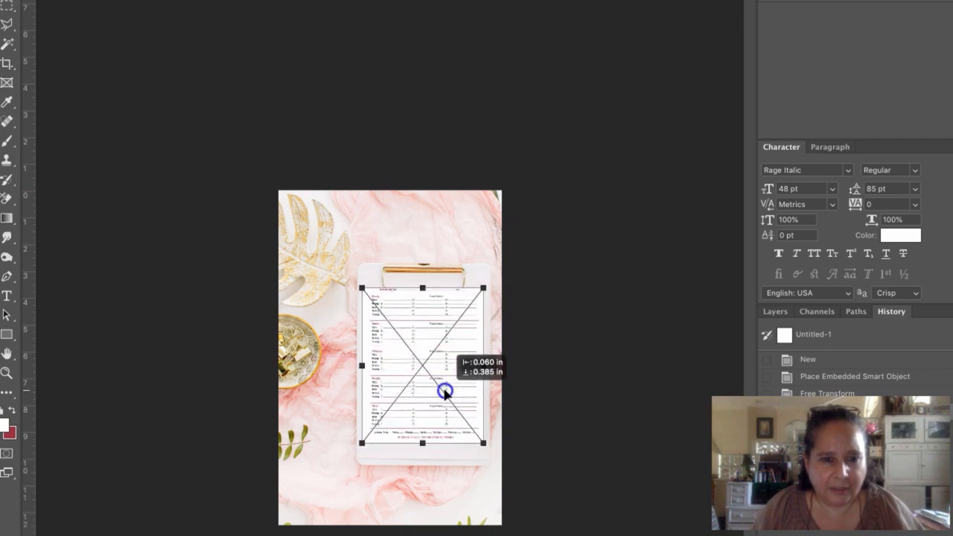
{"action": "left_click_drag", "start_coordinate": [447, 393], "coordinate": [446, 392]}
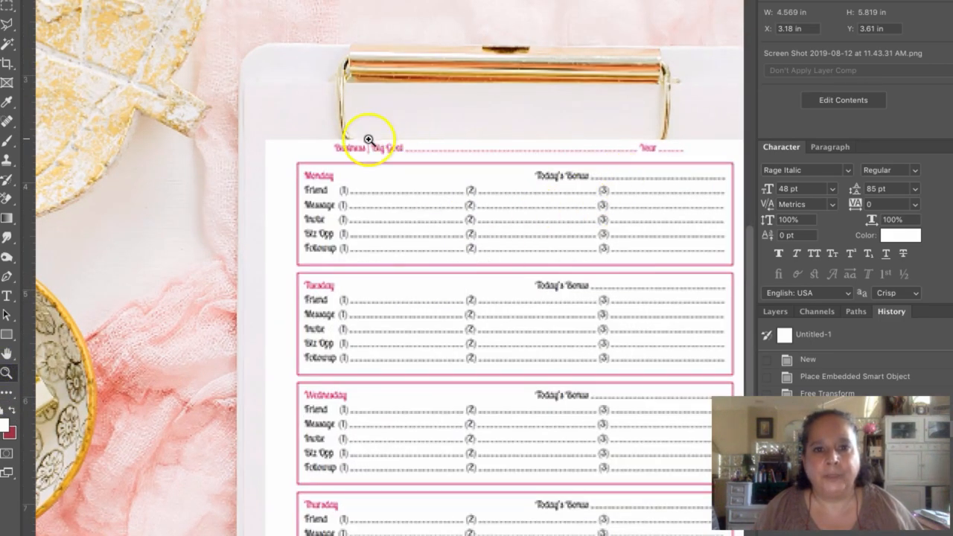
{"action": "mouse_move", "coordinate": [302, 146]}
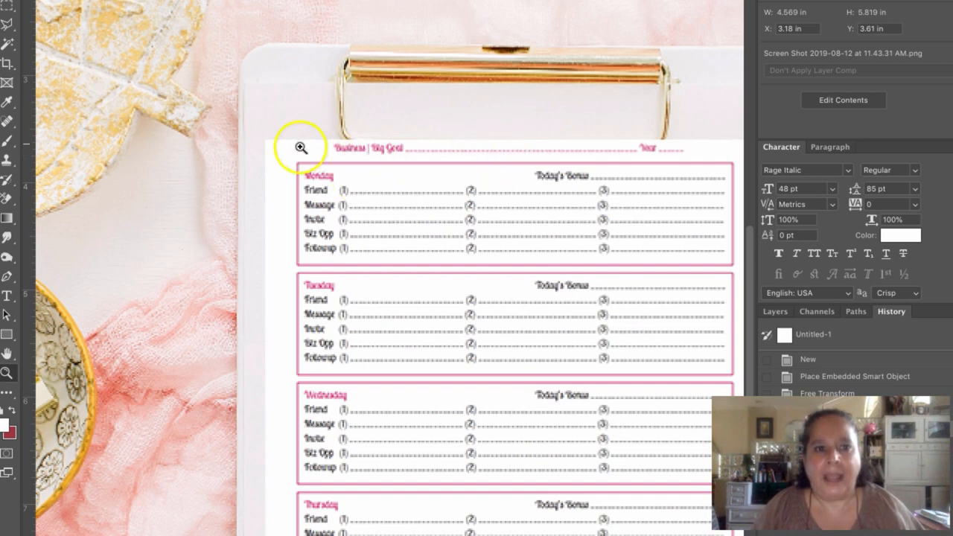
{"action": "mouse_move", "coordinate": [738, 126]}
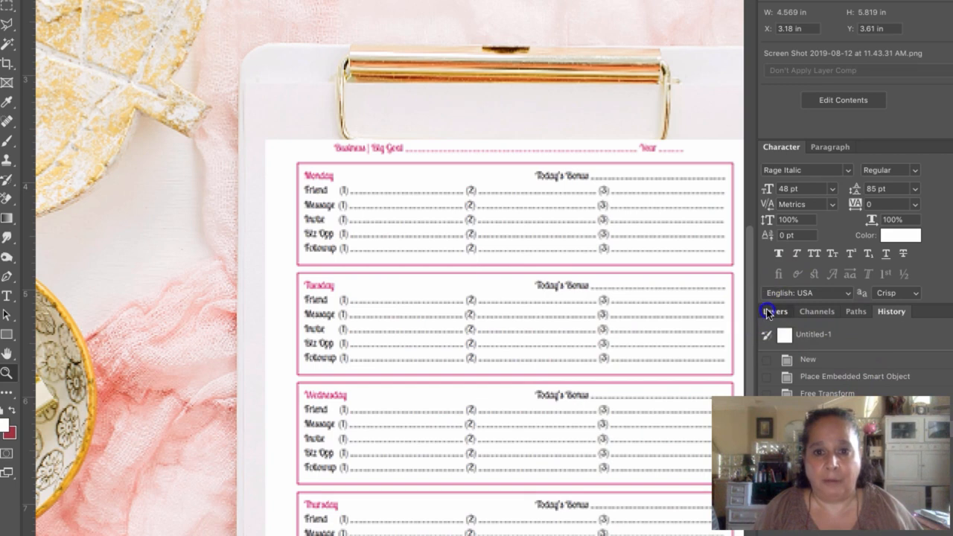
- Rasterize the planner layer and lower its opacity to 40% to reveal the clip beneath
{"action": "left_click", "coordinate": [774, 311]}
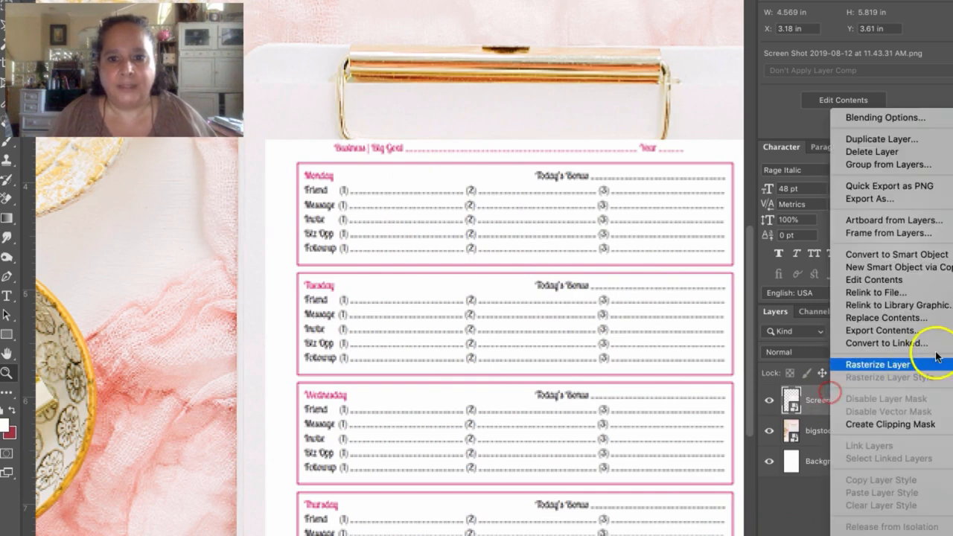
{"action": "left_click", "coordinate": [878, 364]}
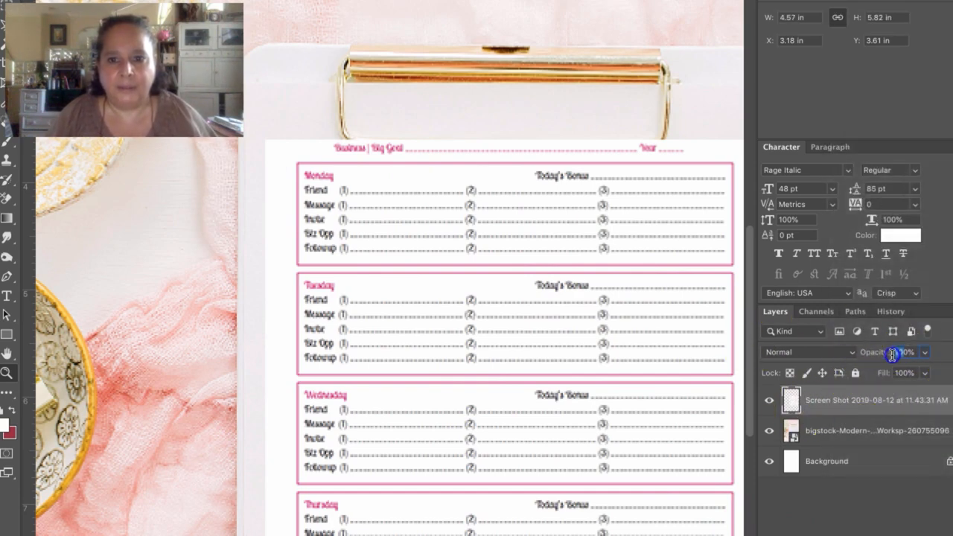
{"action": "left_click_drag", "start_coordinate": [903, 352], "coordinate": [885, 352]}
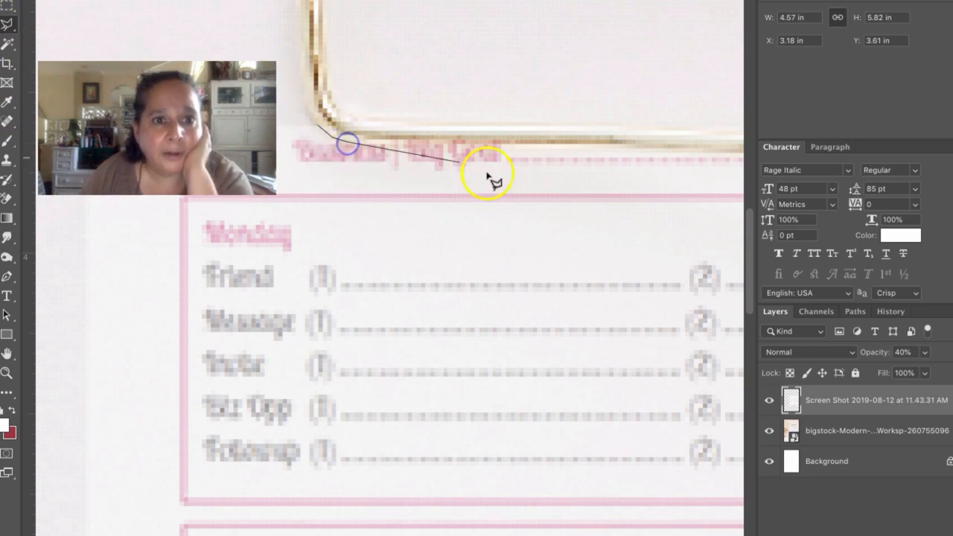
{"action": "mouse_move", "coordinate": [732, 161]}
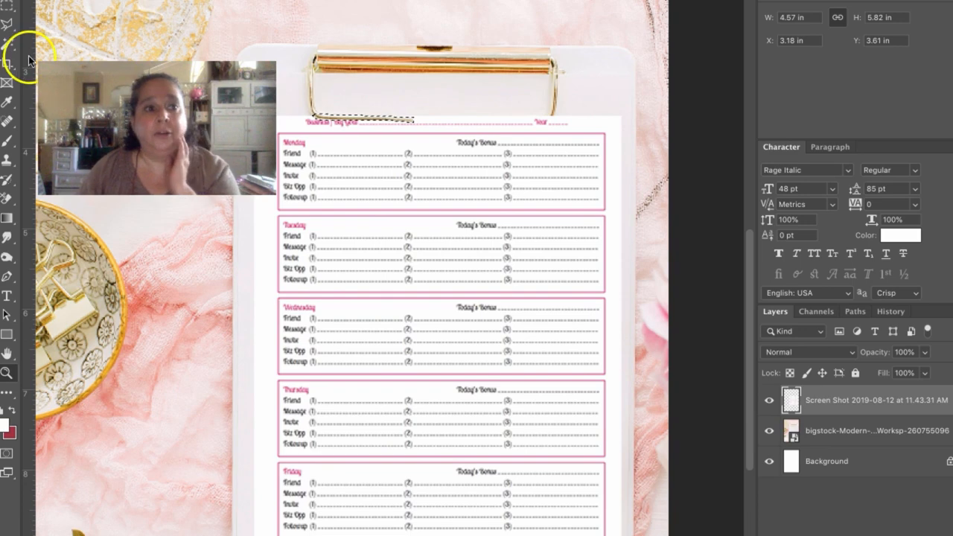
{"action": "right_click", "coordinate": [384, 312]}
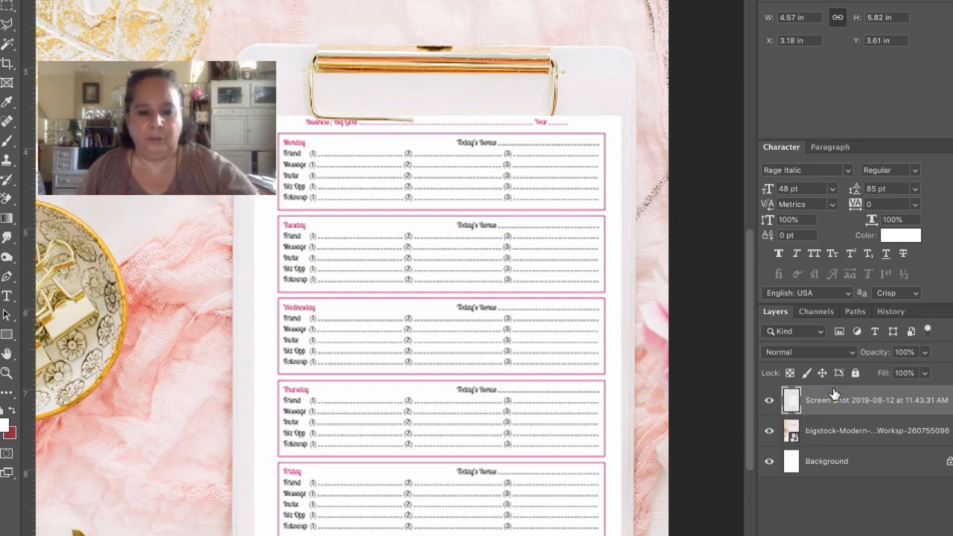
- Select the planner page layer in the Layers panel
{"action": "left_click", "coordinate": [874, 399]}
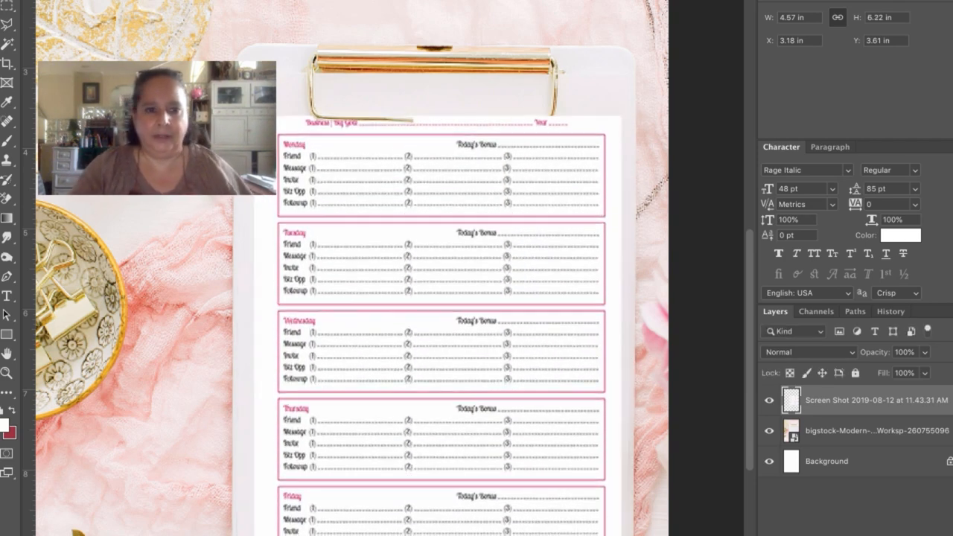
{"action": "mouse_move", "coordinate": [525, 238]}
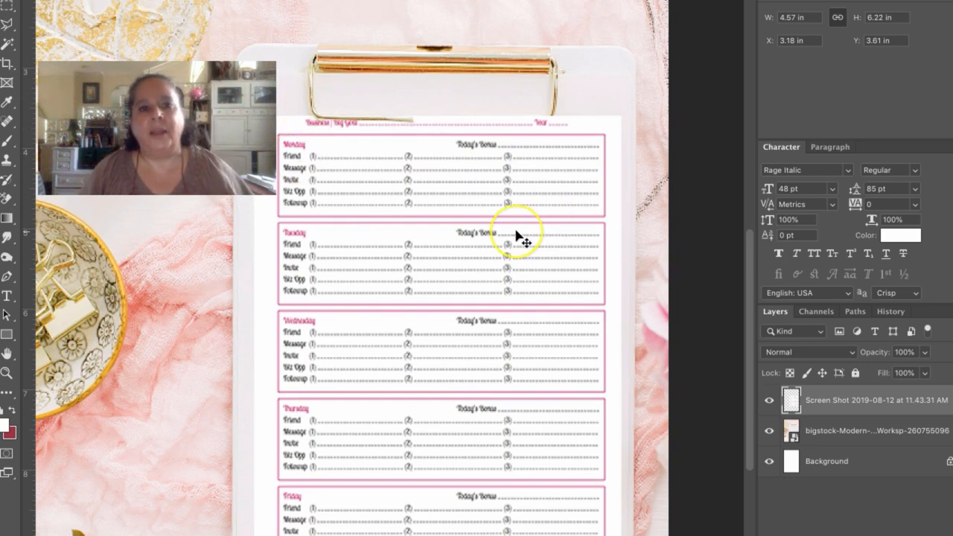
{"action": "mouse_move", "coordinate": [502, 264]}
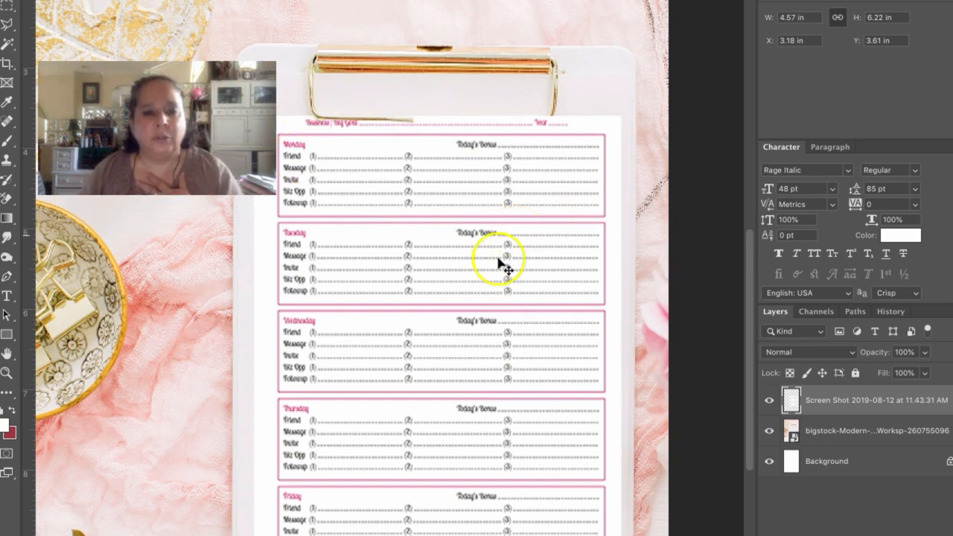
{"action": "mouse_move", "coordinate": [469, 290]}
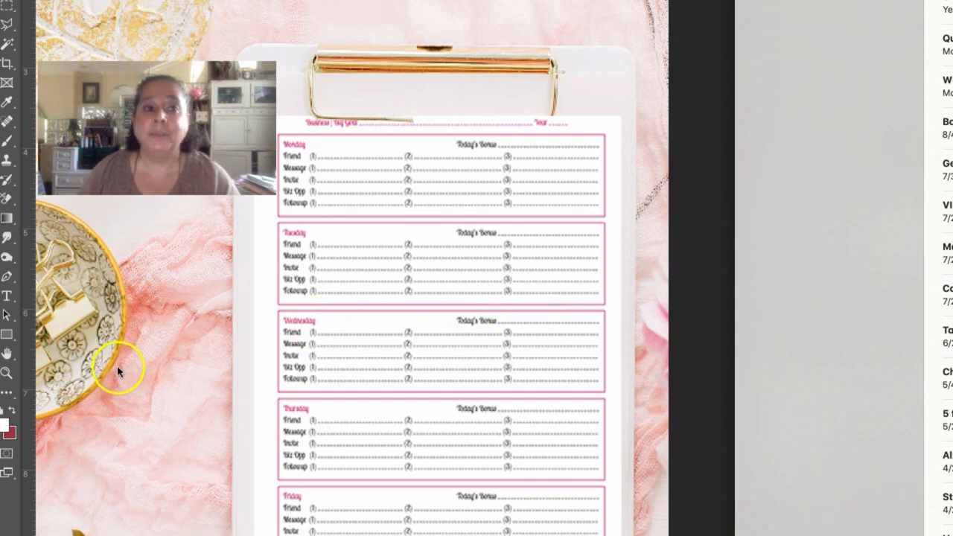
{"action": "mouse_move", "coordinate": [117, 370]}
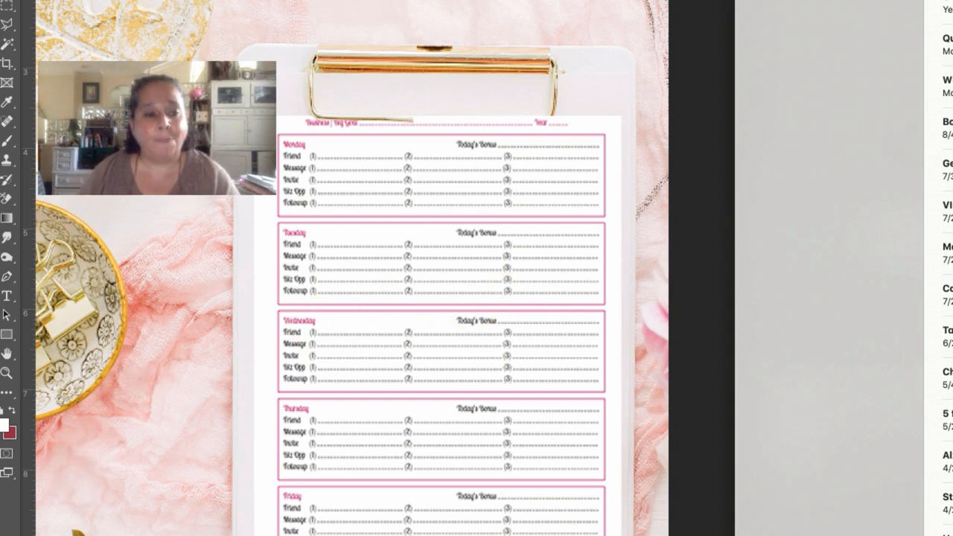